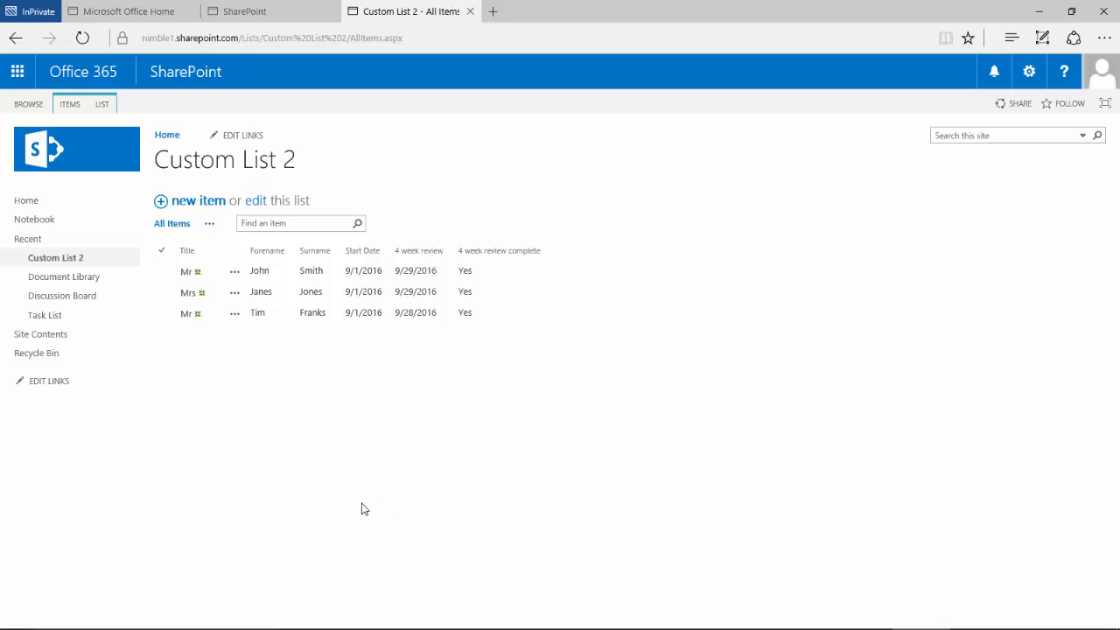
mouse_move(185, 250)
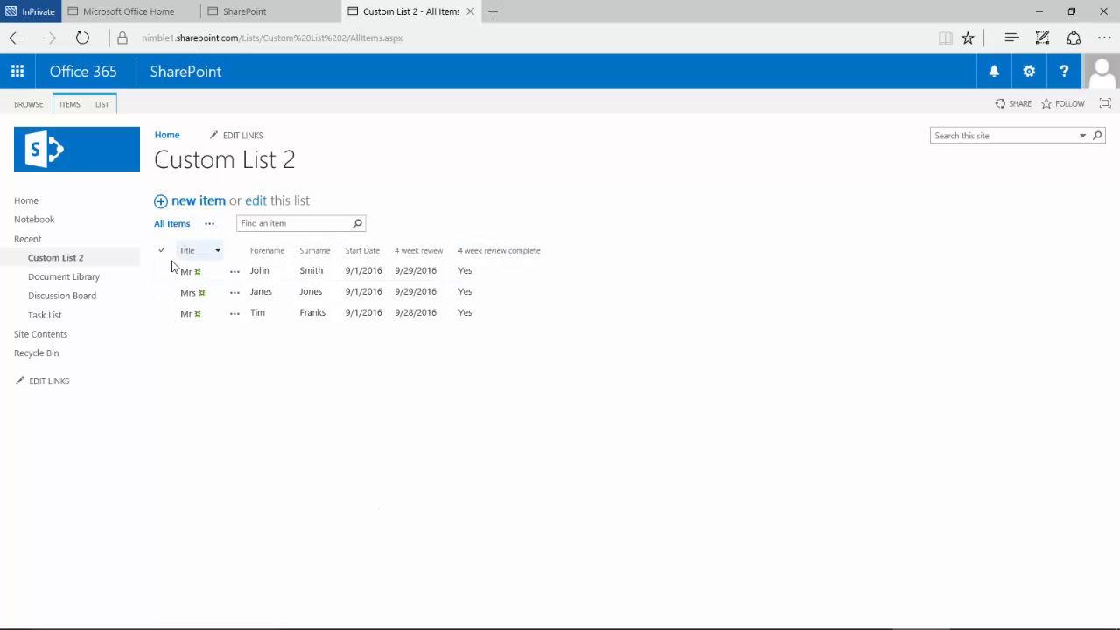
mouse_move(621, 289)
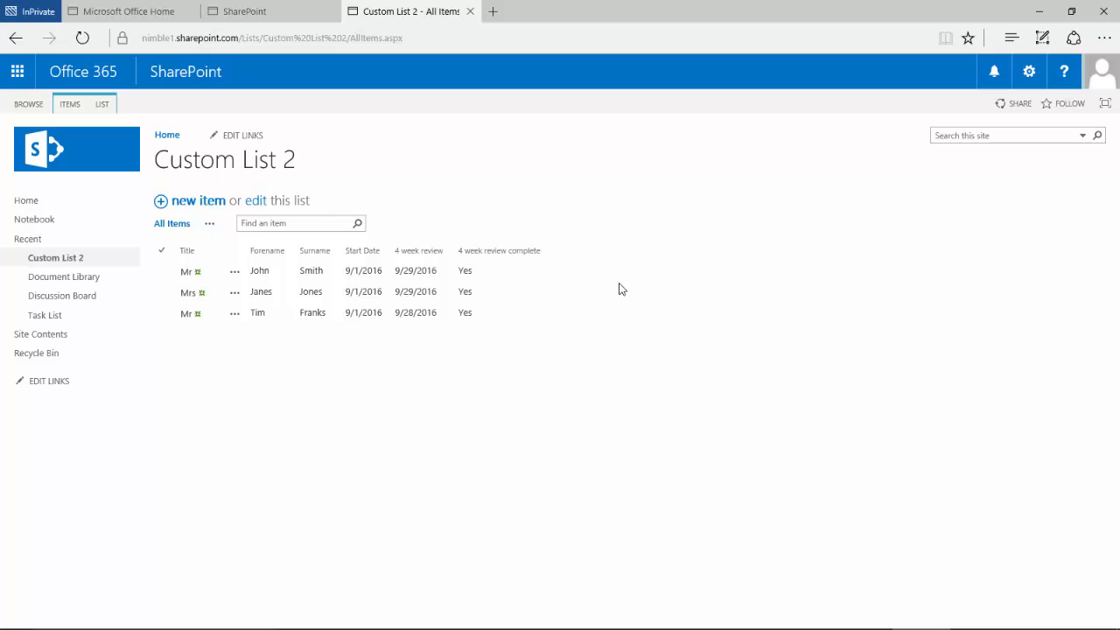
mouse_move(168, 255)
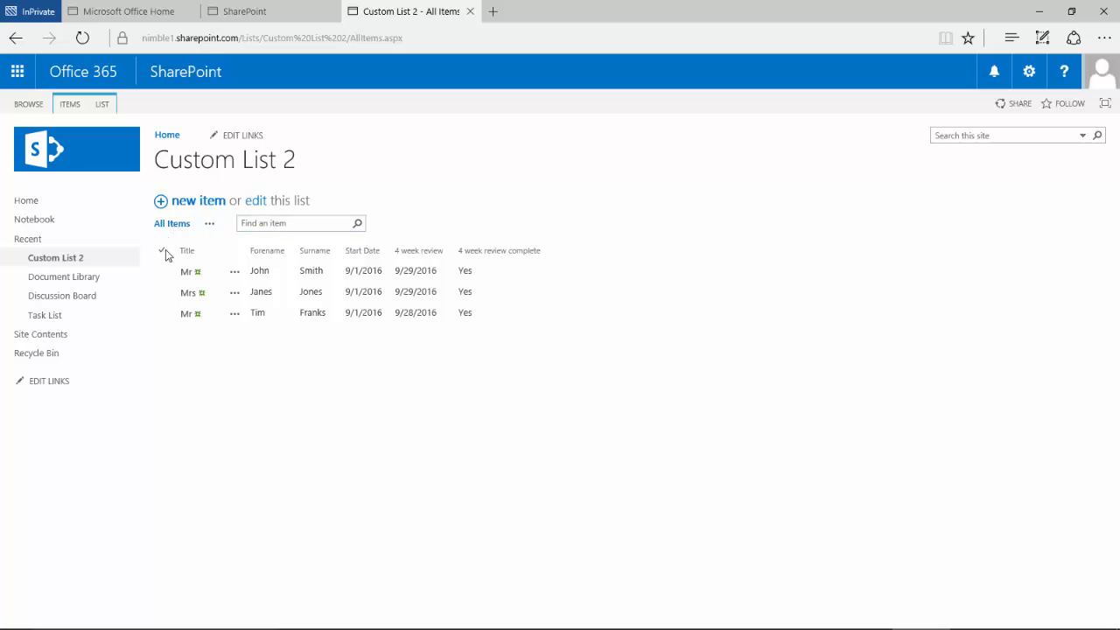
mouse_move(560, 364)
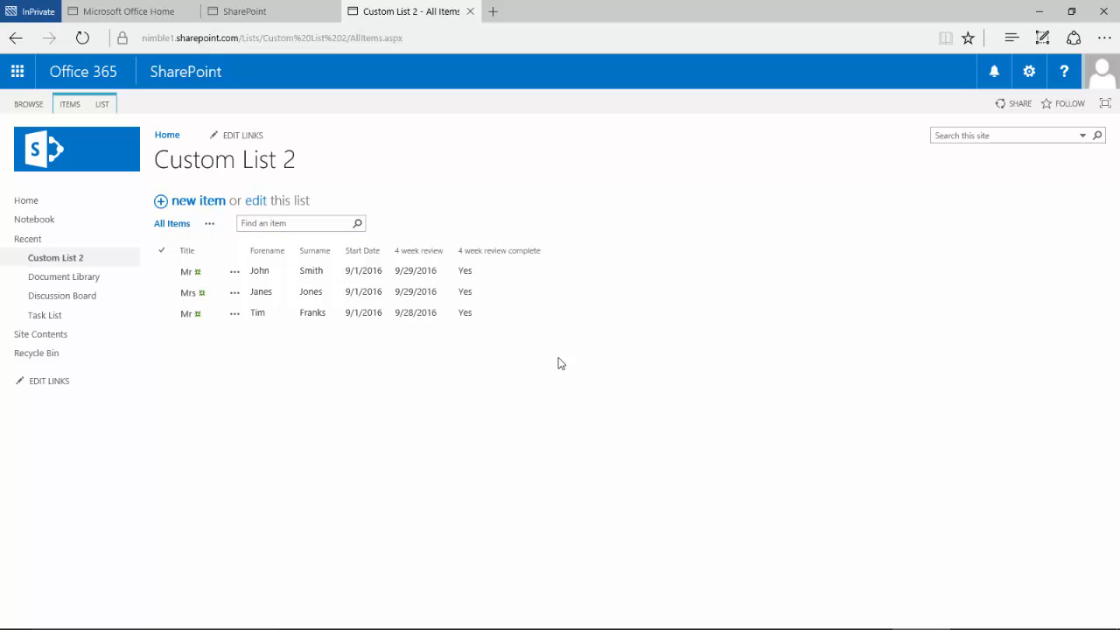
mouse_move(577, 362)
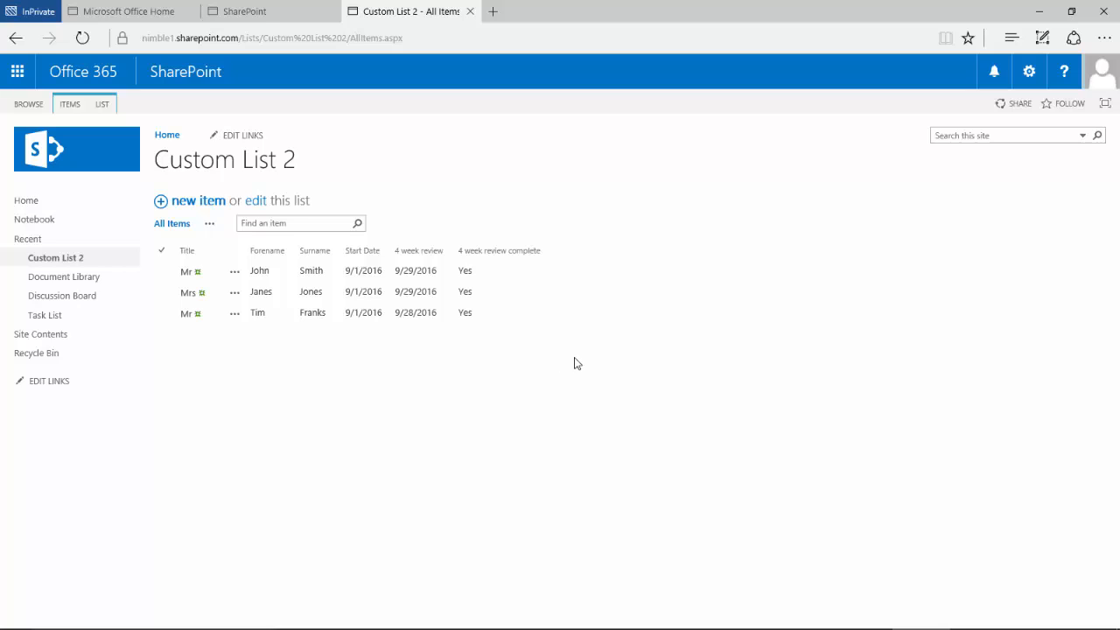
mouse_move(294, 308)
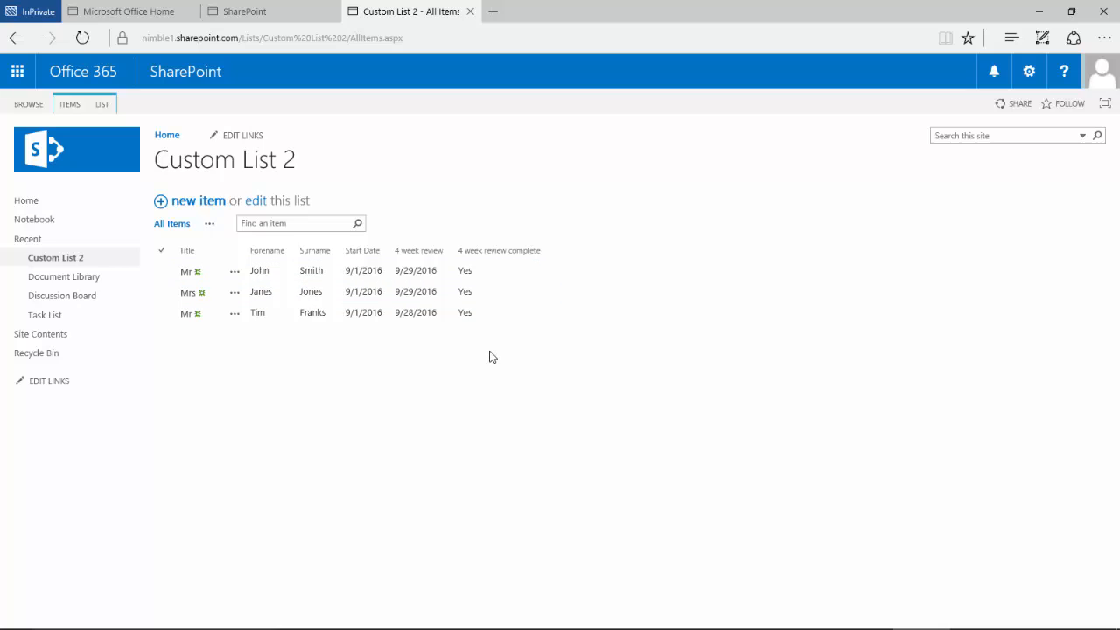
Step: Go from the list to Site settings and choose Regional settings under Site Administration
left_click(161, 291)
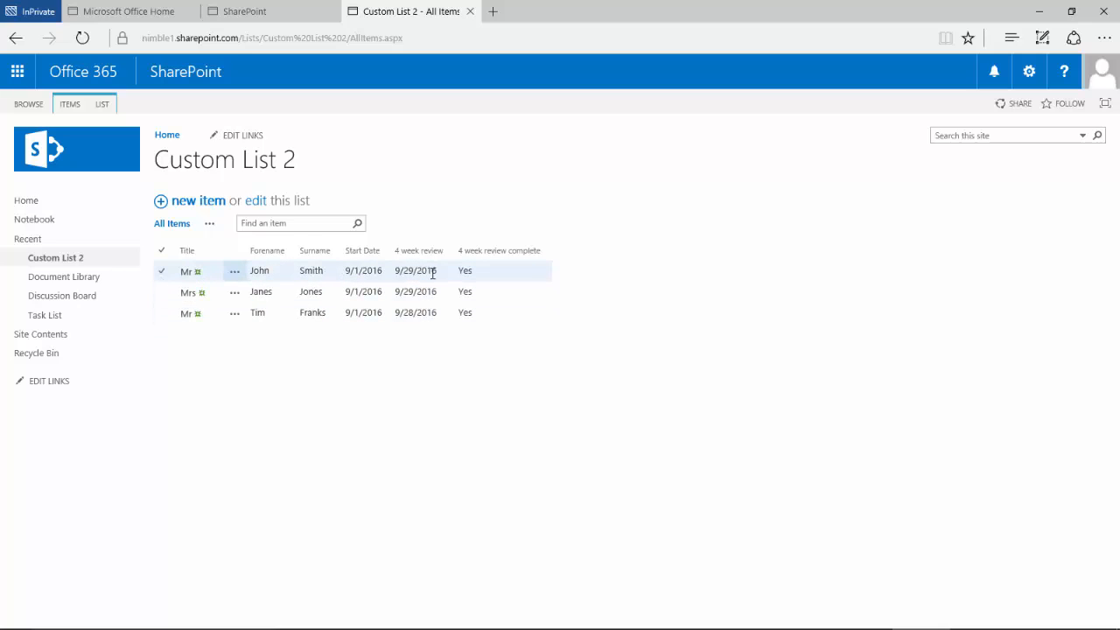
mouse_move(366, 293)
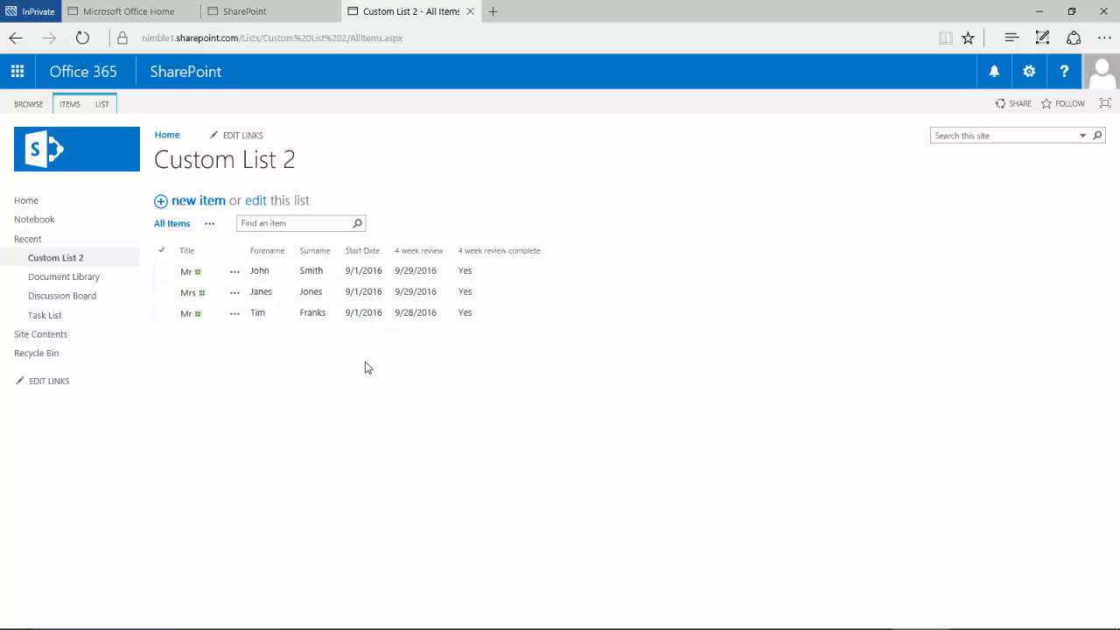
mouse_move(413, 392)
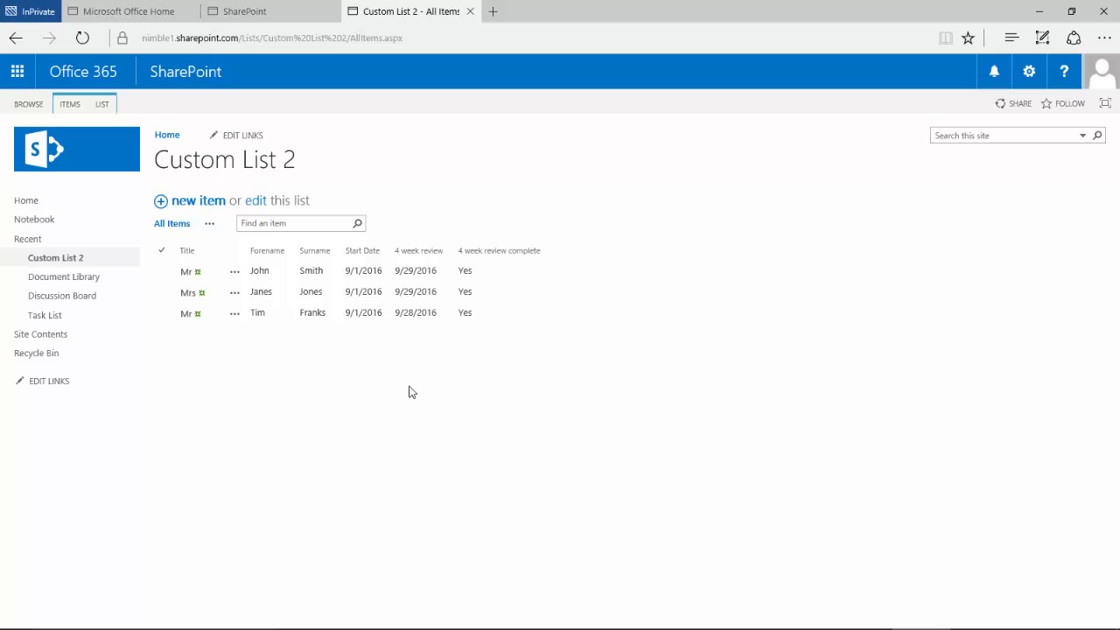
mouse_move(423, 388)
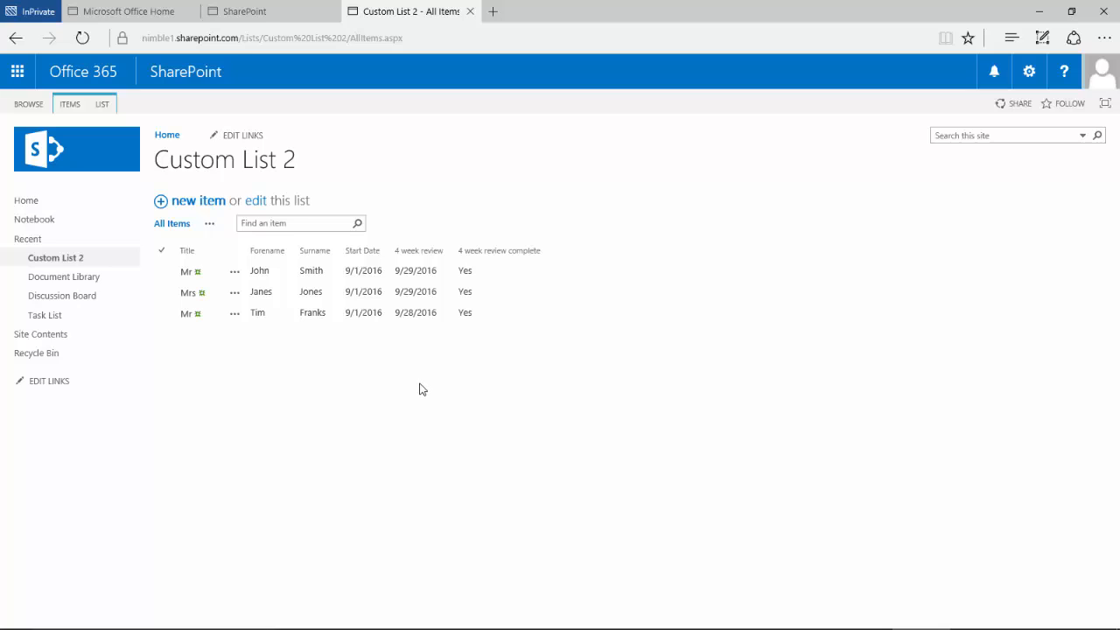
mouse_move(510, 349)
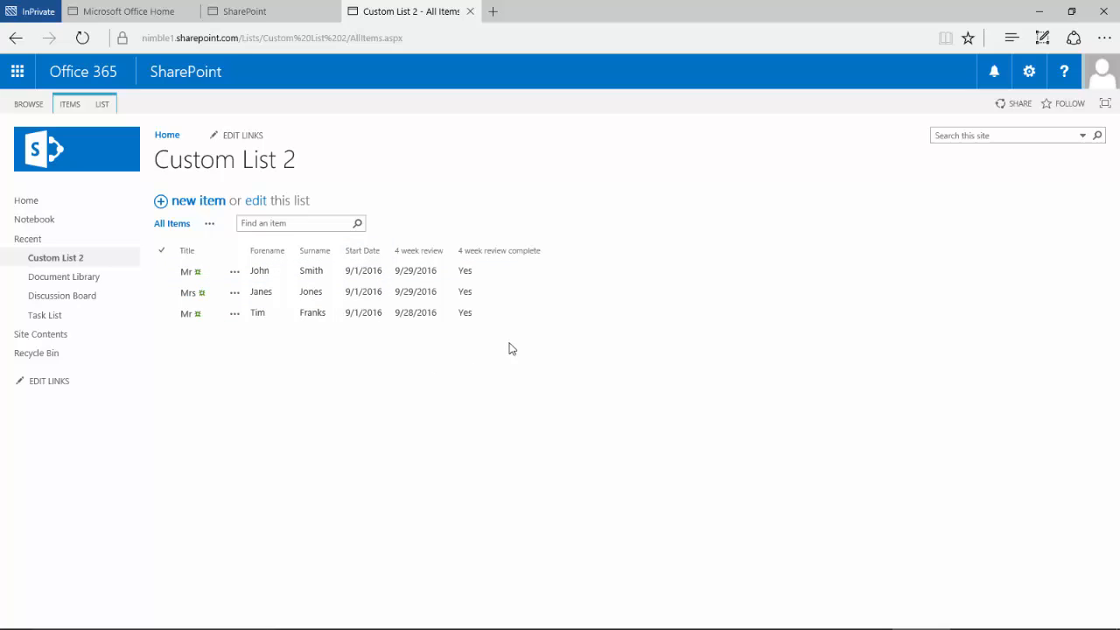
left_click(161, 270)
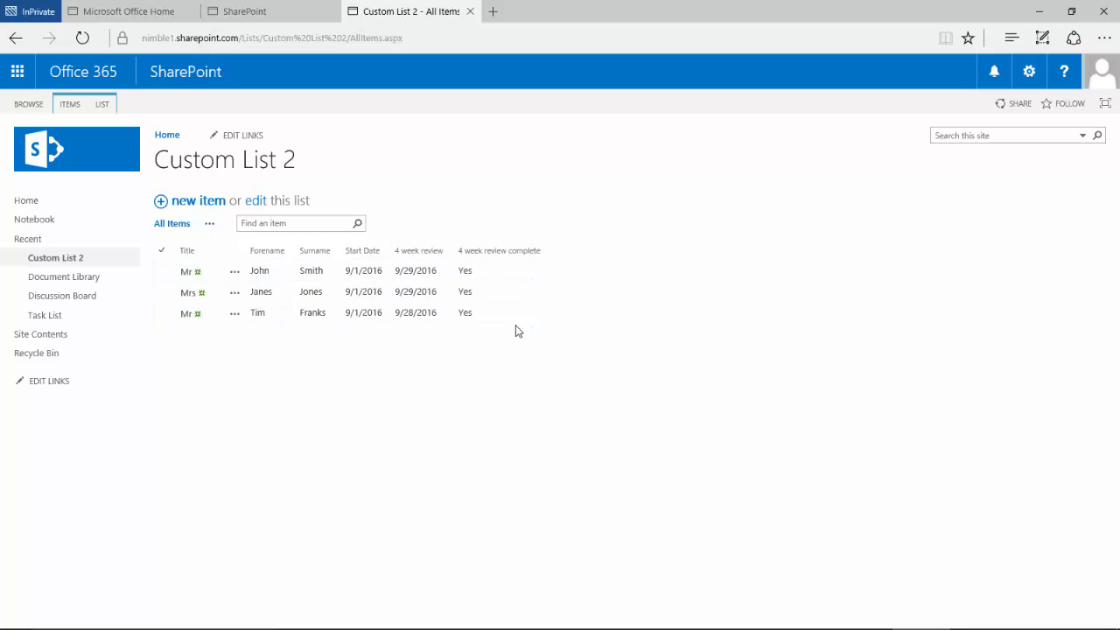
mouse_move(768, 184)
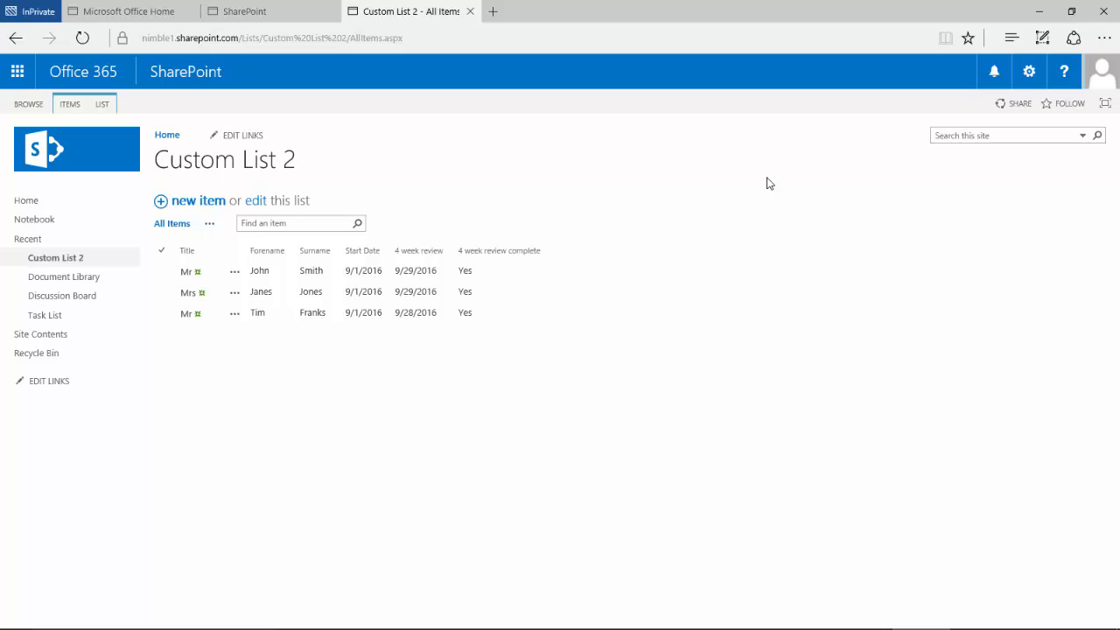
mouse_move(1029, 71)
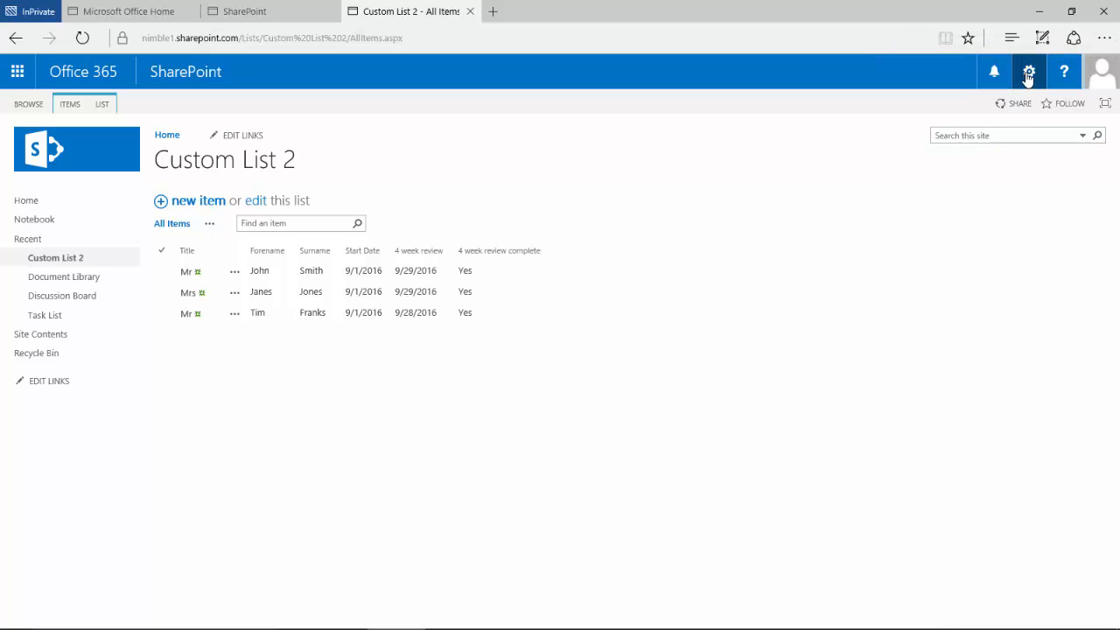
left_click(1029, 70)
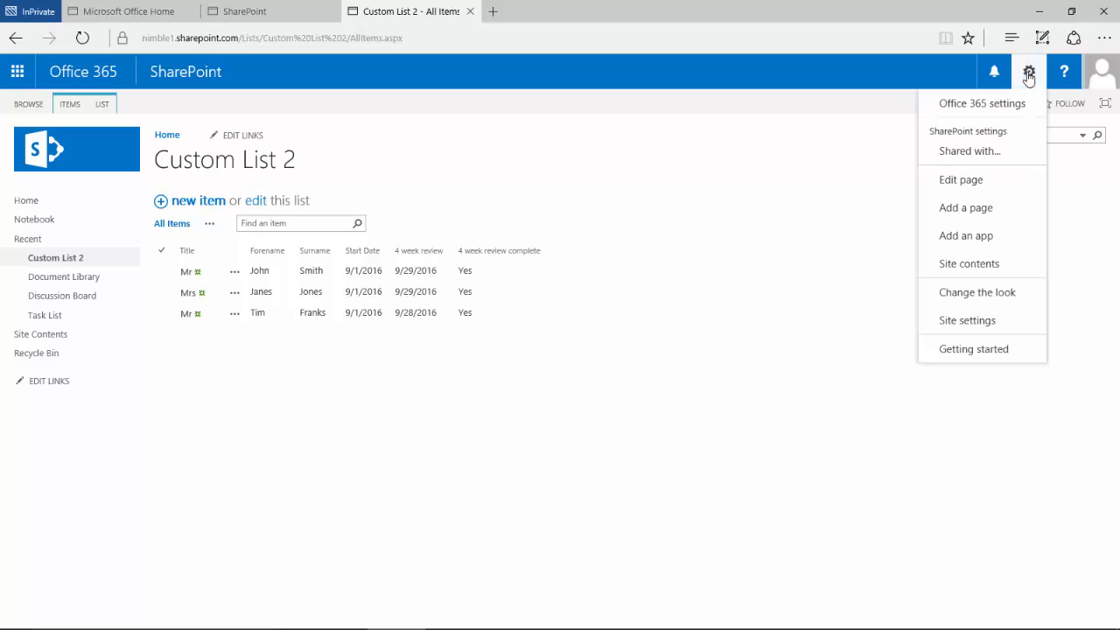
mouse_move(966, 320)
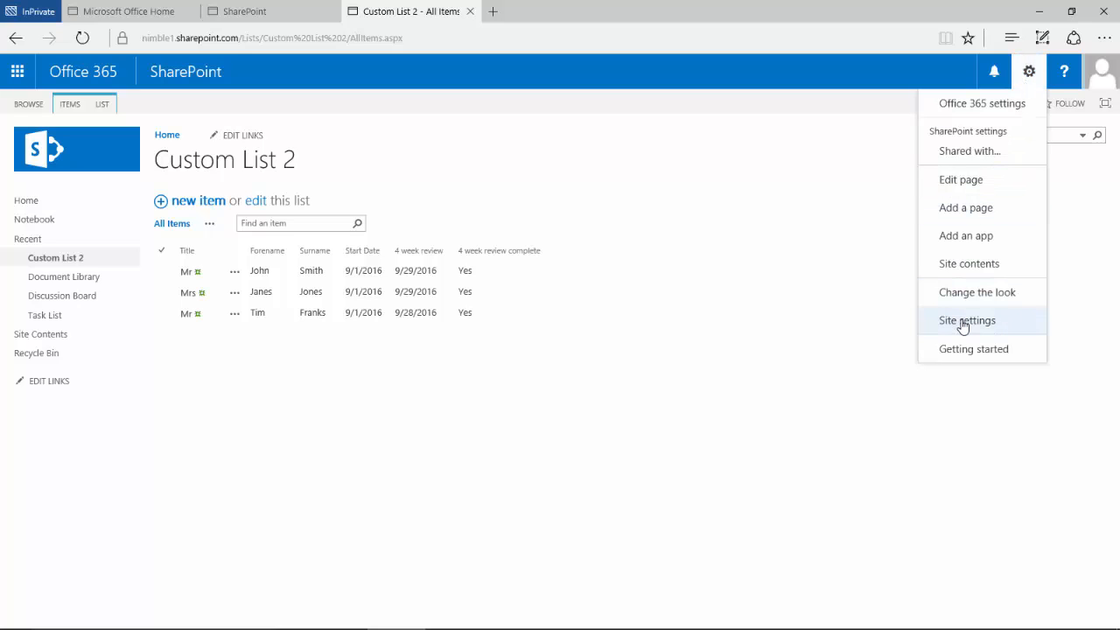
left_click(965, 321)
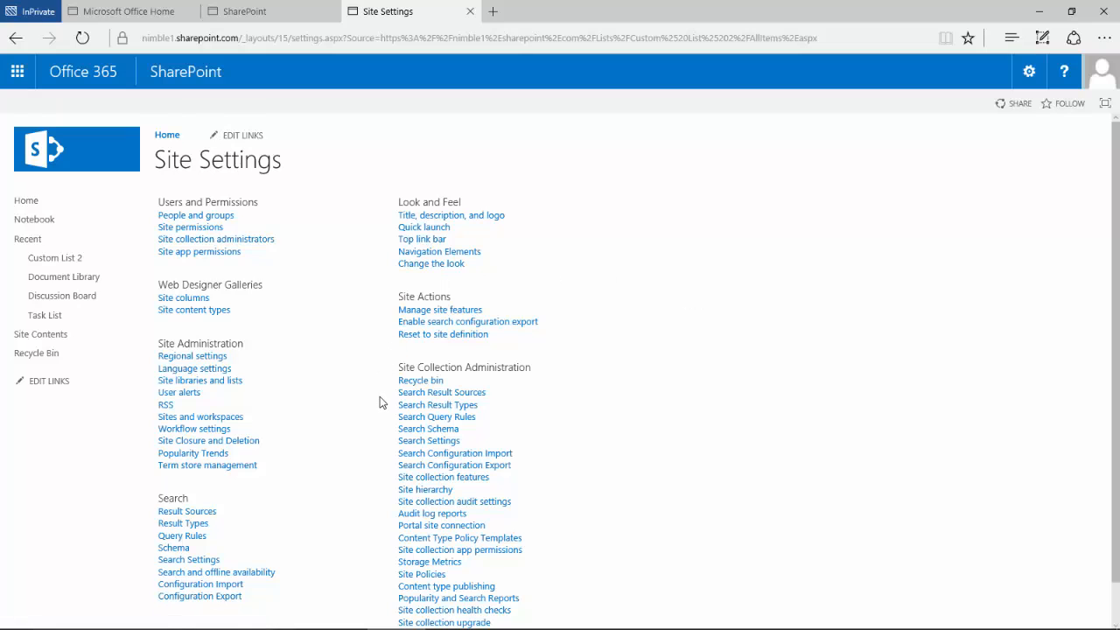
scroll("down", 3)
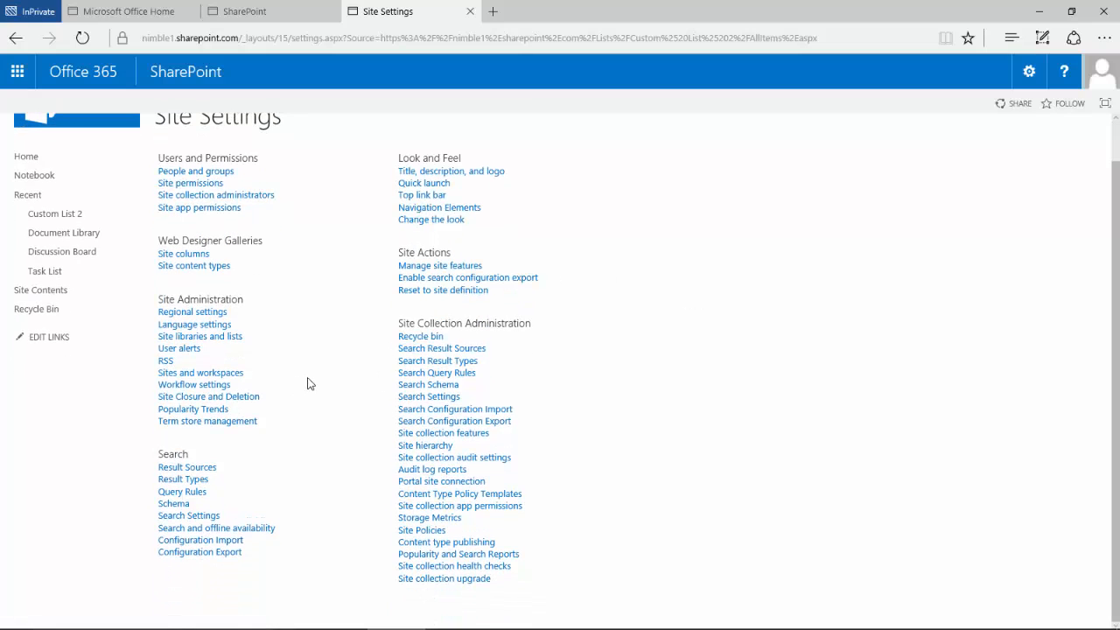
mouse_move(332, 411)
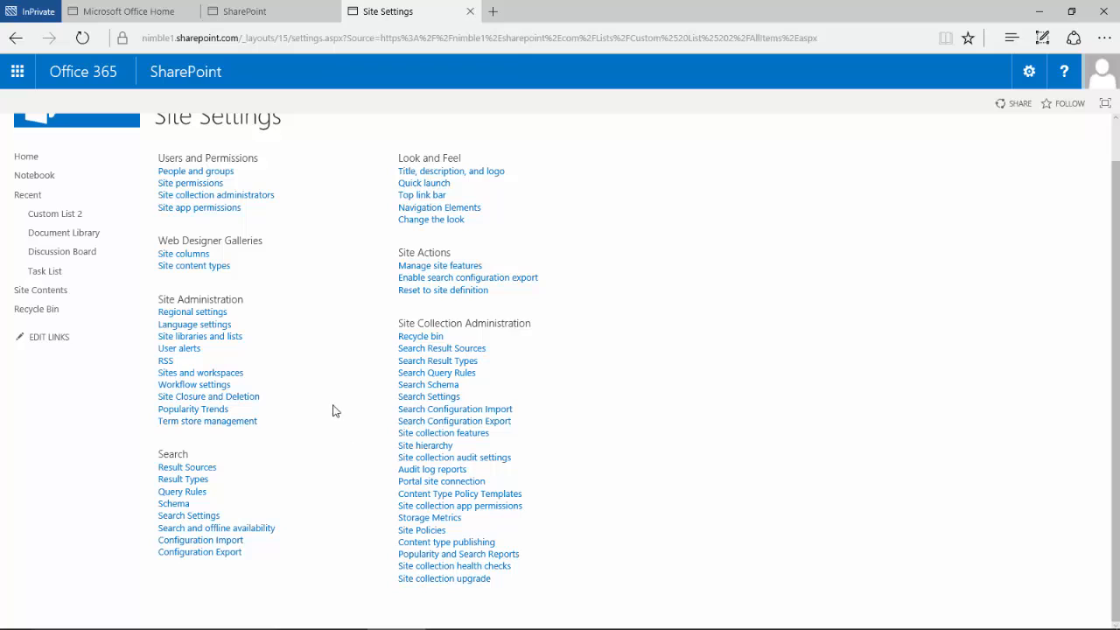
mouse_move(381, 304)
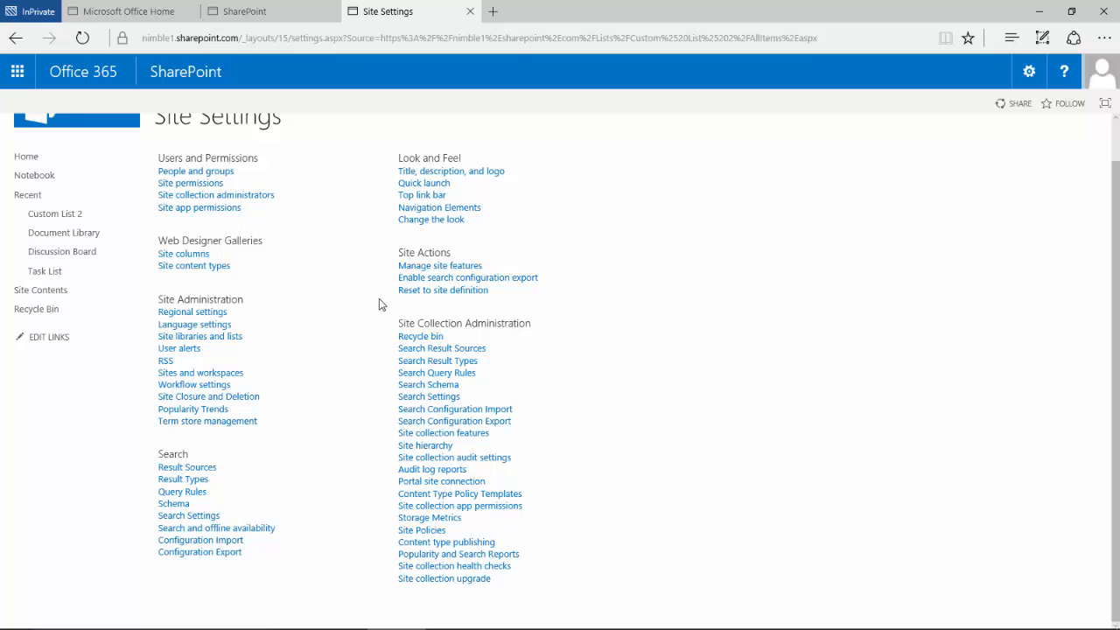
mouse_move(208, 298)
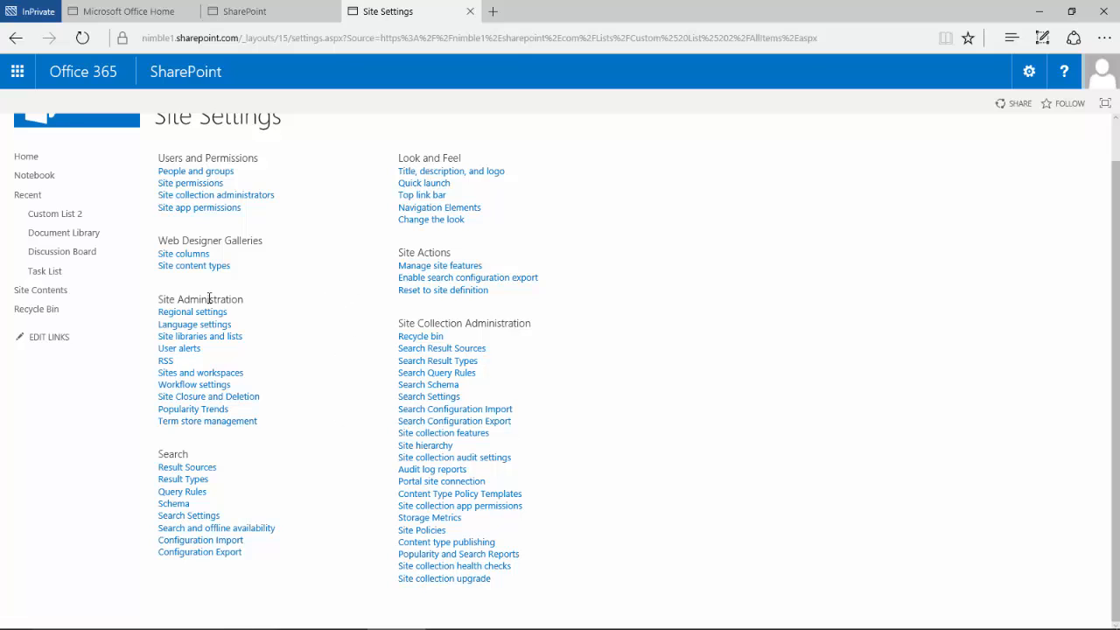
left_click(192, 311)
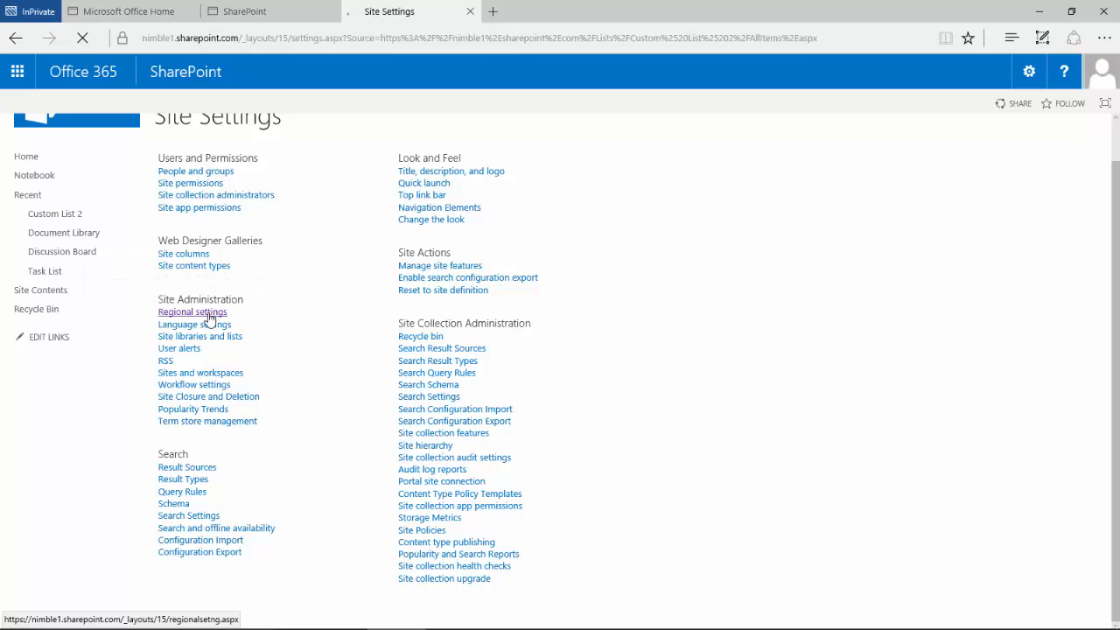
Step: Set the site locale to English (United Kingdom) and save the regional settings with OK
left_click(193, 312)
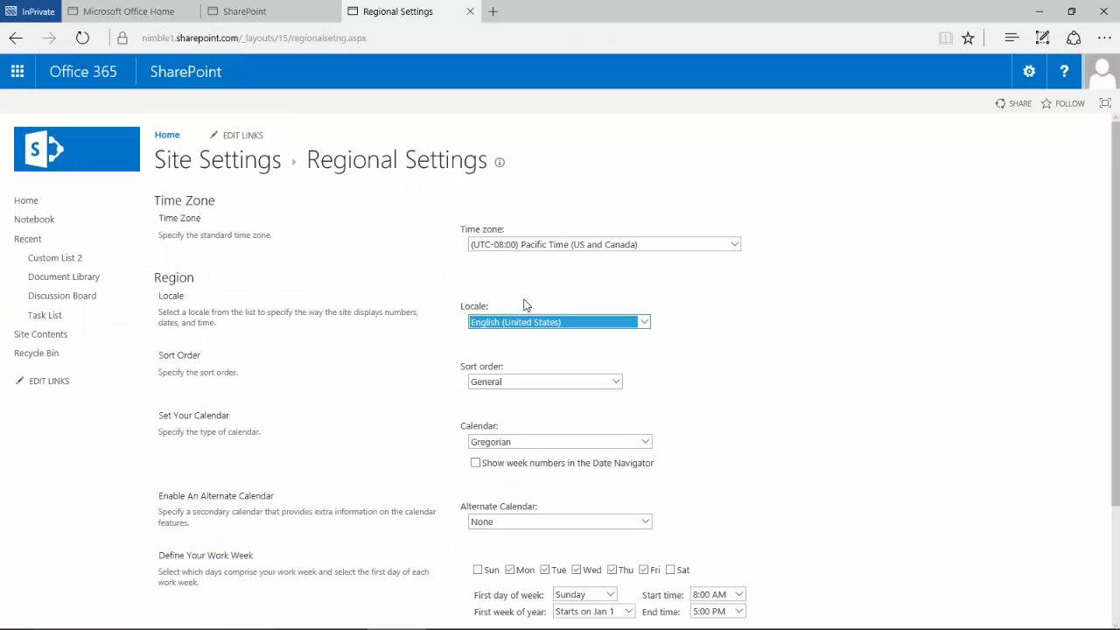
mouse_move(480, 315)
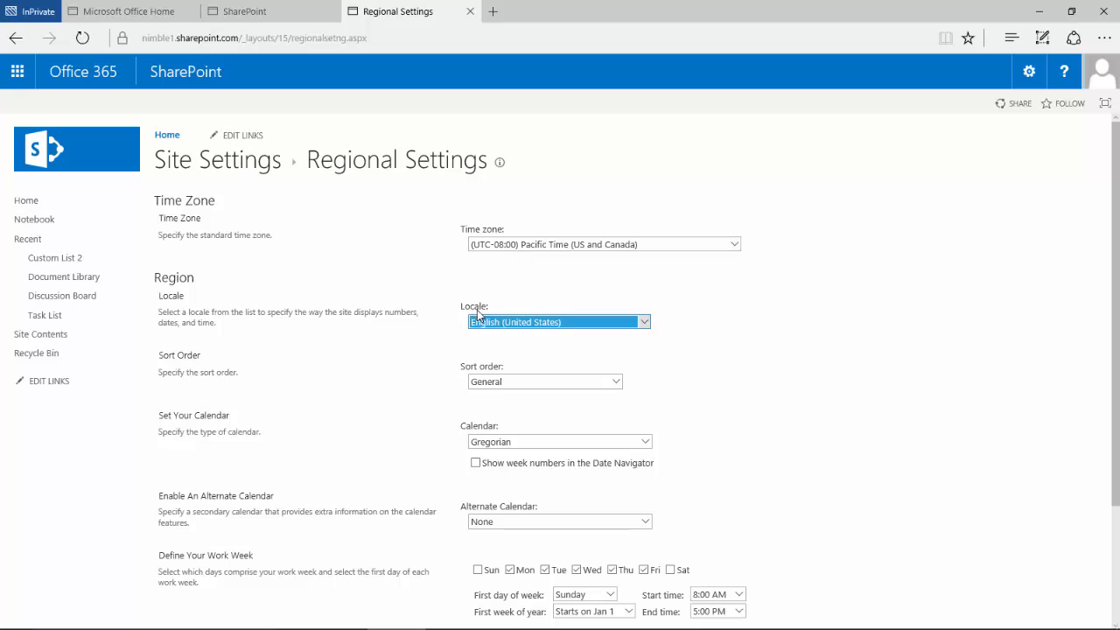
mouse_move(560, 323)
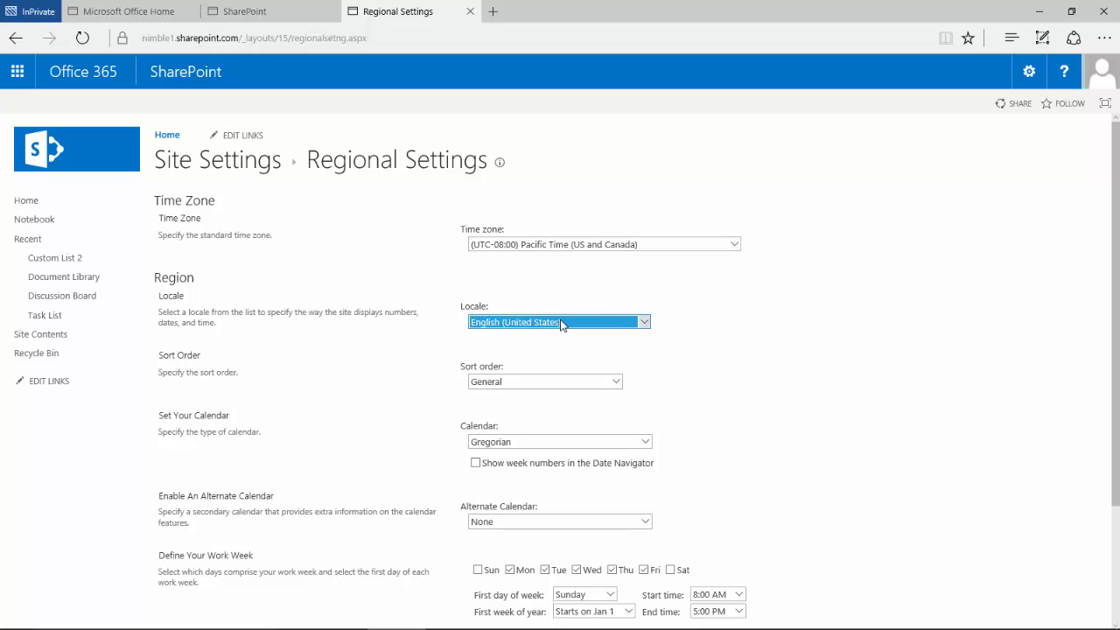
left_click(556, 322)
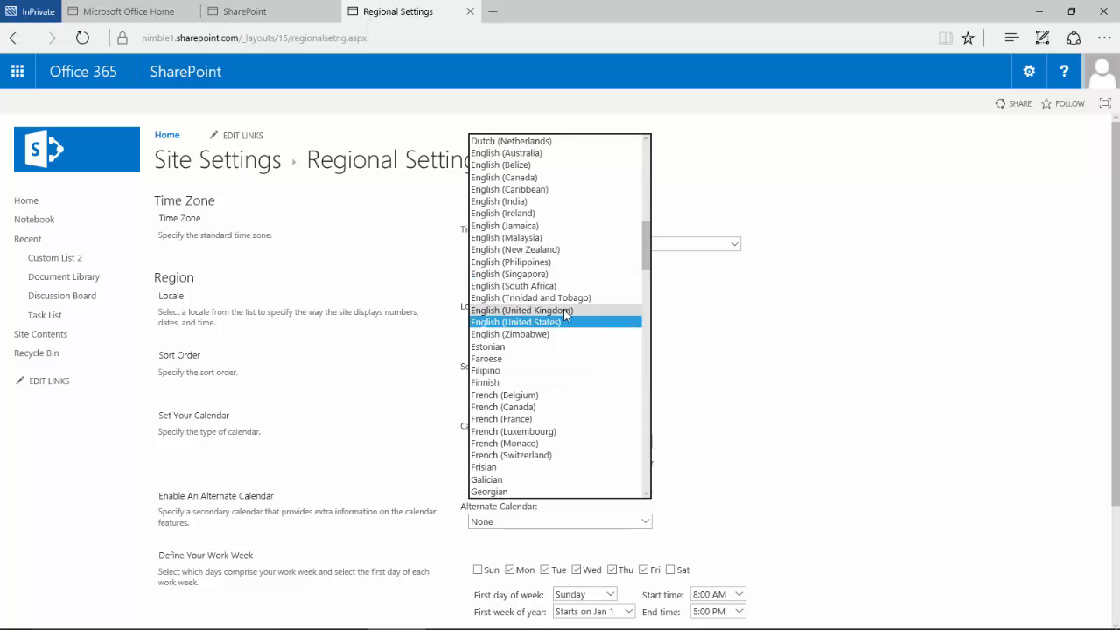
left_click(522, 312)
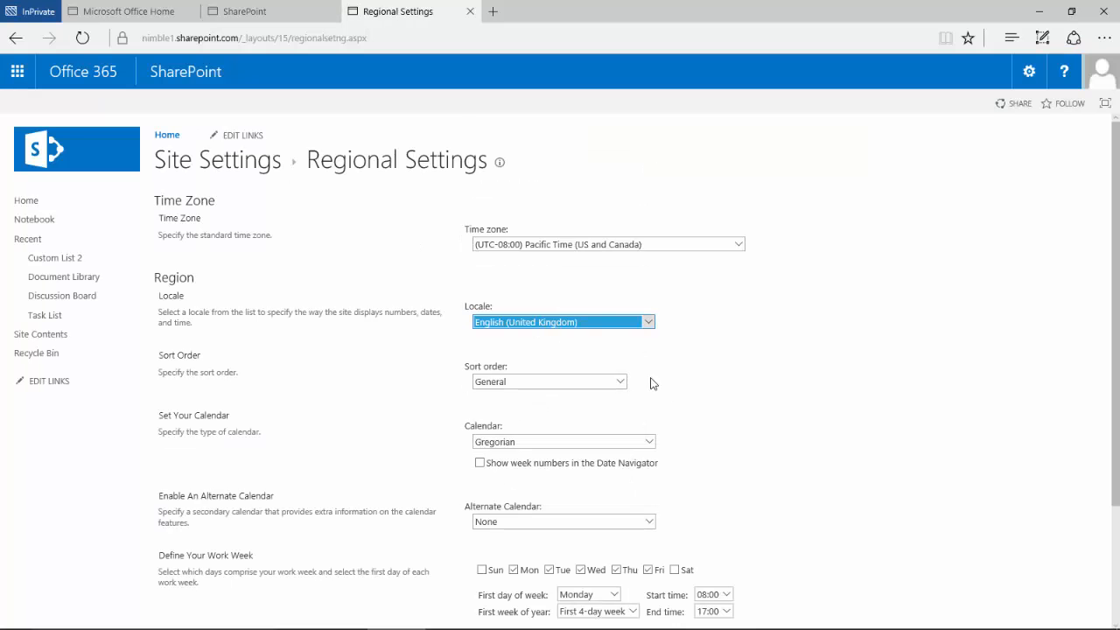
left_click(1016, 564)
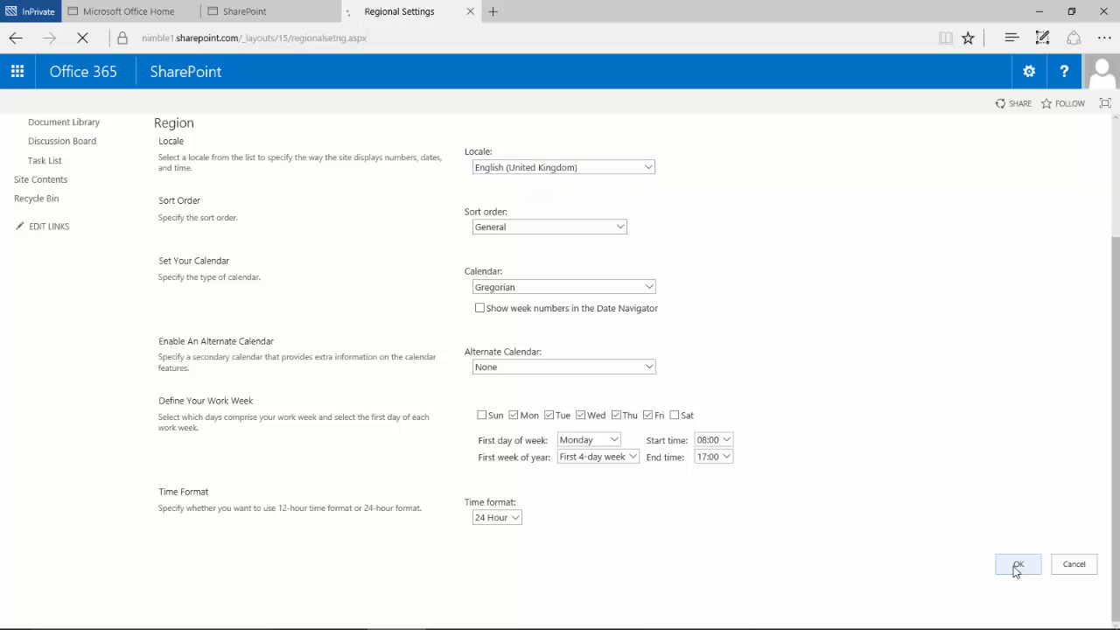
left_click(1017, 563)
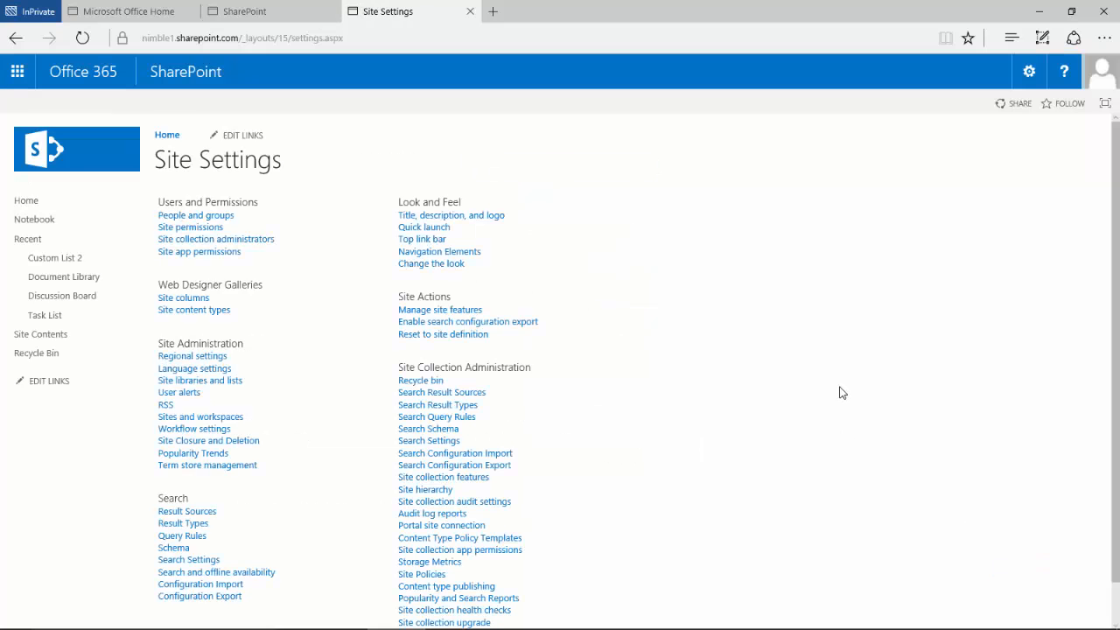
Step: Return to Custom List 2, whose dates now show in day/month/year format
left_click(56, 257)
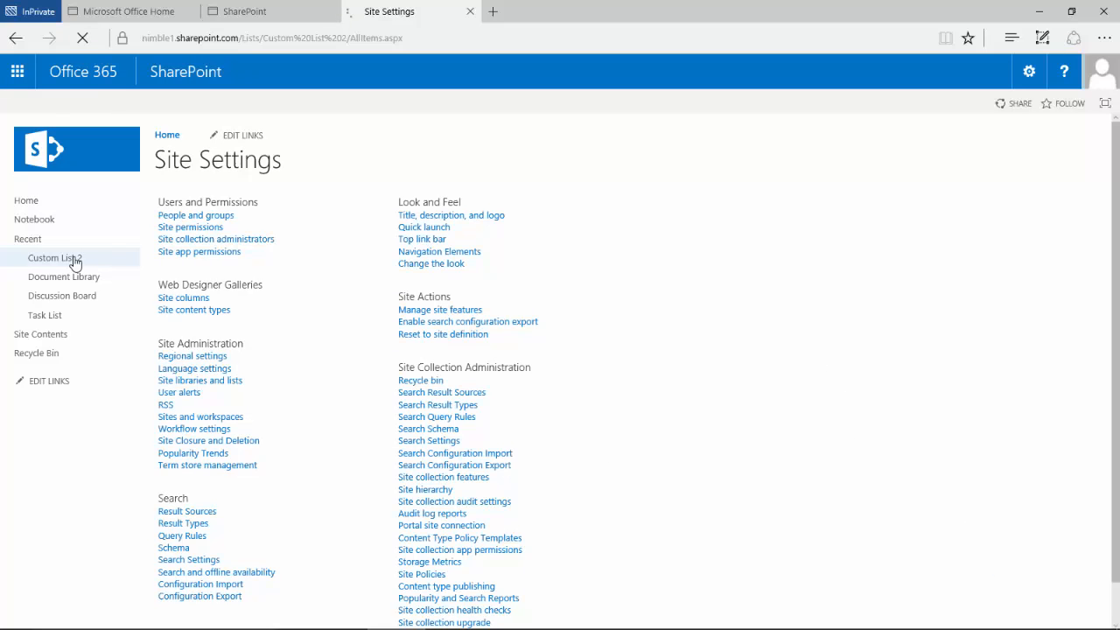
left_click(56, 258)
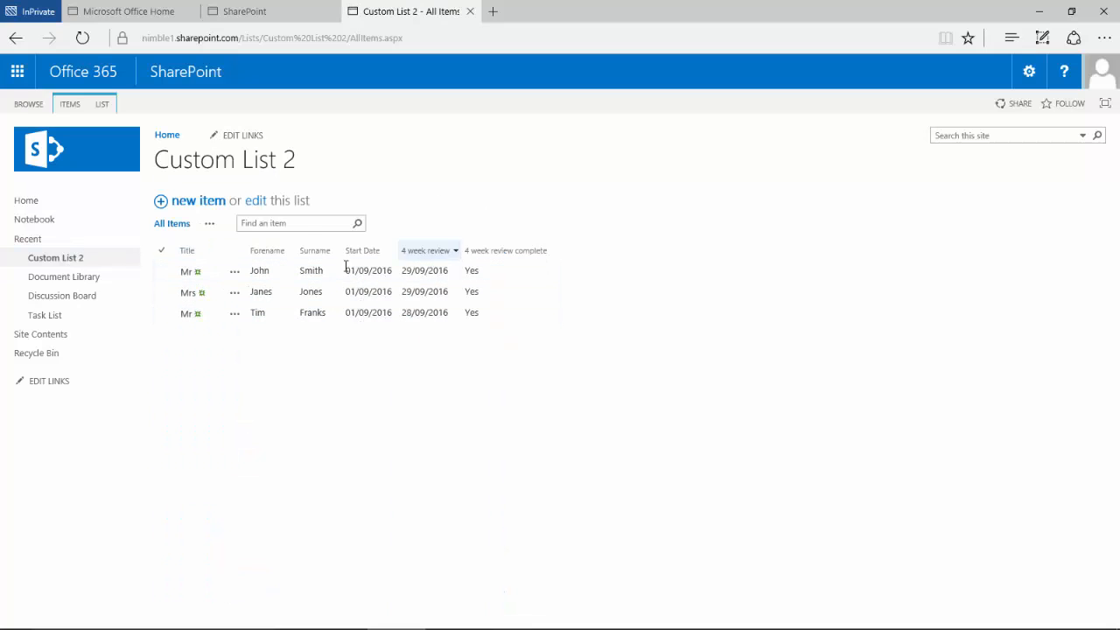
left_click(189, 290)
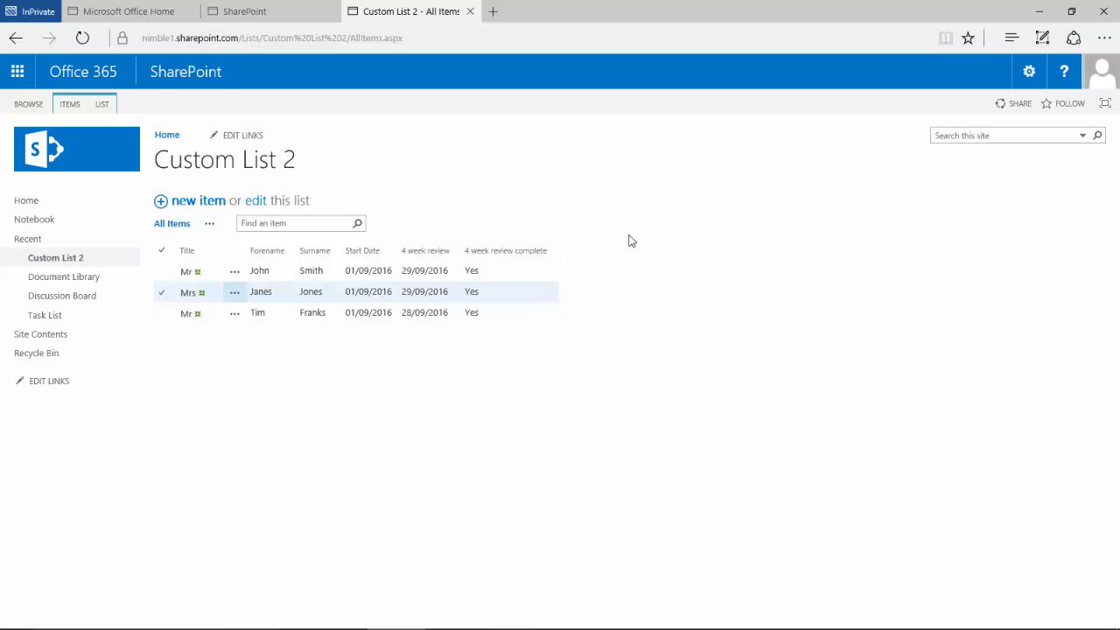
Step: Reach Regional settings again via the gear menu and Site settings
left_click(1029, 70)
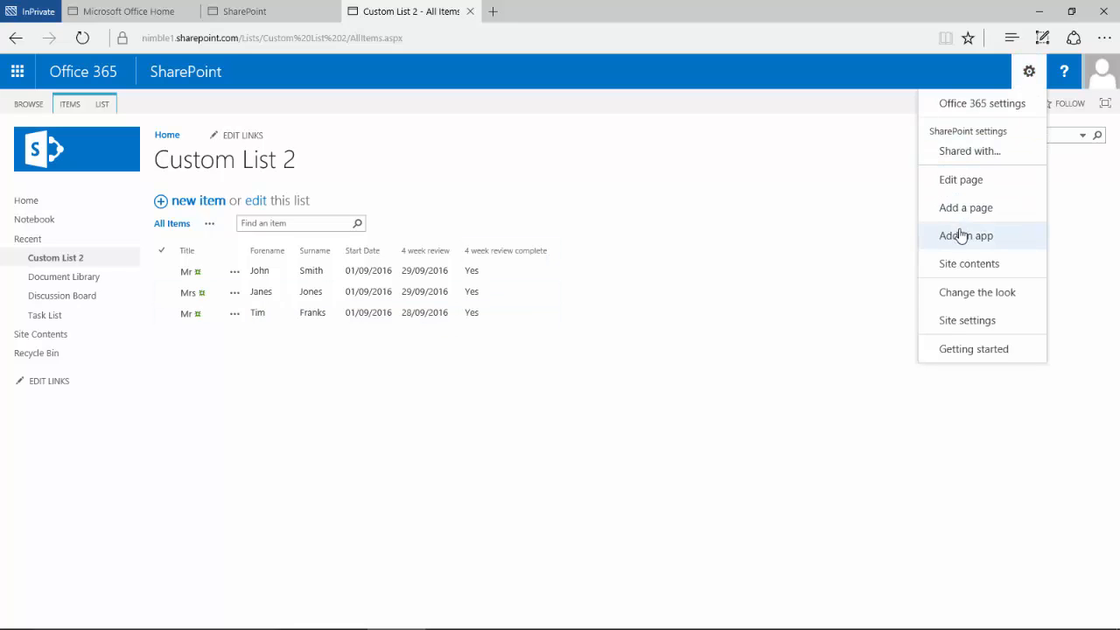
left_click(966, 318)
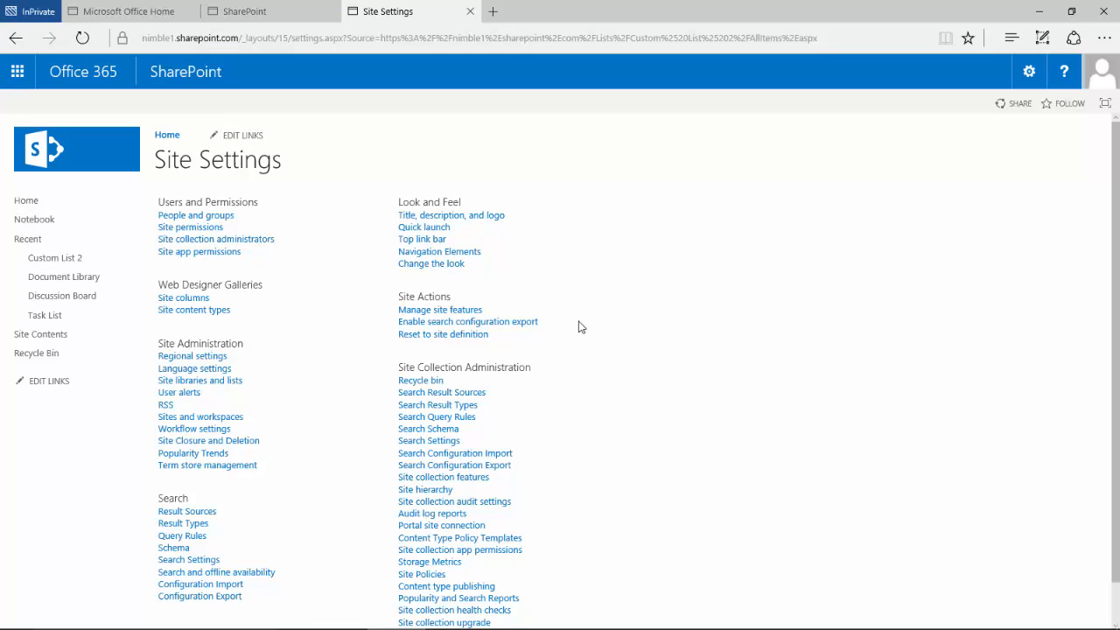
left_click(193, 355)
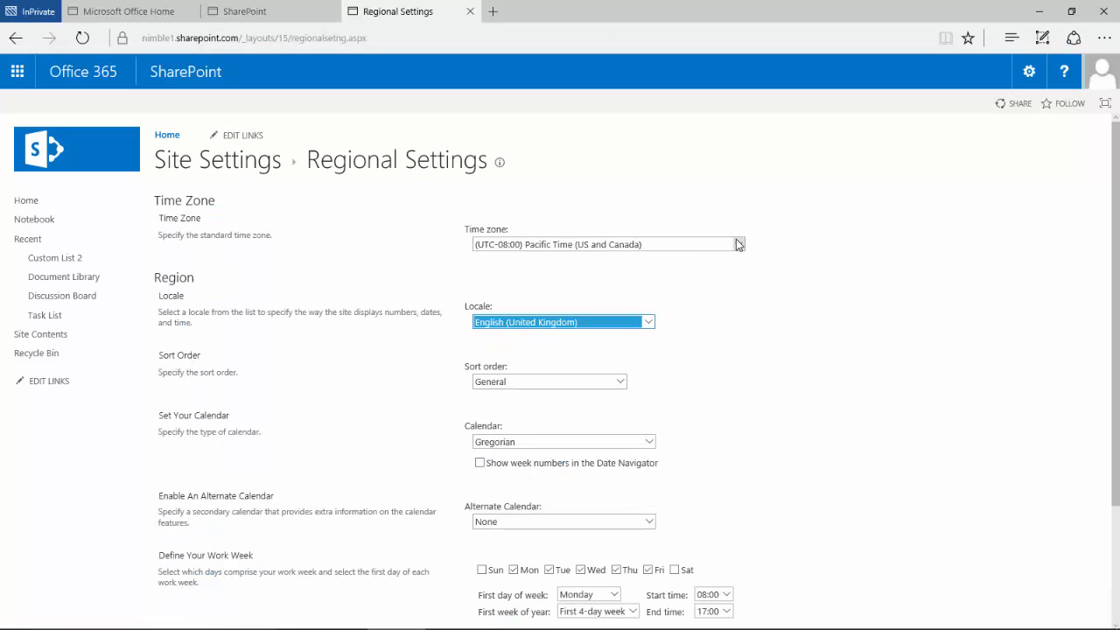
Step: Set the time zone to Dublin, Edinburgh, Lisbon, London, check the time format and save with OK
left_click(738, 245)
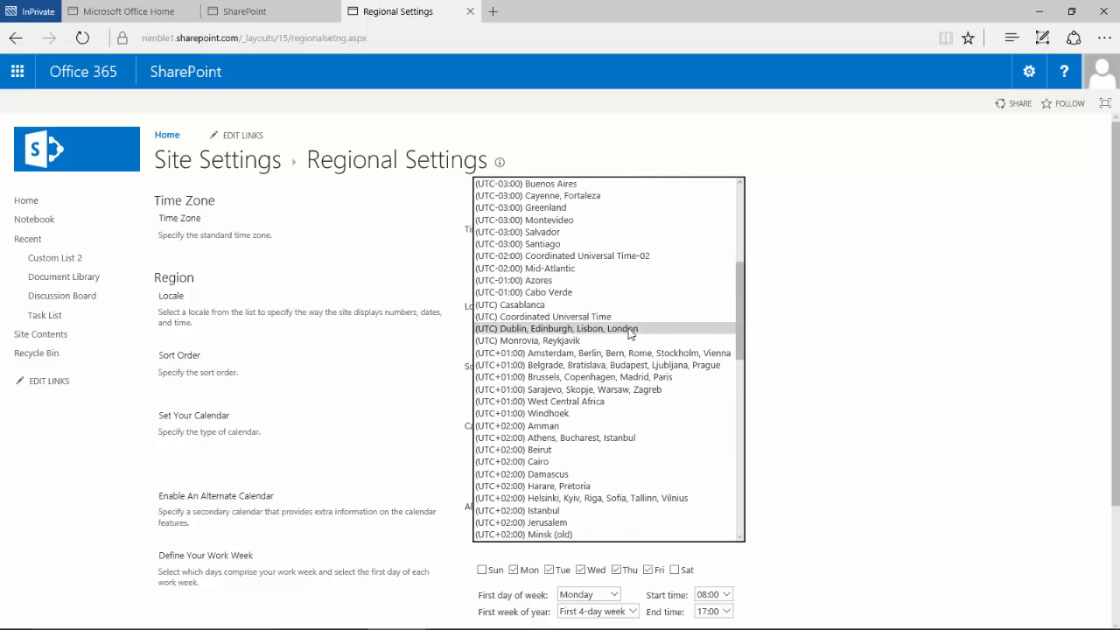
left_click(556, 328)
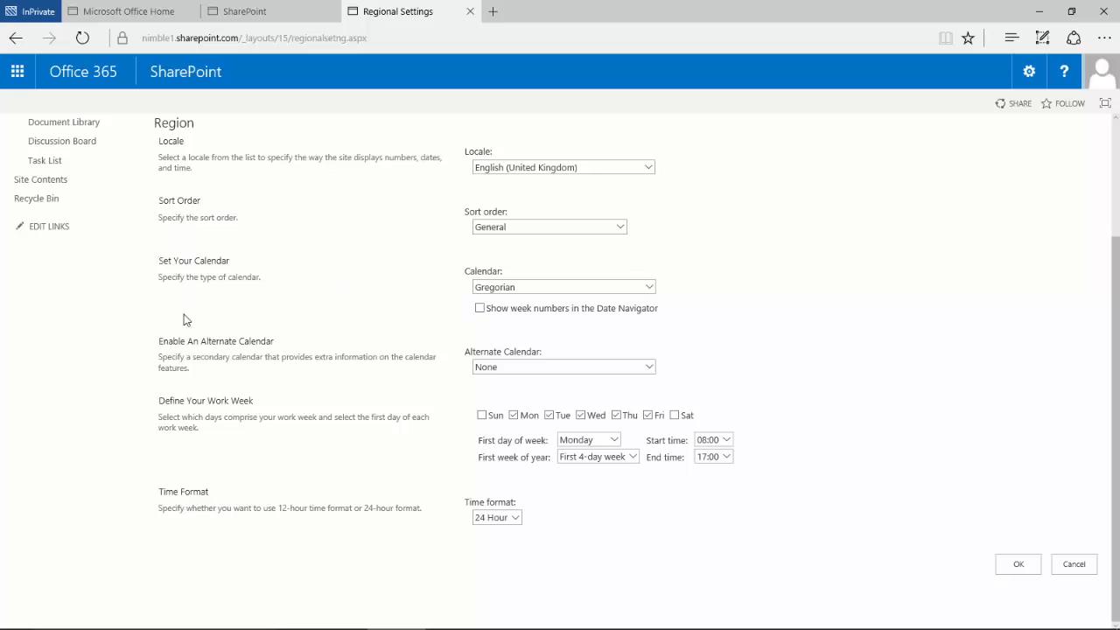
mouse_move(294, 417)
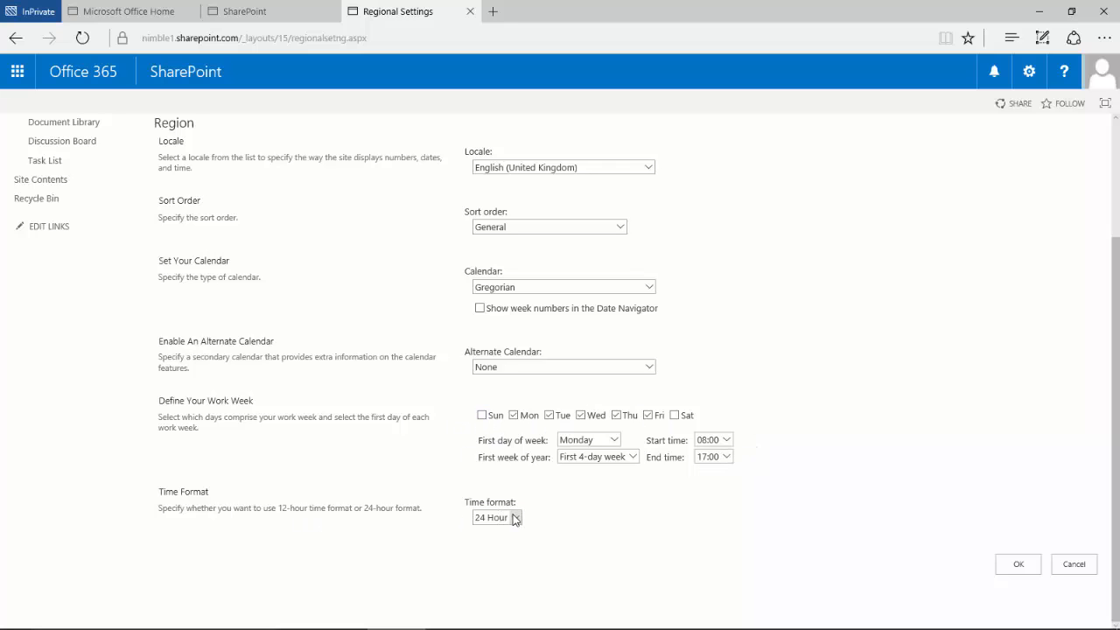
left_click(496, 518)
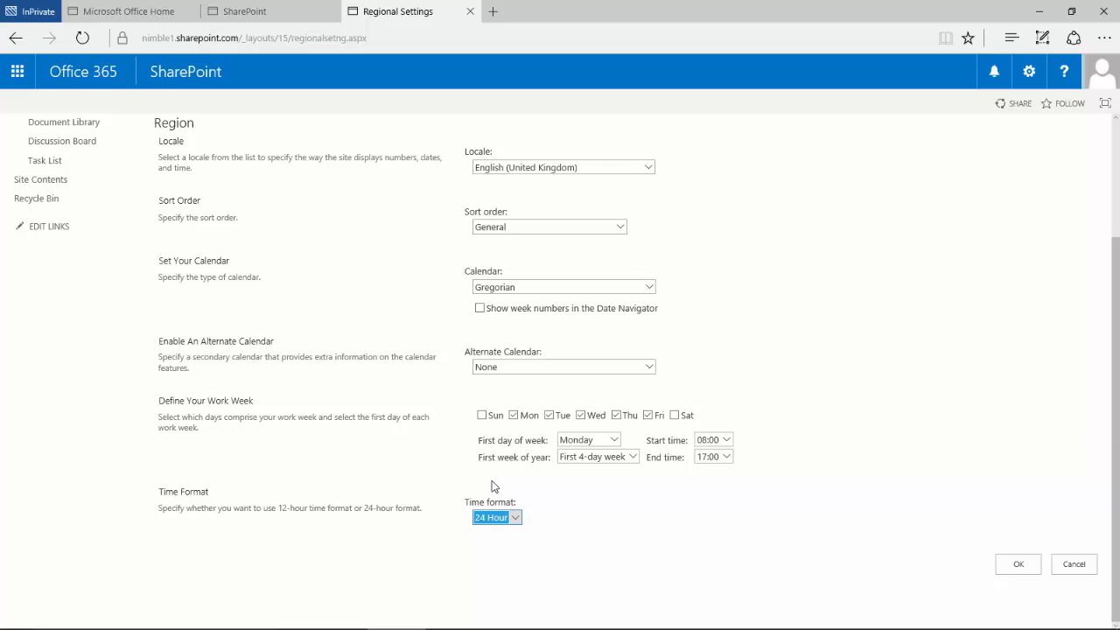
mouse_move(507, 374)
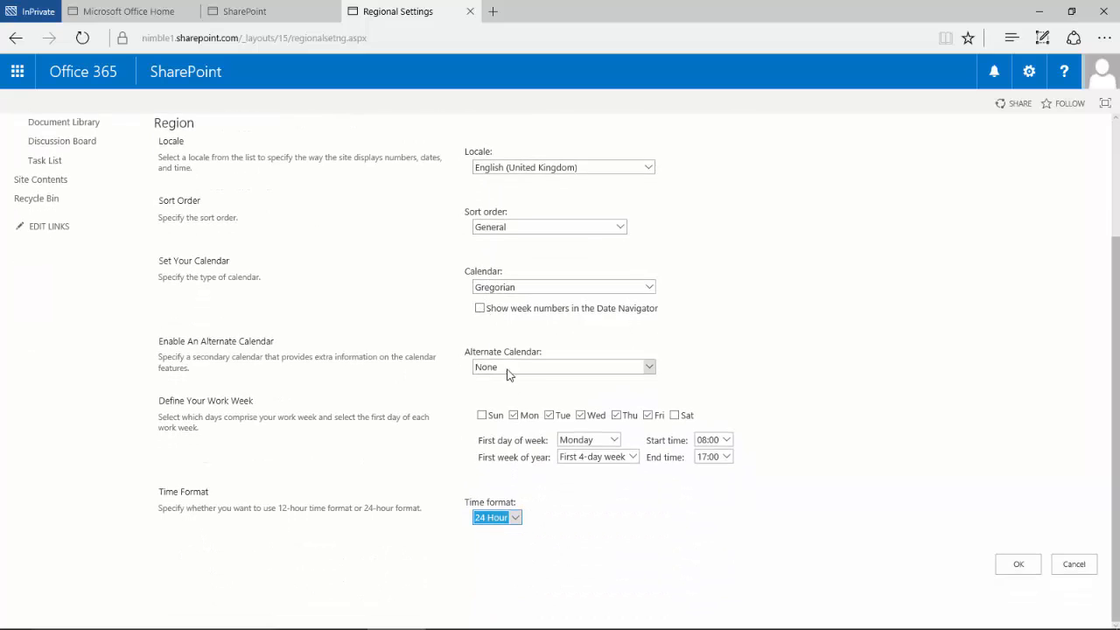
left_click(1018, 563)
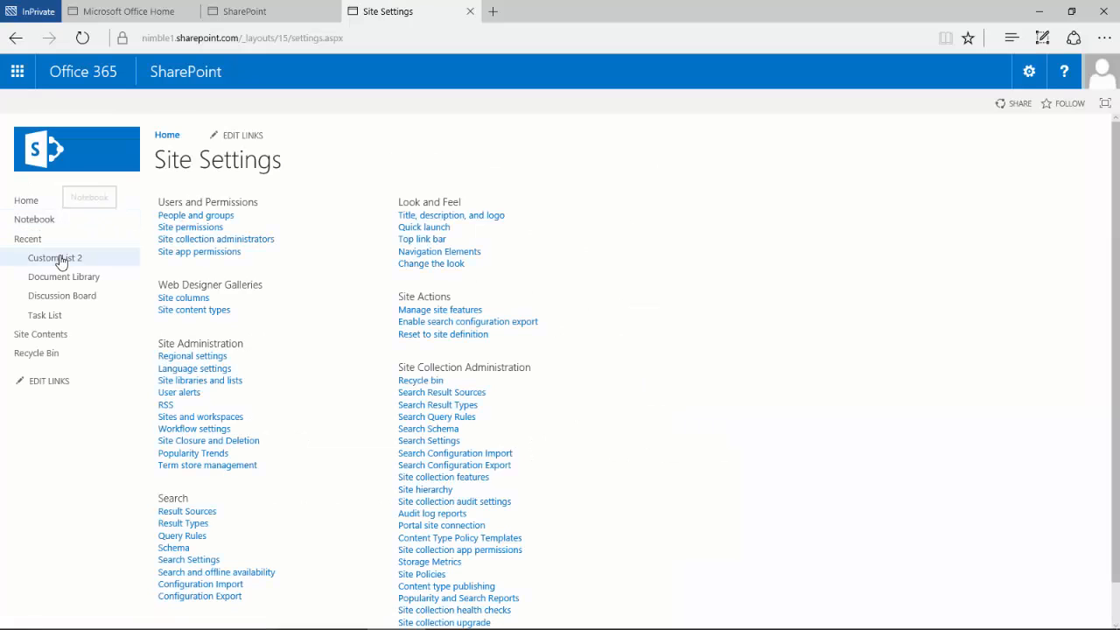
Step: Return to Custom List 2 and review the John Smith item and the other staff rows
left_click(56, 257)
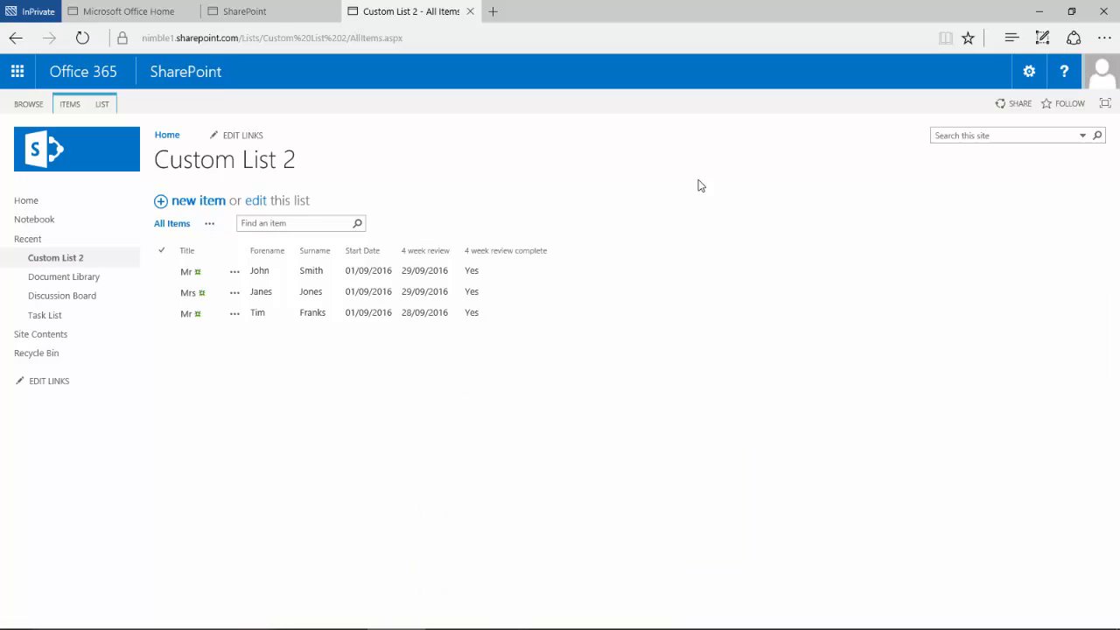
mouse_move(560, 201)
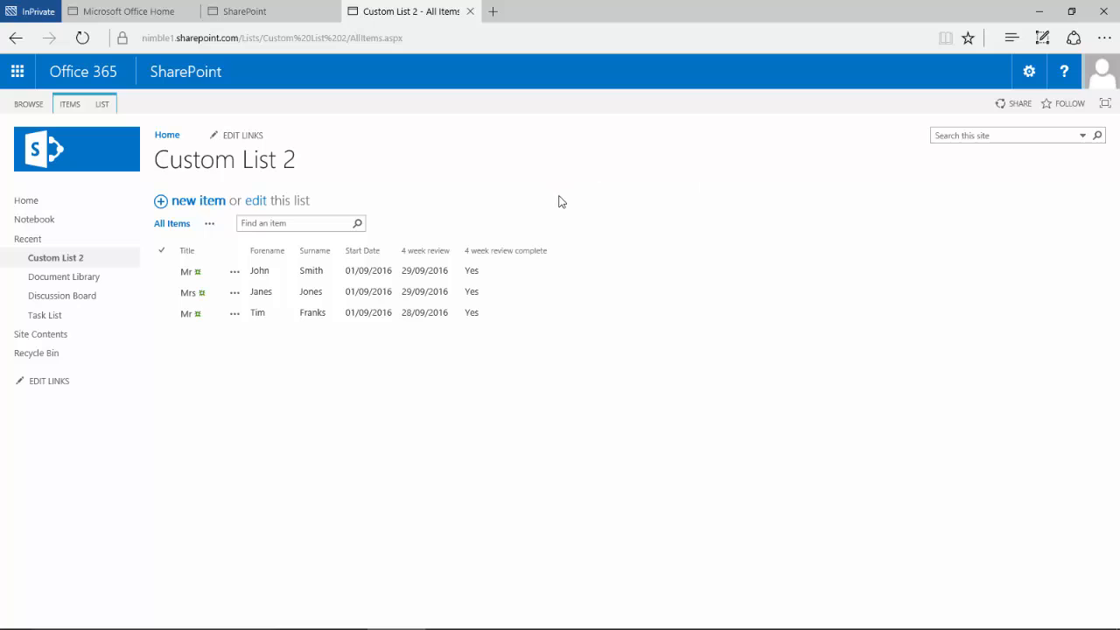
mouse_move(549, 201)
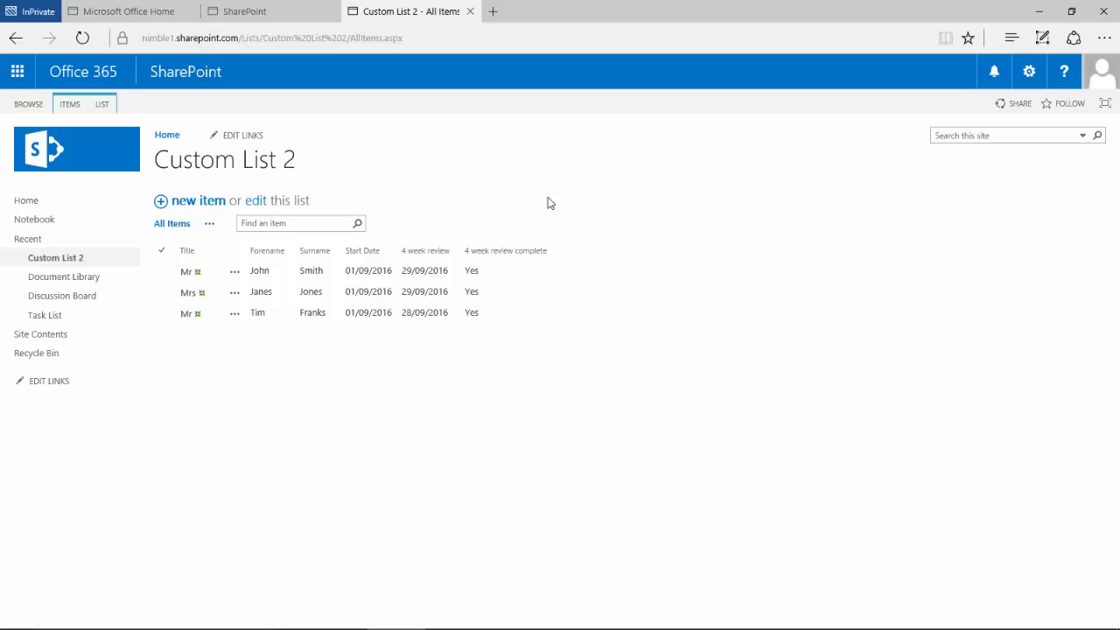
mouse_move(437, 175)
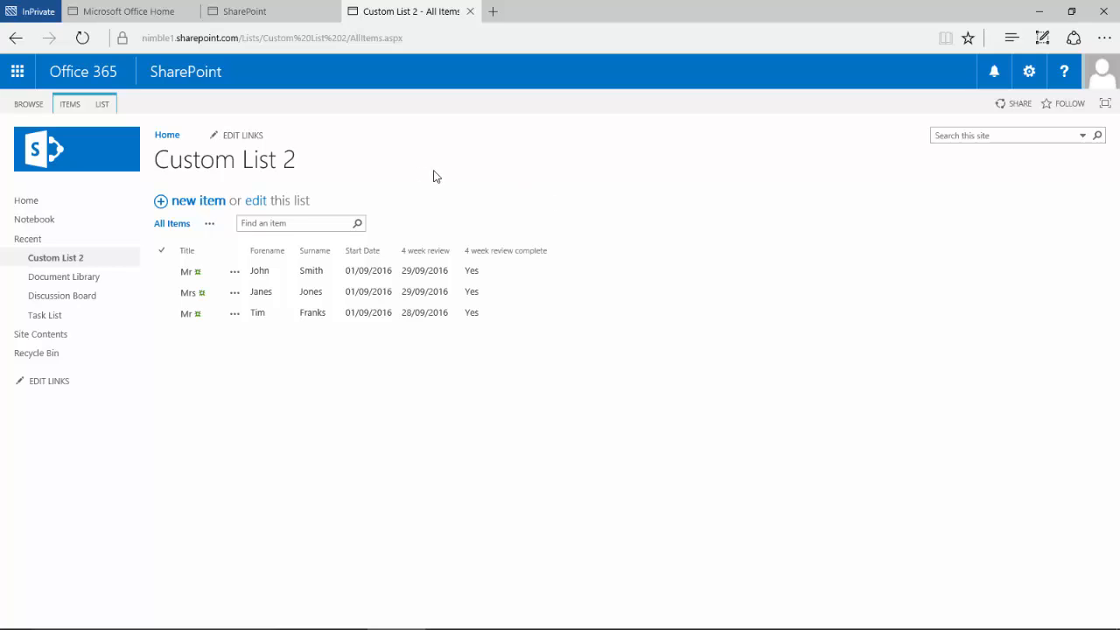
mouse_move(427, 250)
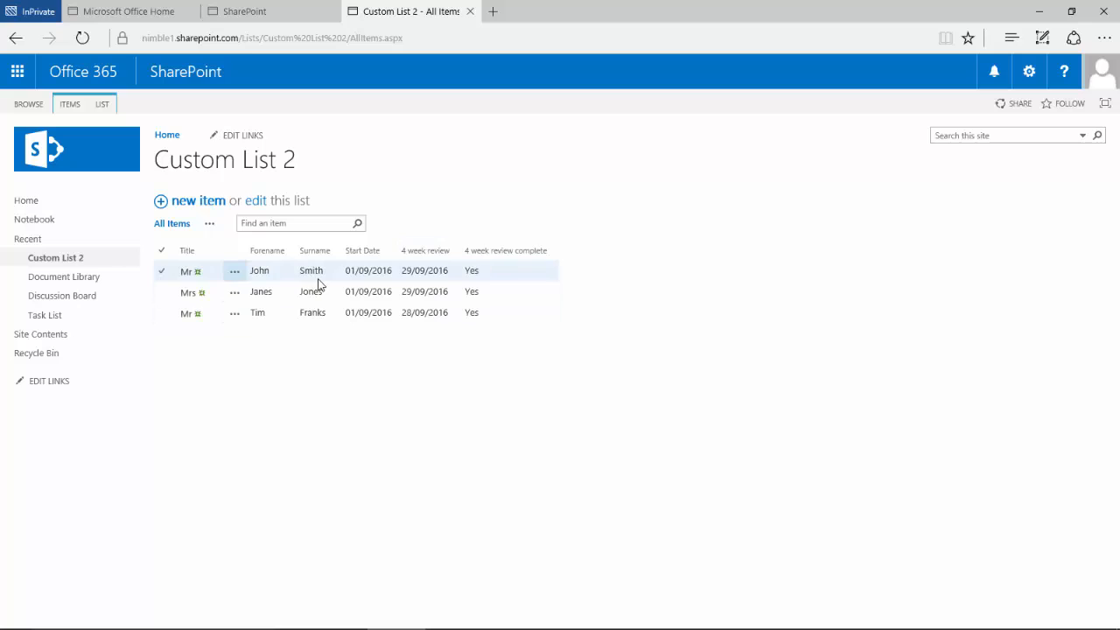
left_click(161, 311)
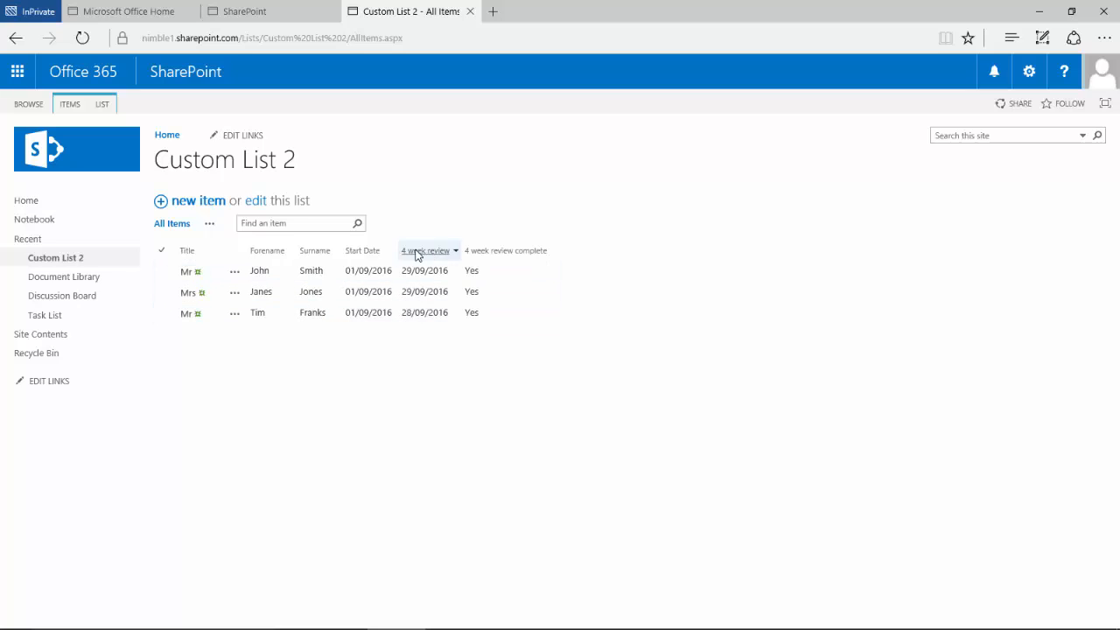
left_click(191, 269)
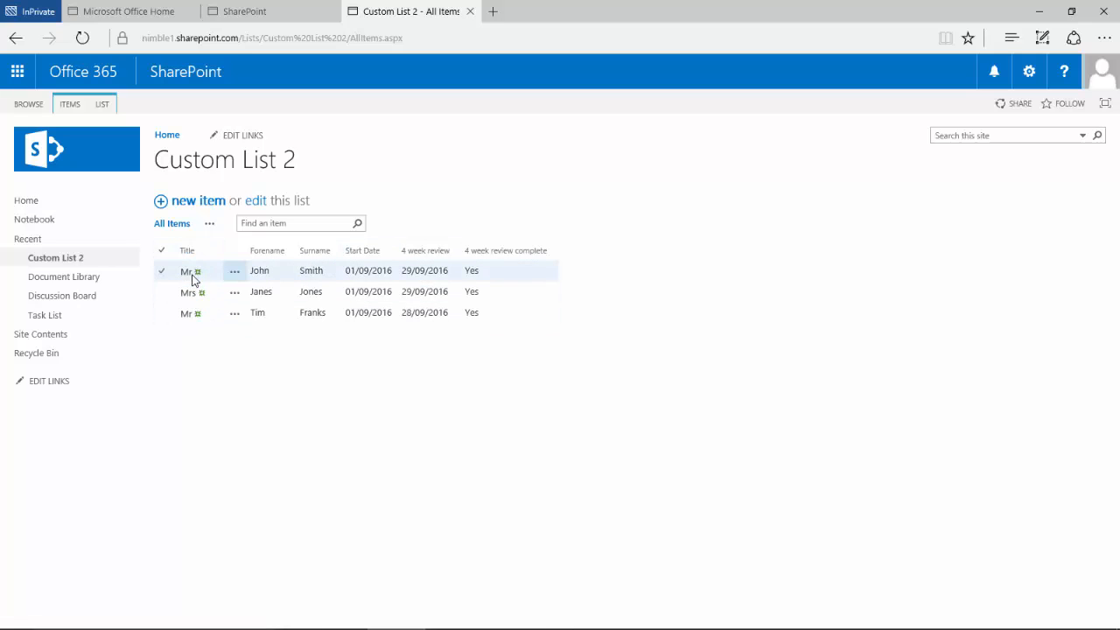
left_click(185, 311)
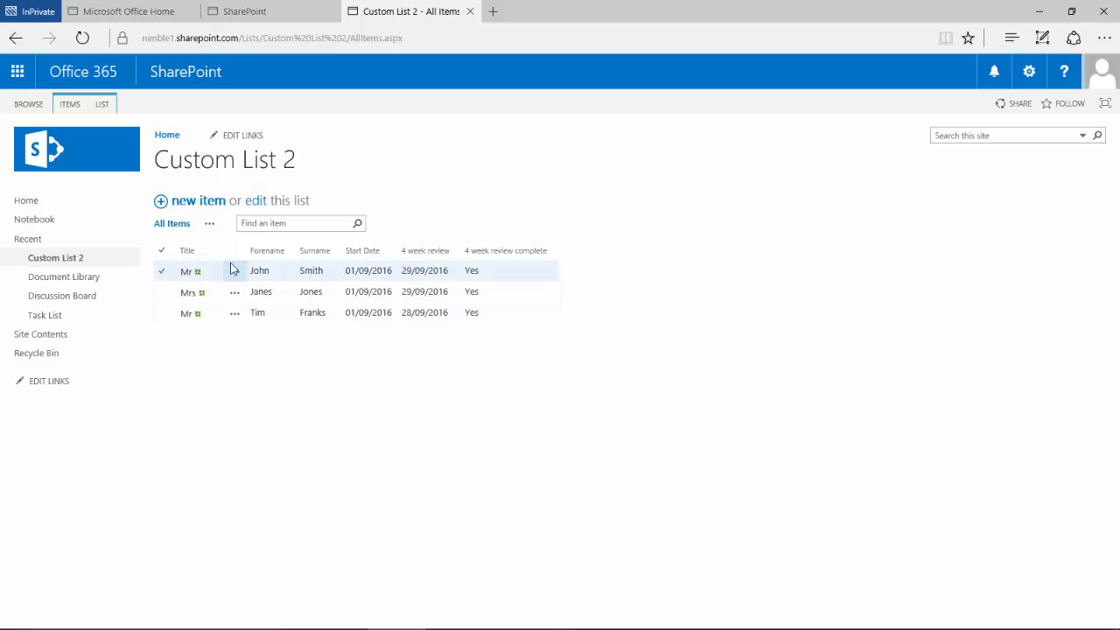
left_click(185, 312)
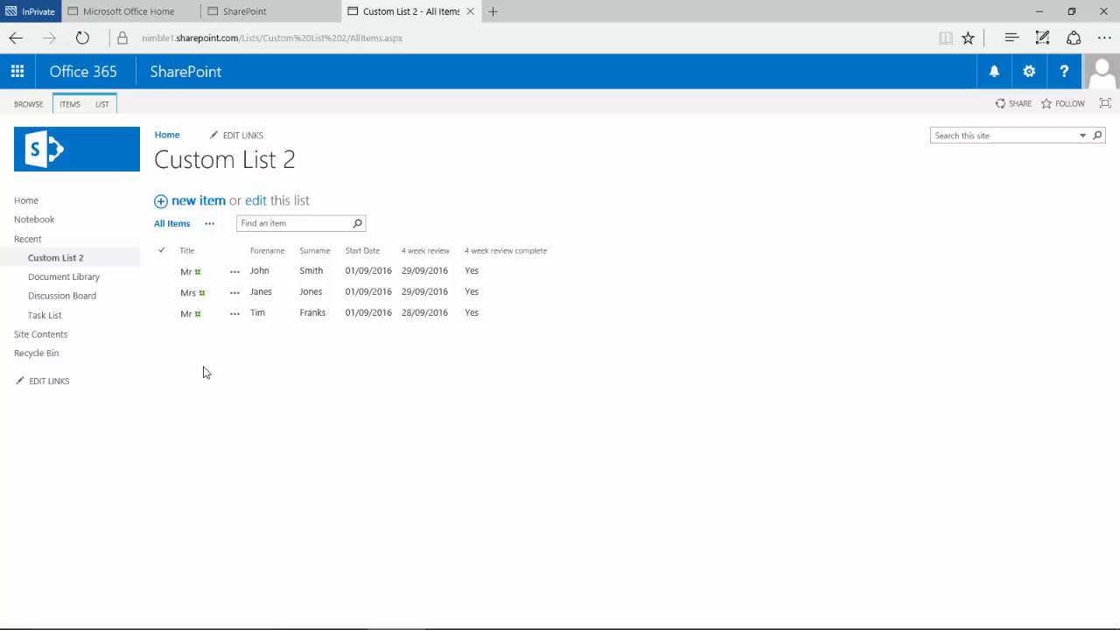
mouse_move(173, 175)
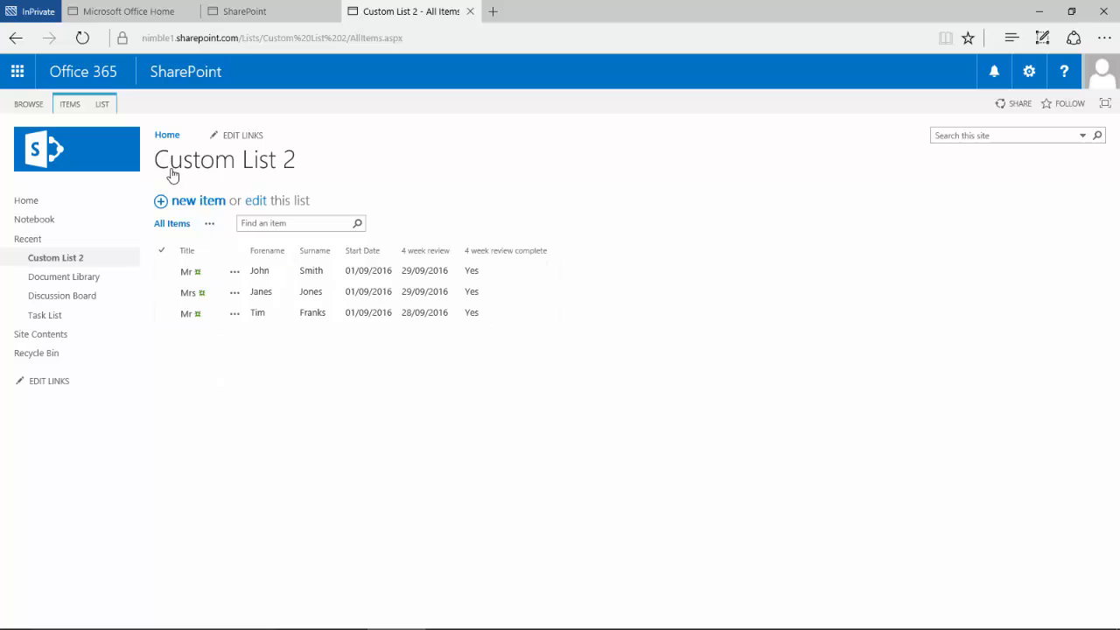
left_click(186, 311)
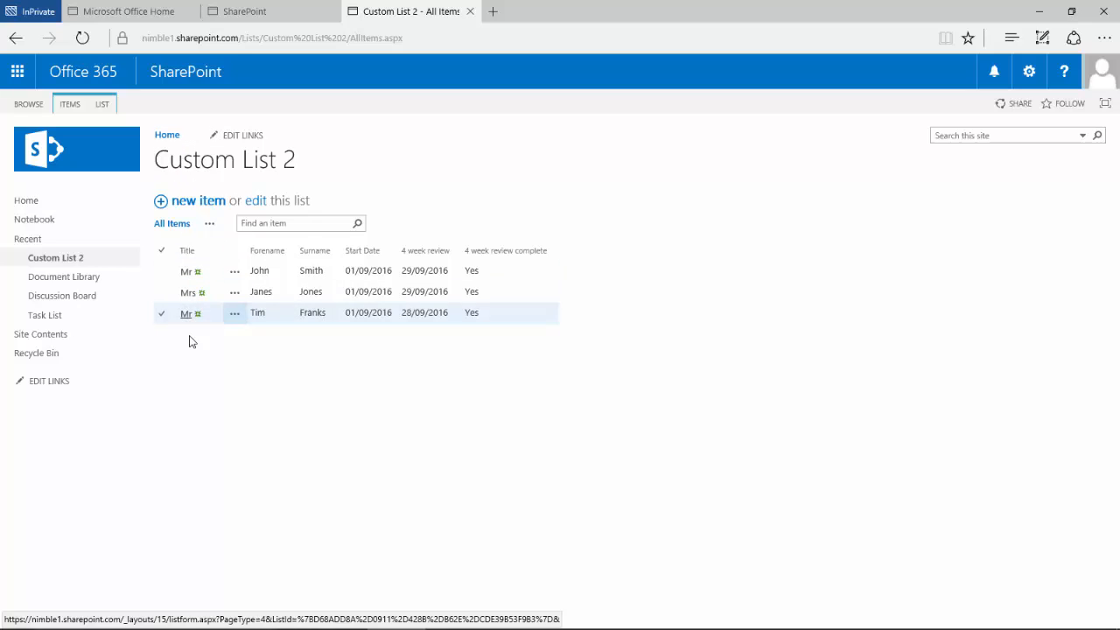
Step: Choose Add an app from the gear menu to reach the Your Apps page
left_click(1029, 70)
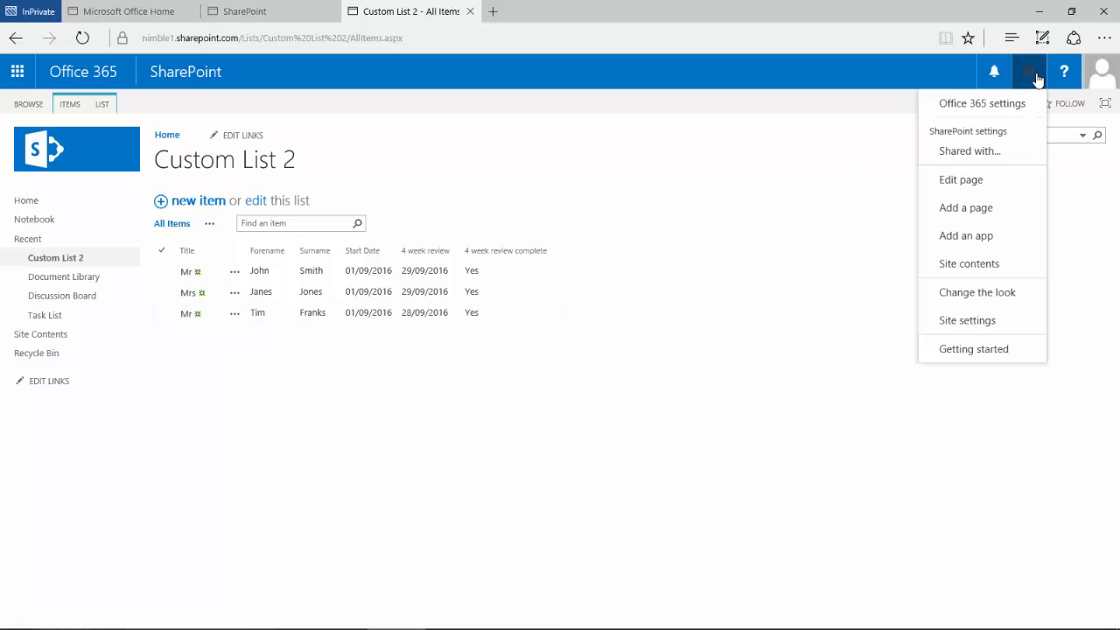
mouse_move(965, 241)
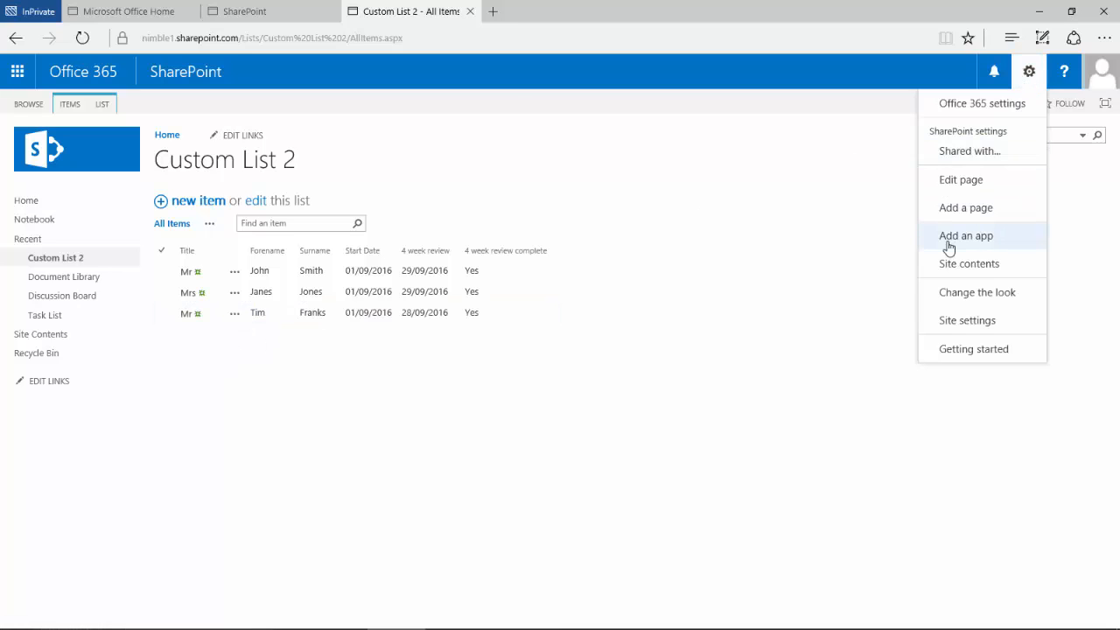
left_click(965, 235)
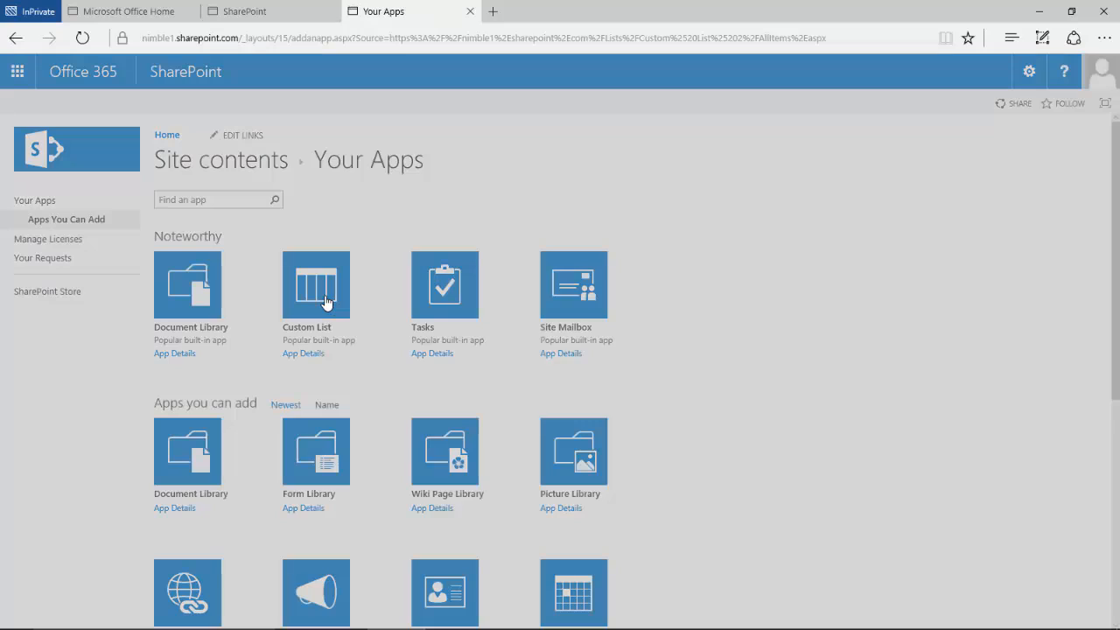
Step: Name the new custom list 'Employee Title Lookup' and create it
left_click(315, 284)
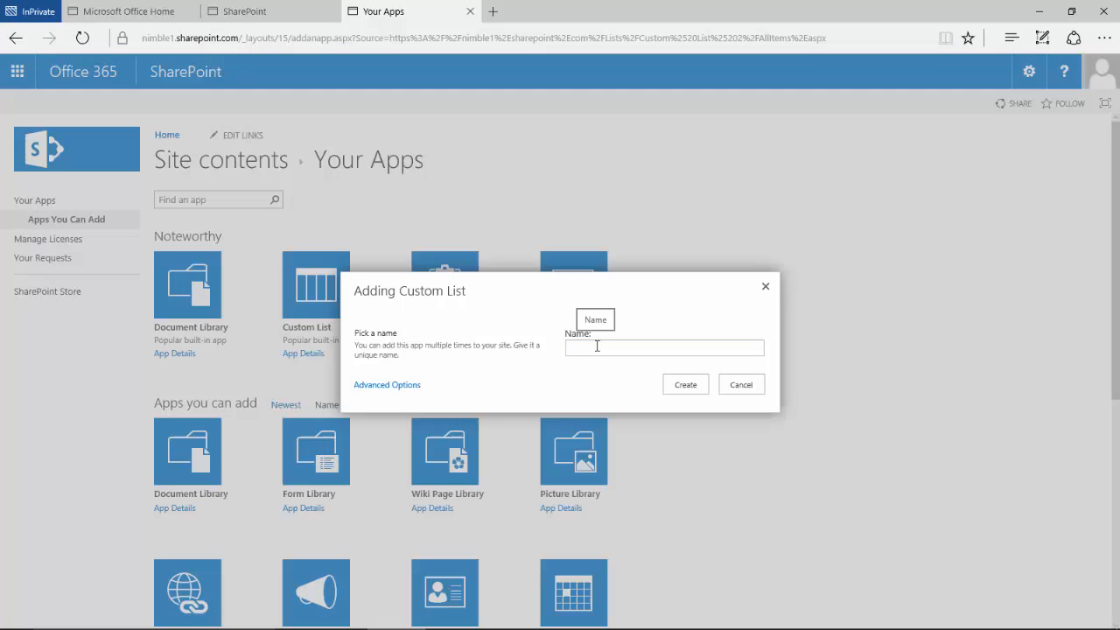
type("Em")
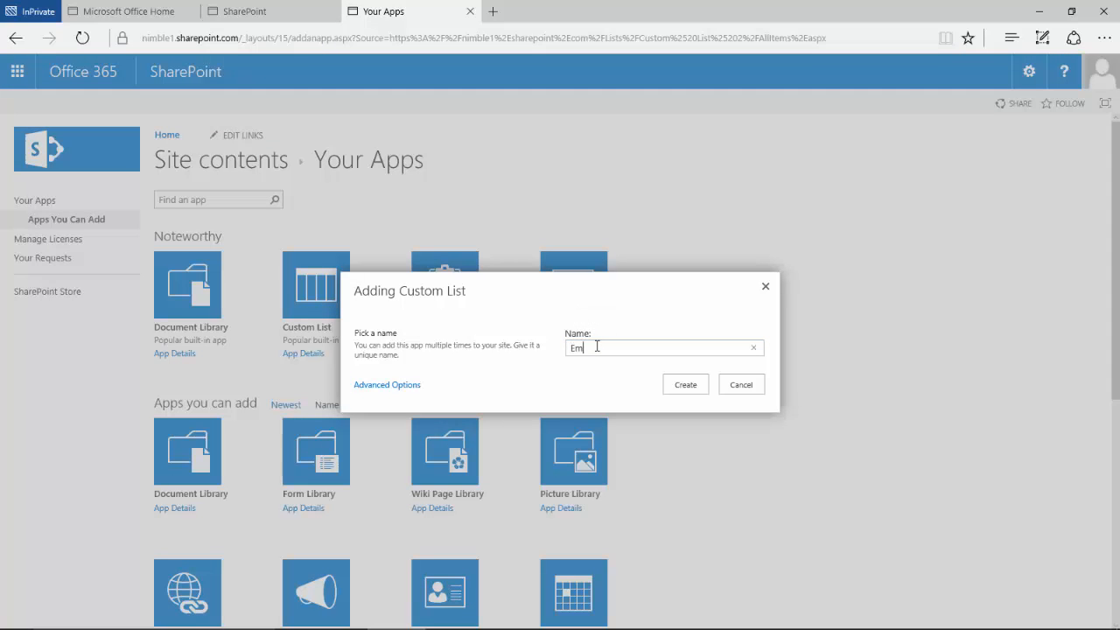
type("plo")
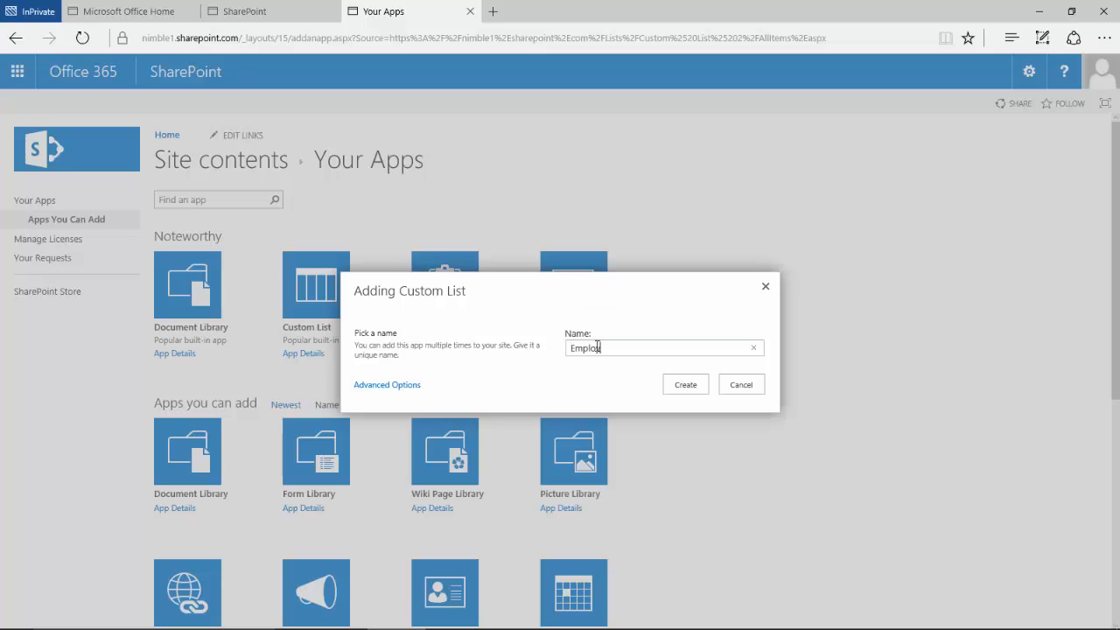
type("yee Ti")
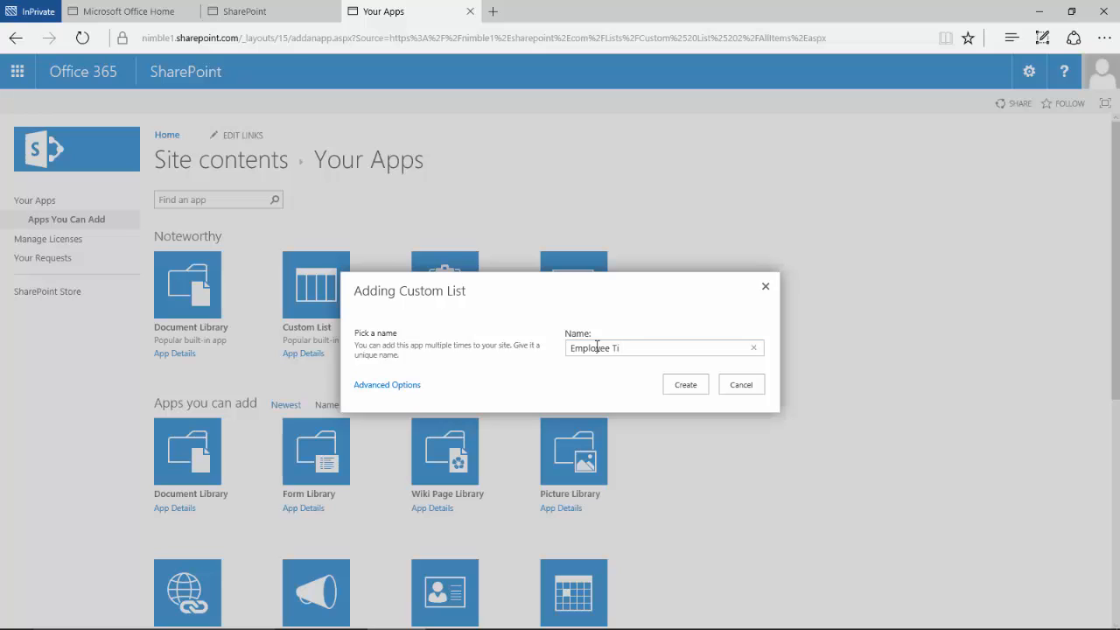
type("tle Loo")
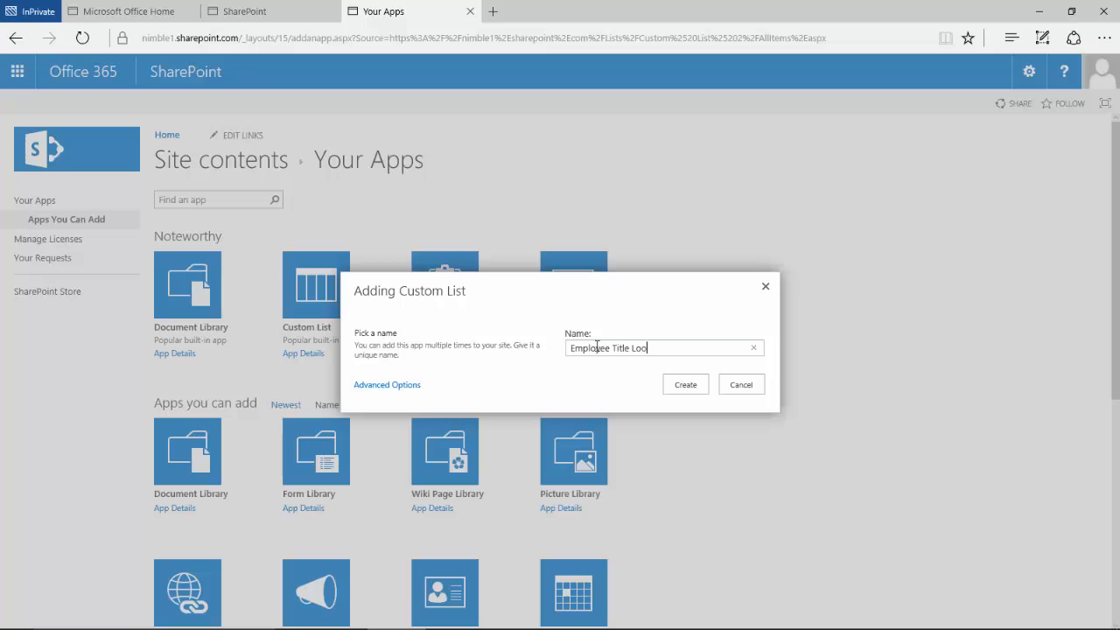
type("kup")
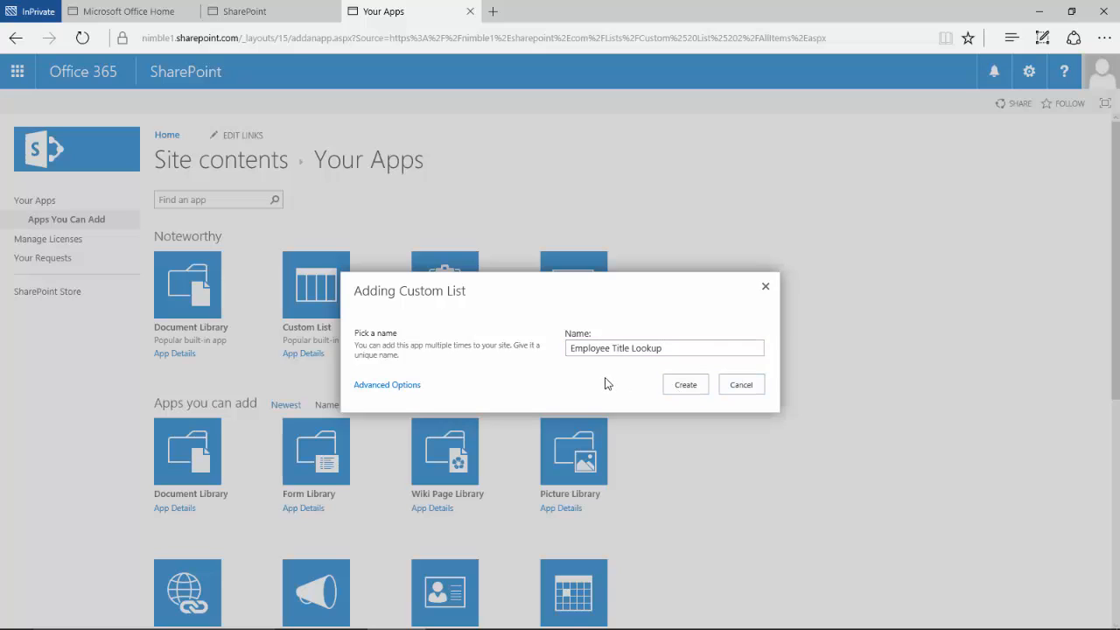
left_click(686, 385)
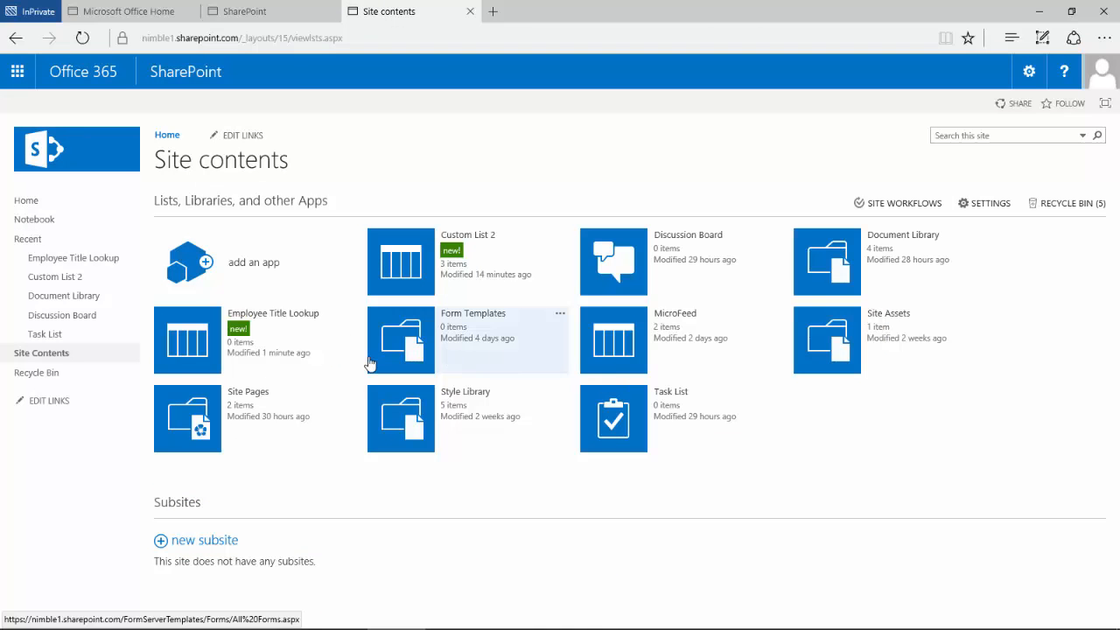
mouse_move(300, 319)
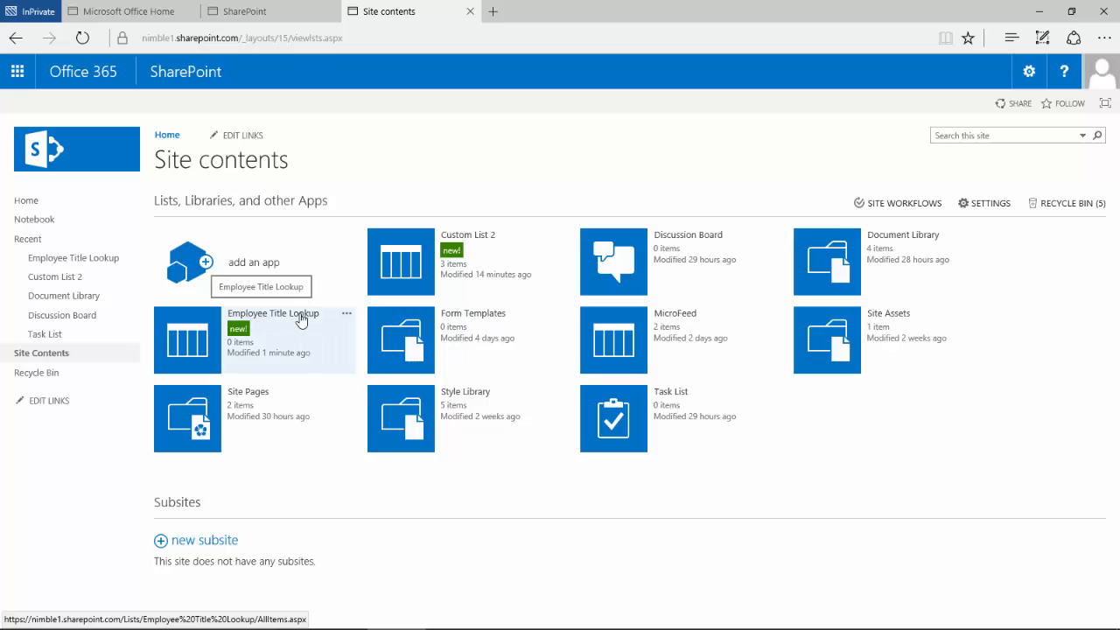
Step: Edit the Employee Title Lookup list in place, entering the titles Mr, Mrs and Miss
left_click(273, 313)
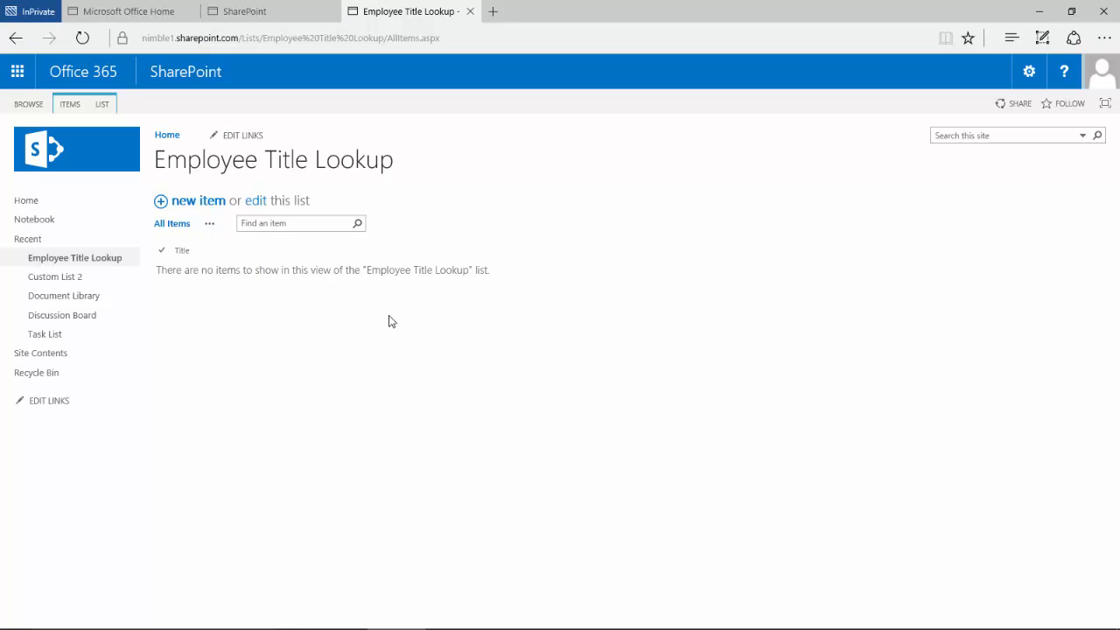
mouse_move(176, 269)
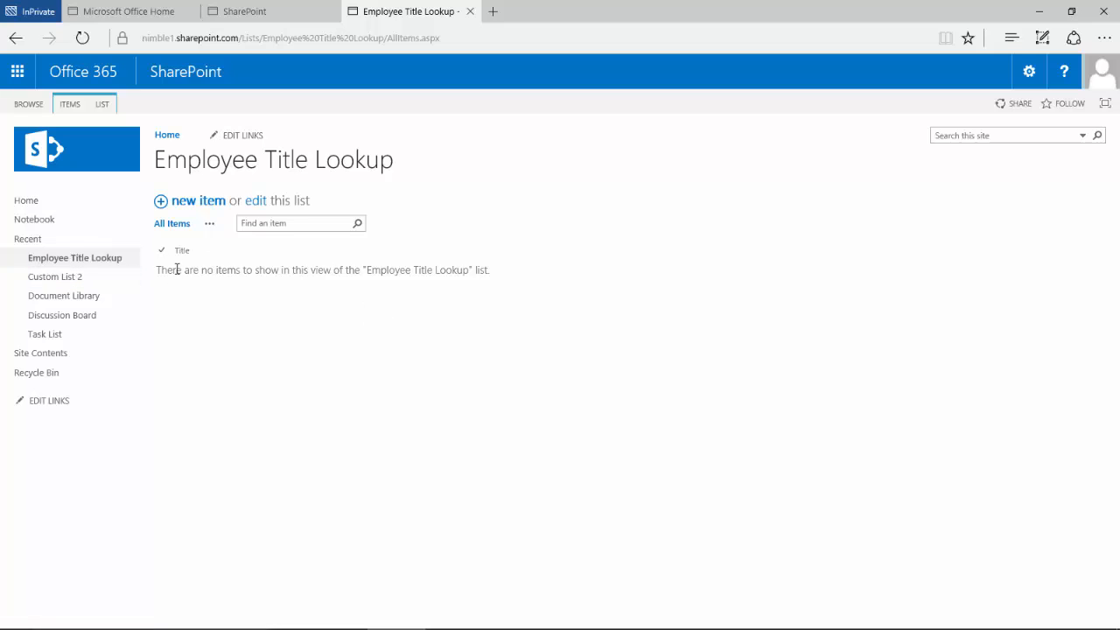
mouse_move(196, 213)
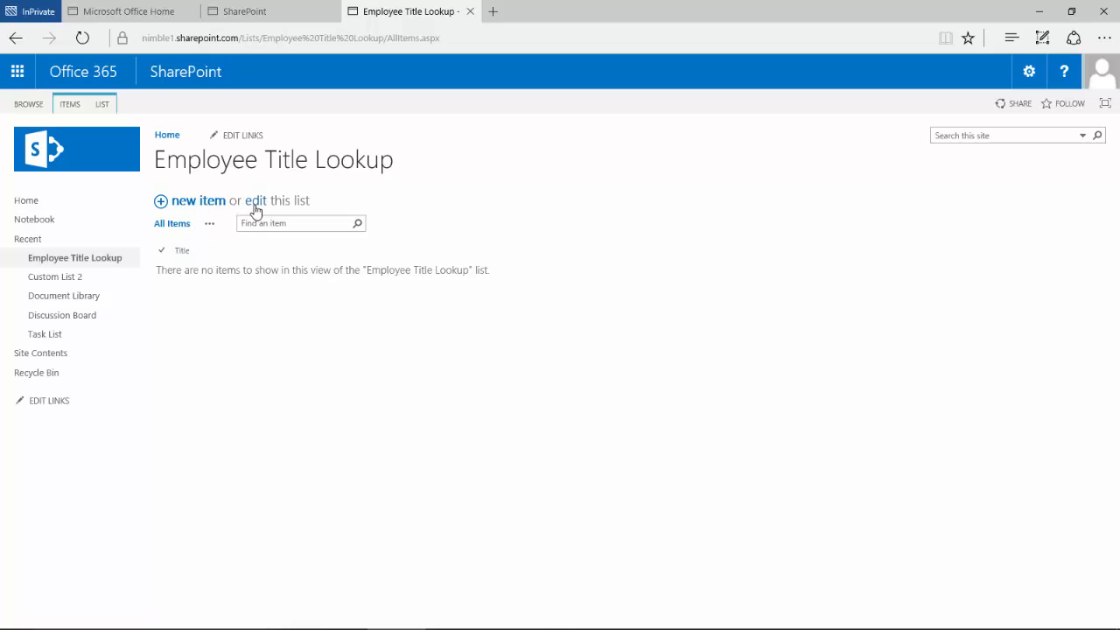
left_click(278, 200)
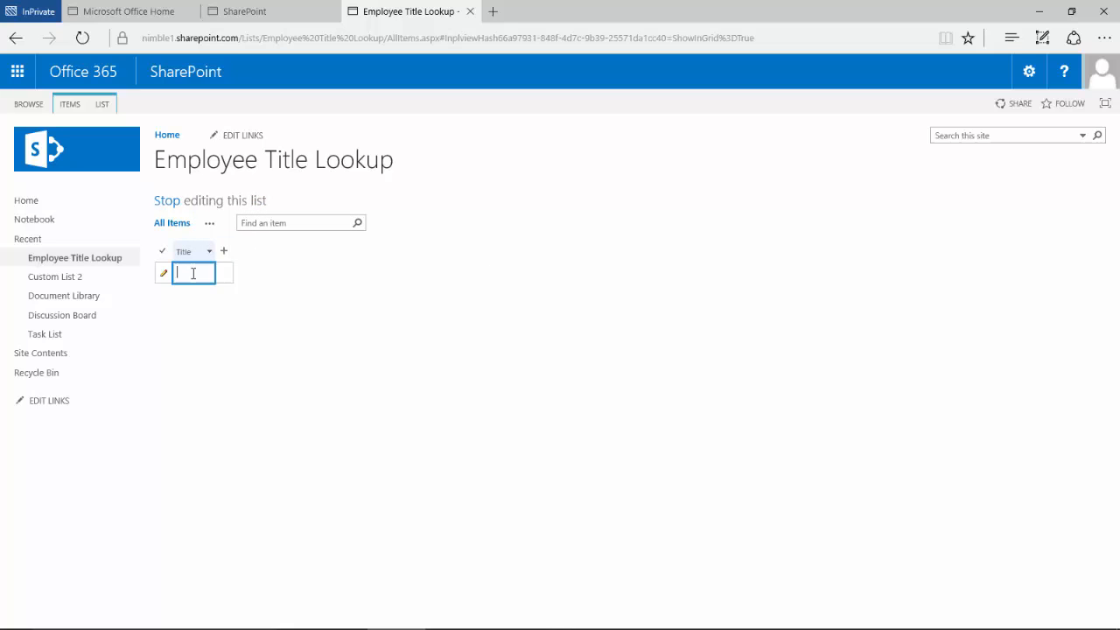
type("Mr")
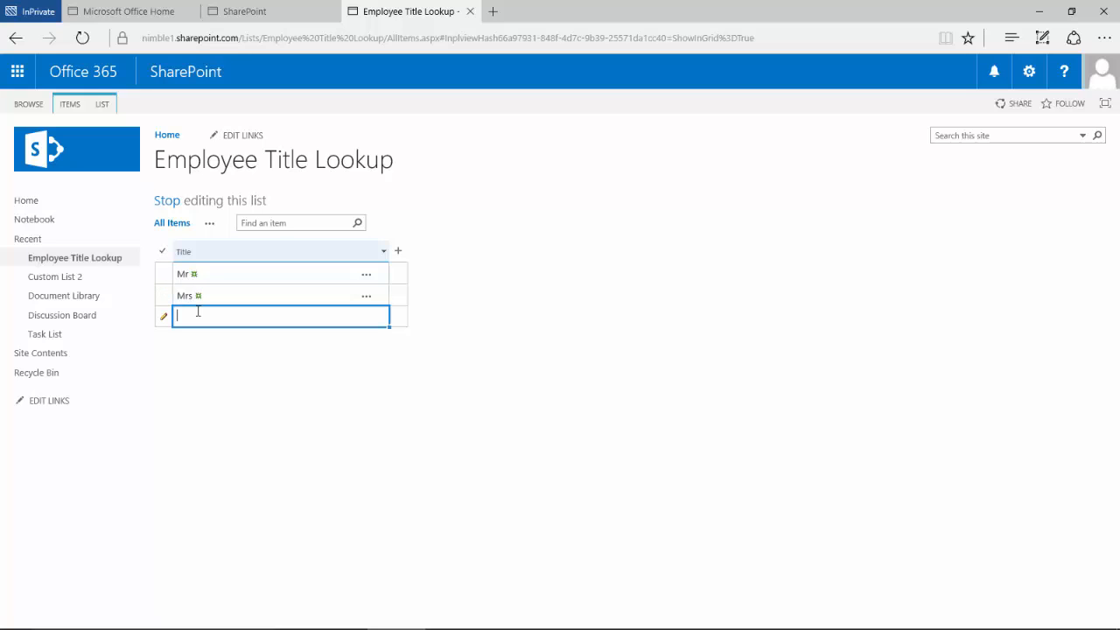
type("Miss")
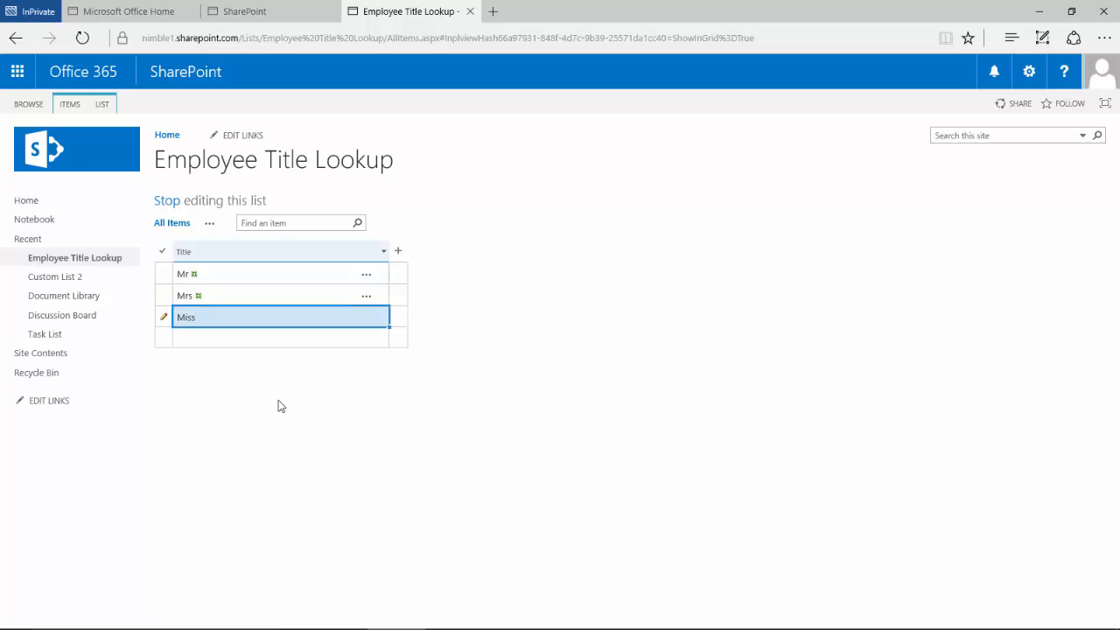
mouse_move(231, 355)
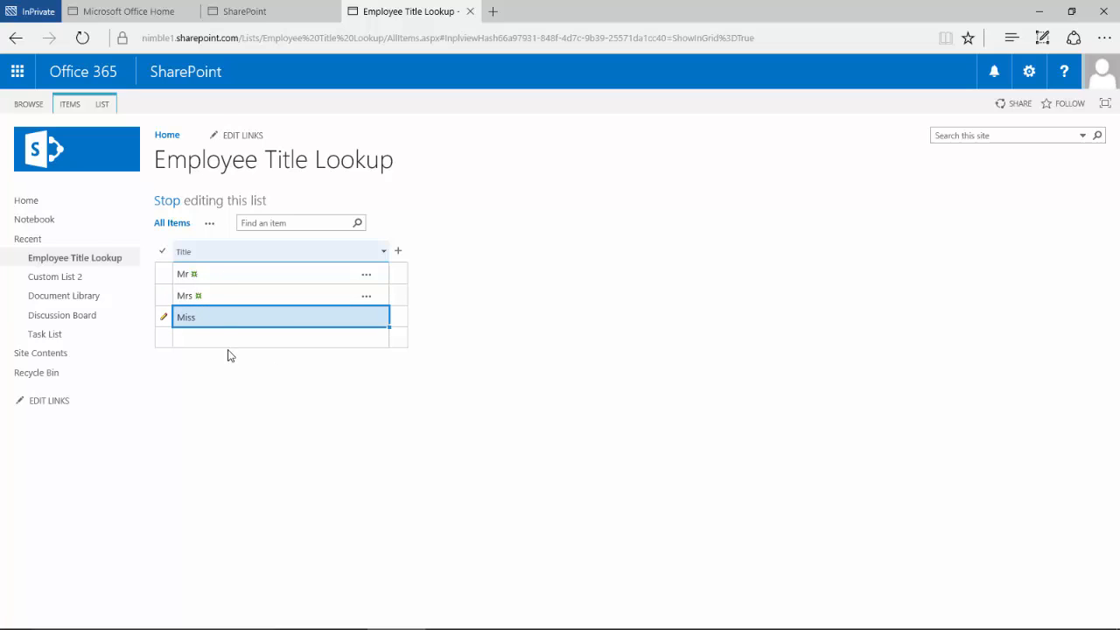
mouse_move(196, 217)
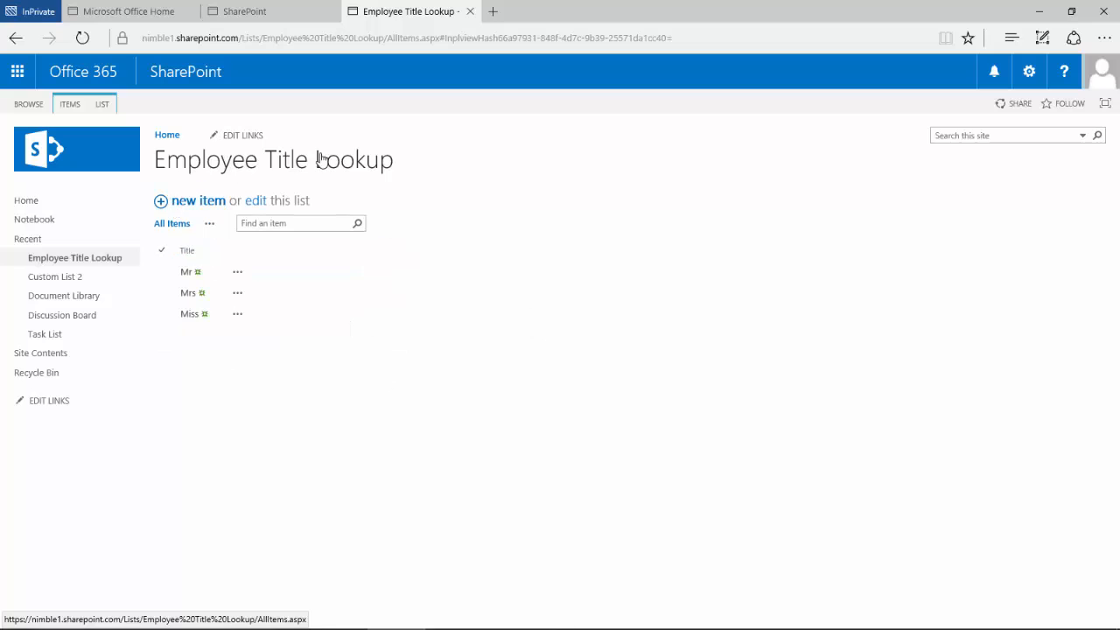
mouse_move(319, 161)
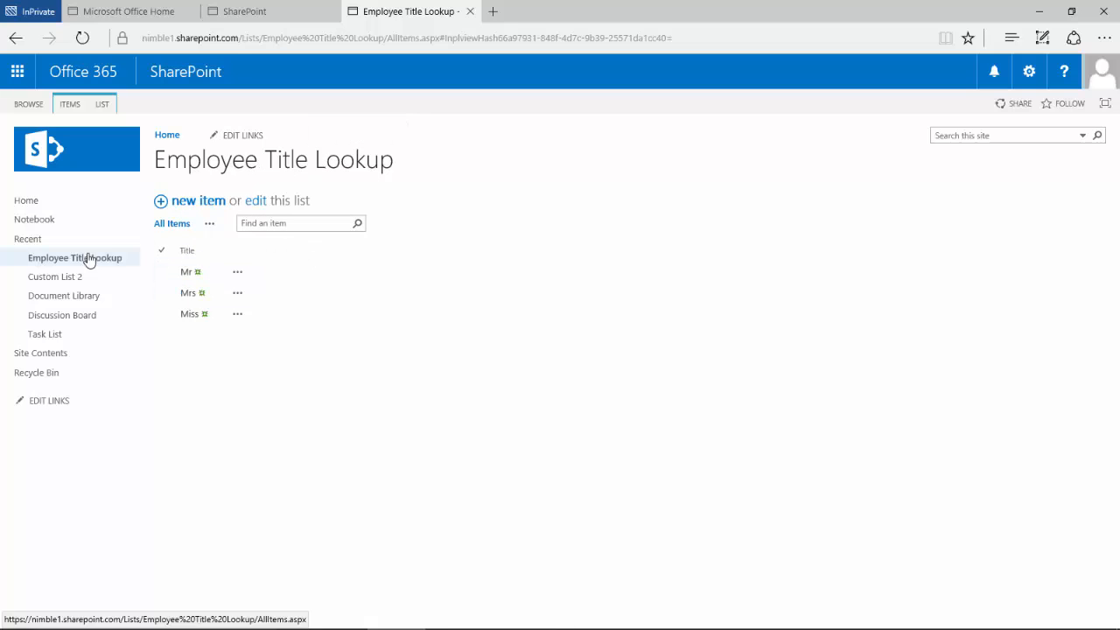
Step: Start a new Custom List 2 column named Employee Title of type Lookup
left_click(56, 276)
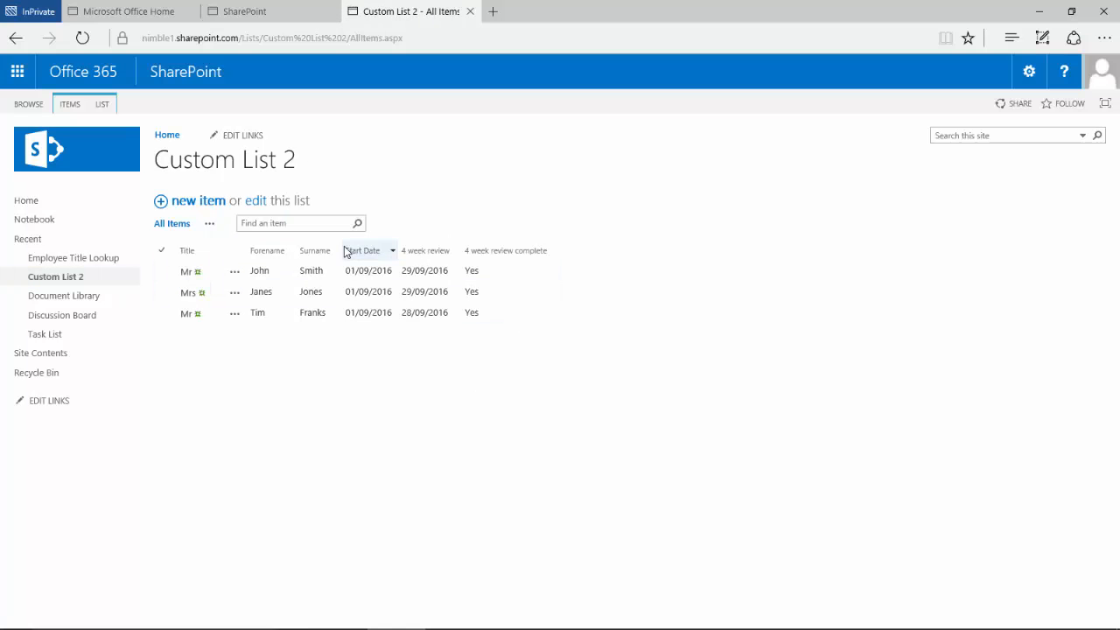
left_click(102, 103)
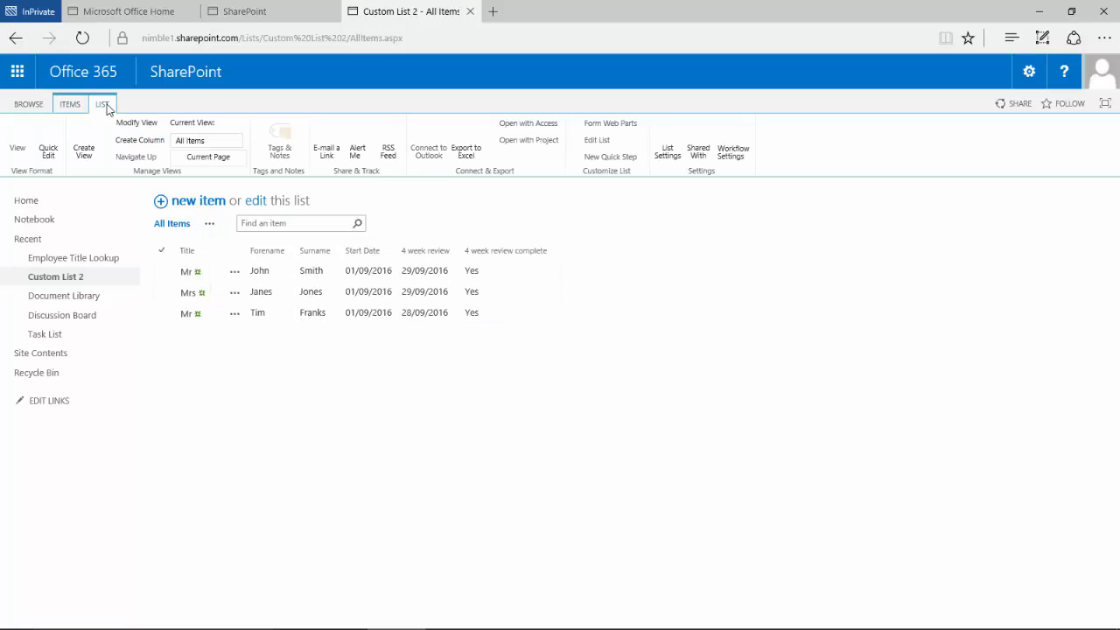
mouse_move(137, 122)
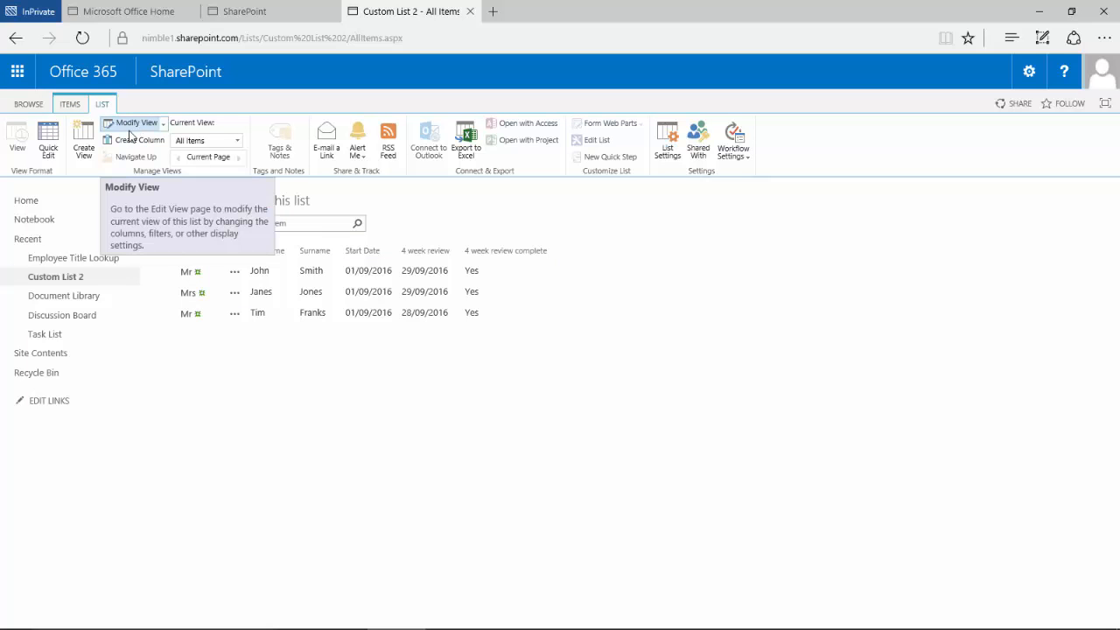
mouse_move(722, 377)
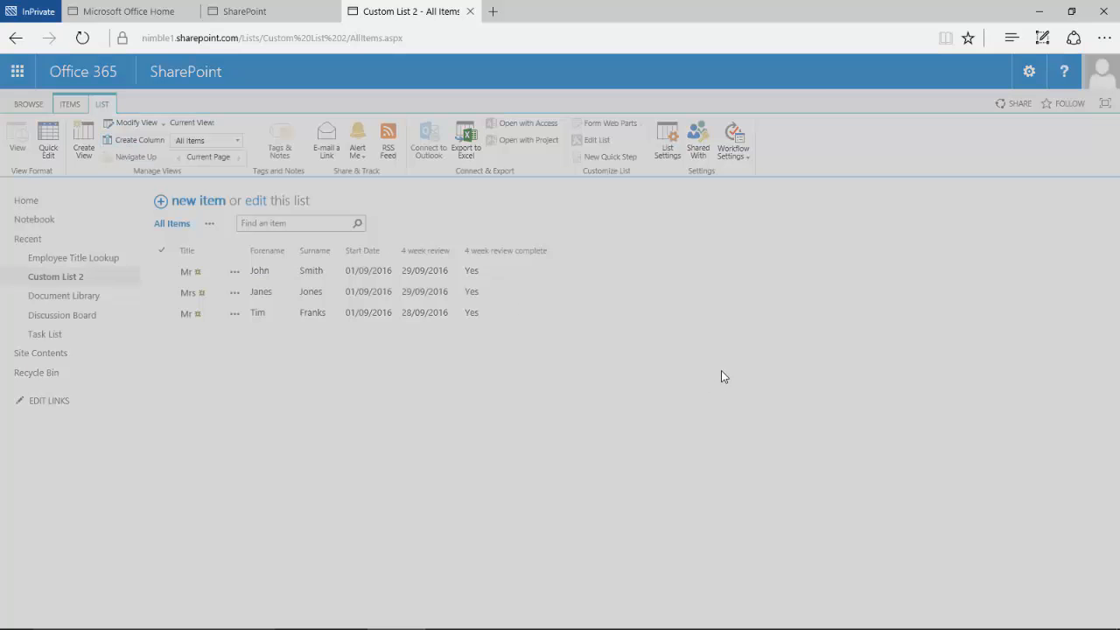
left_click(140, 140)
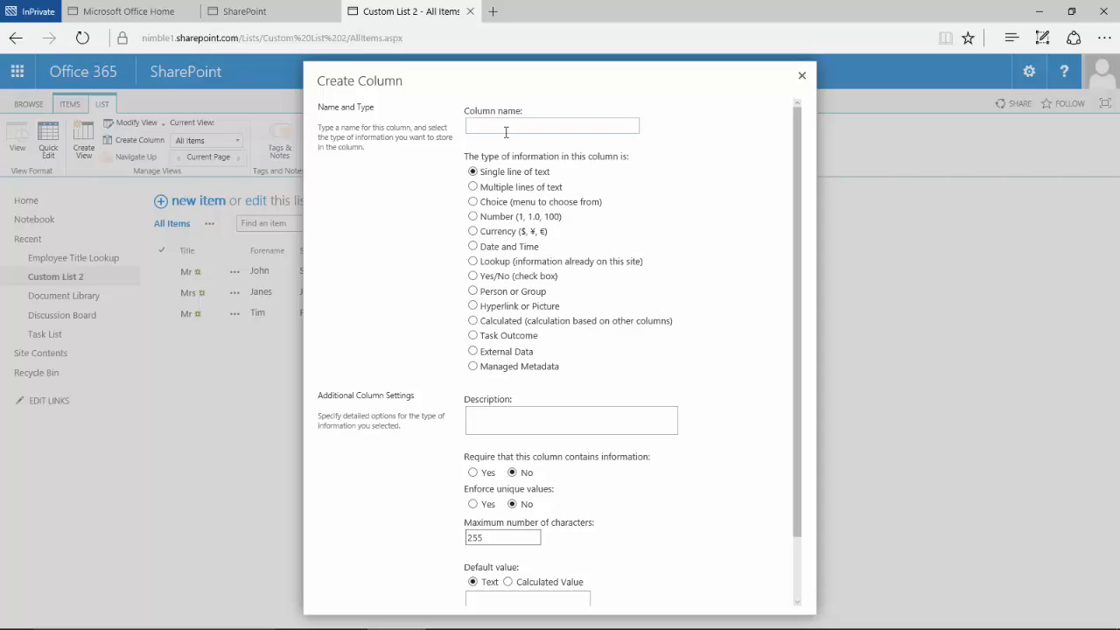
type("Emplo")
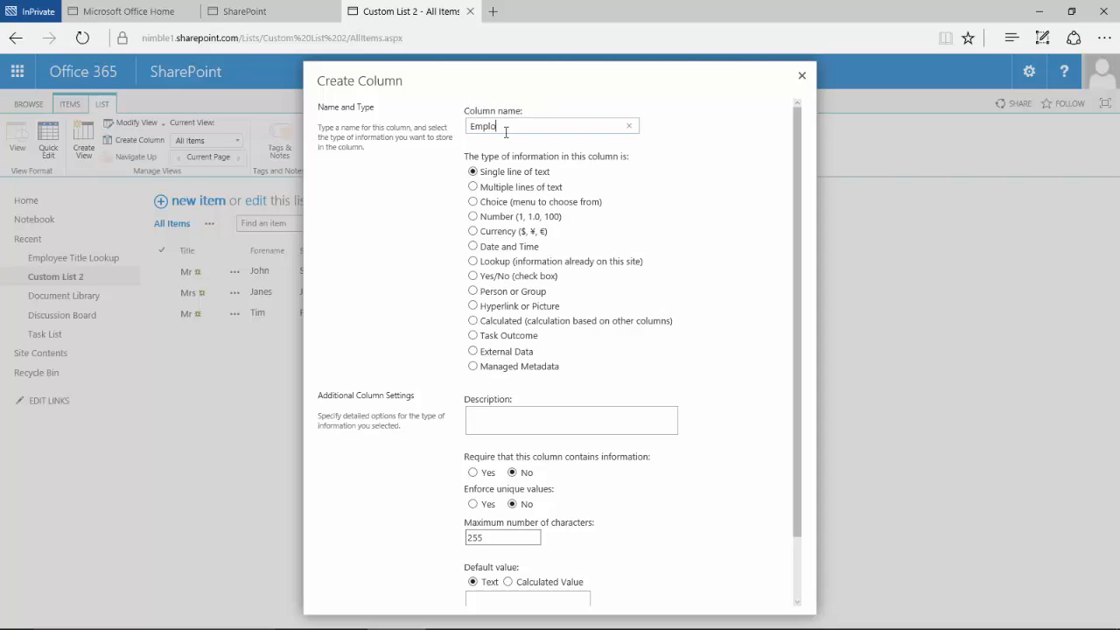
type("yee")
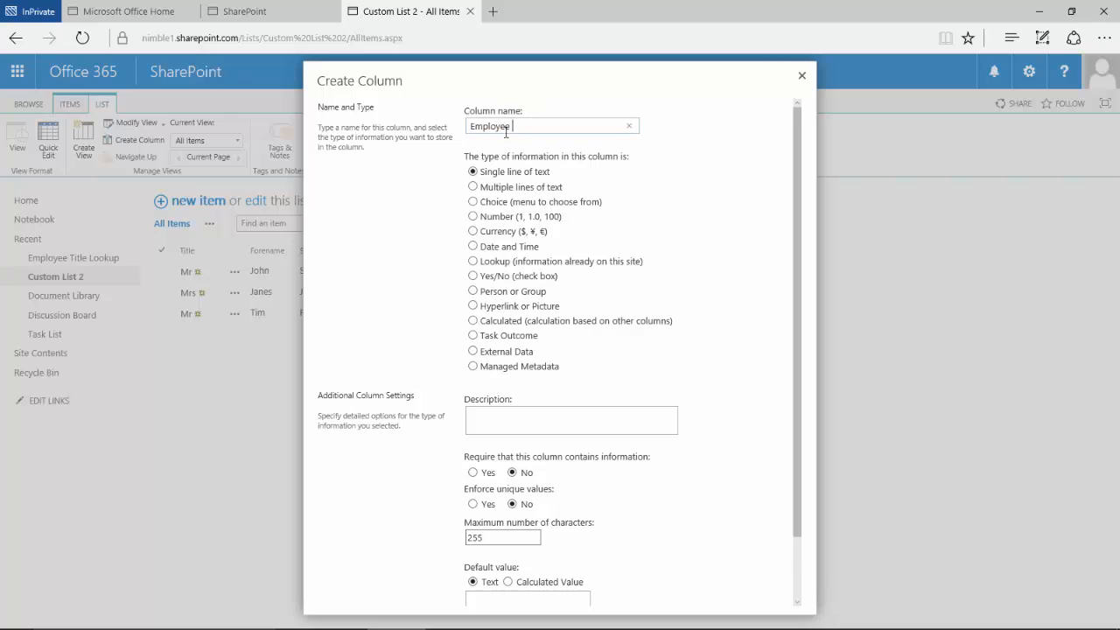
type("Titl")
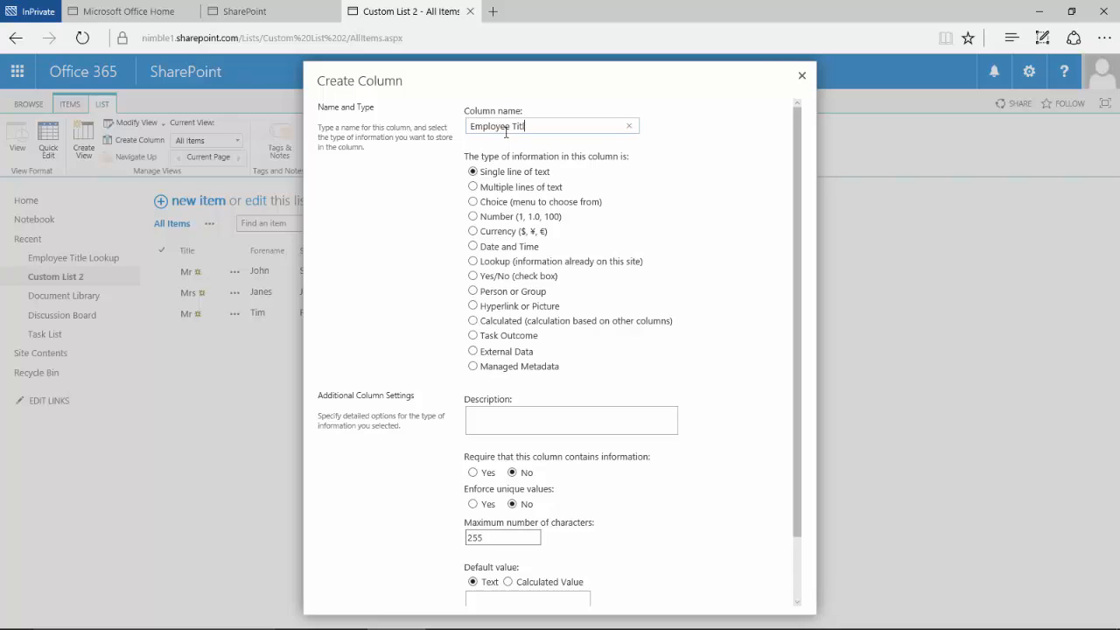
type("le")
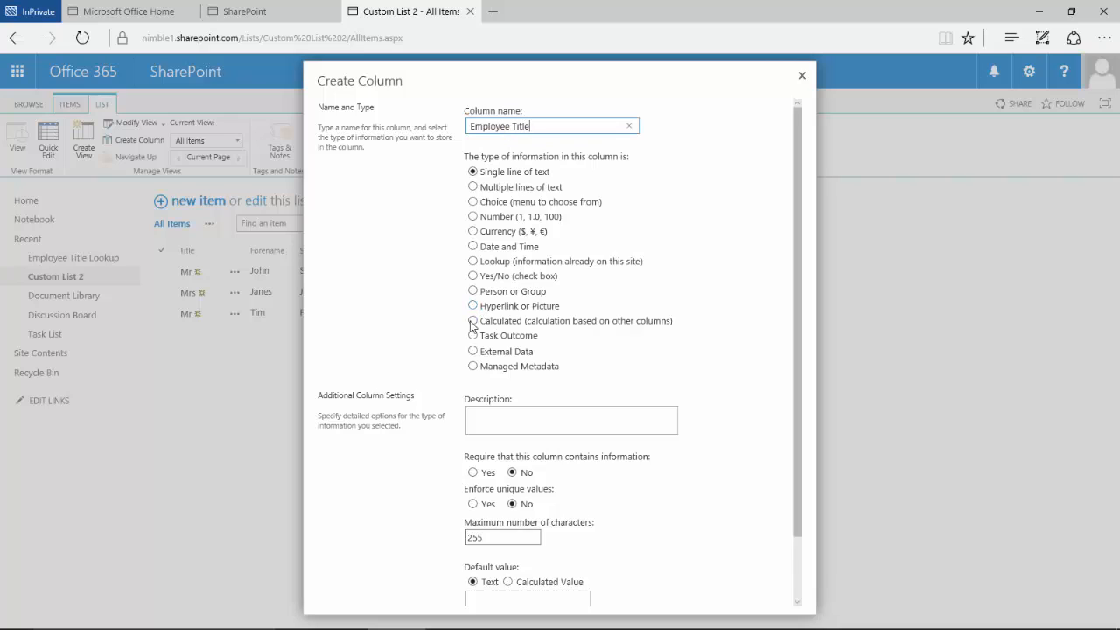
left_click(472, 260)
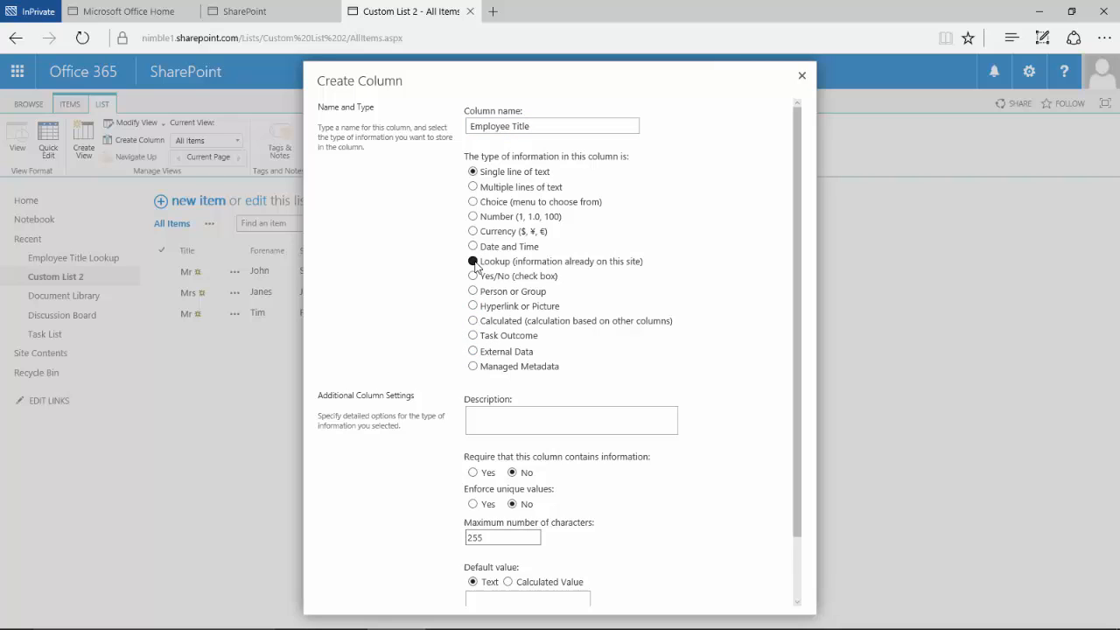
Step: Give the column the description 'Employee Title Lookup' and move to the additional settings
left_click(472, 261)
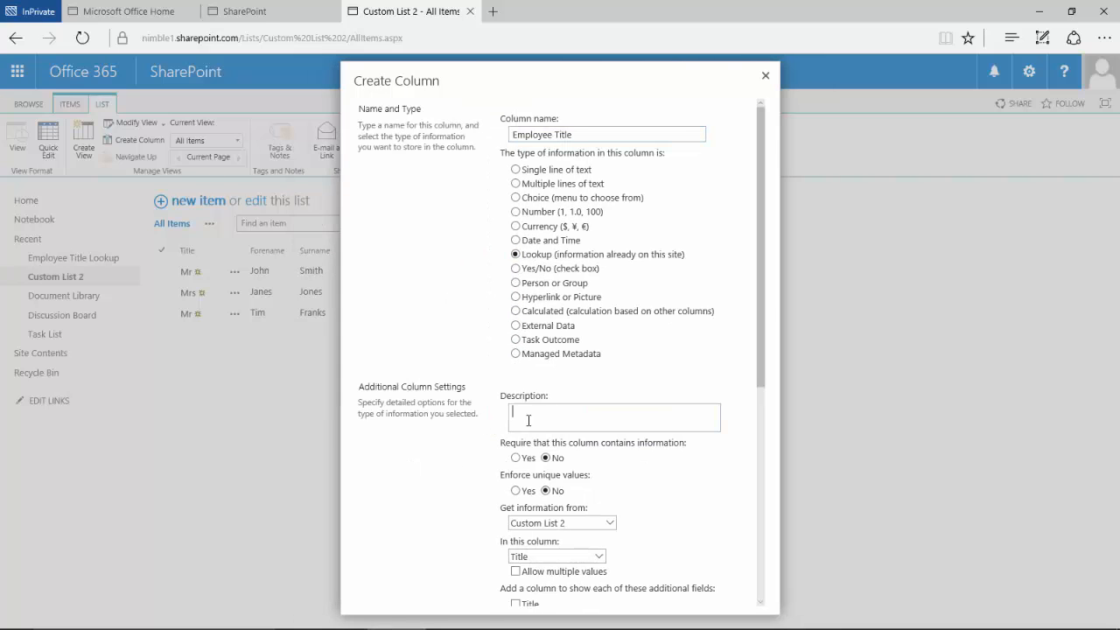
type("Employ")
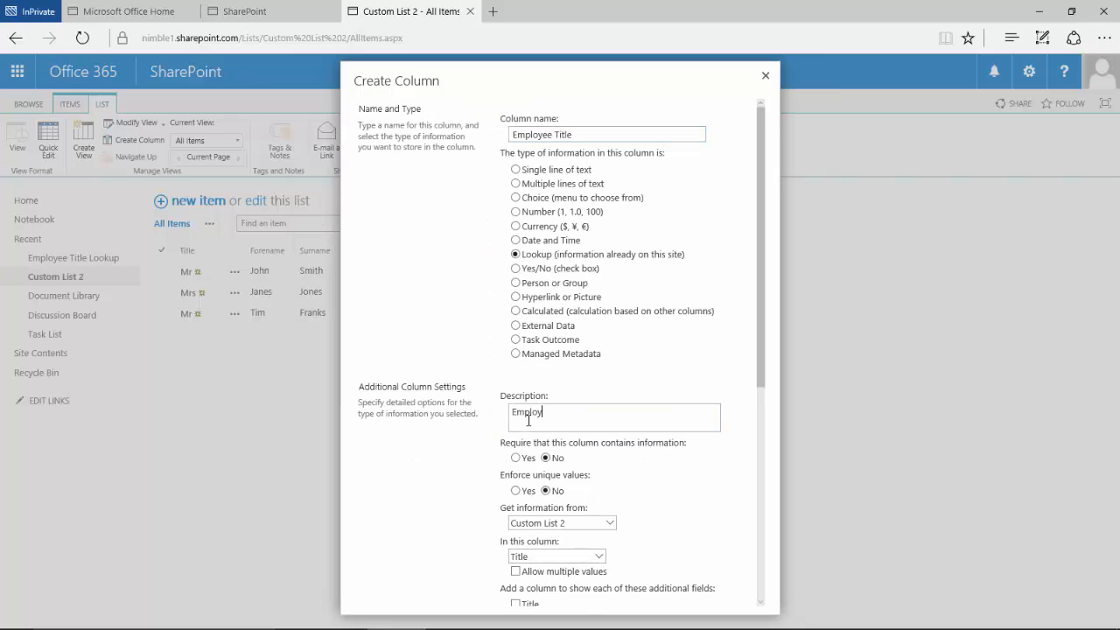
type("ee")
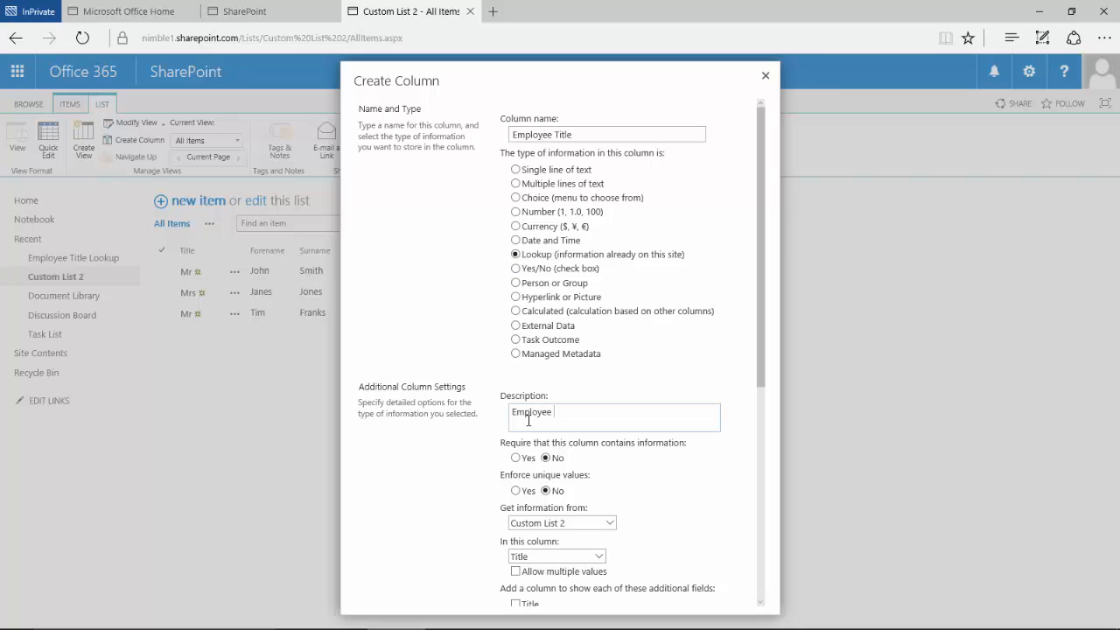
type("Title Lookup")
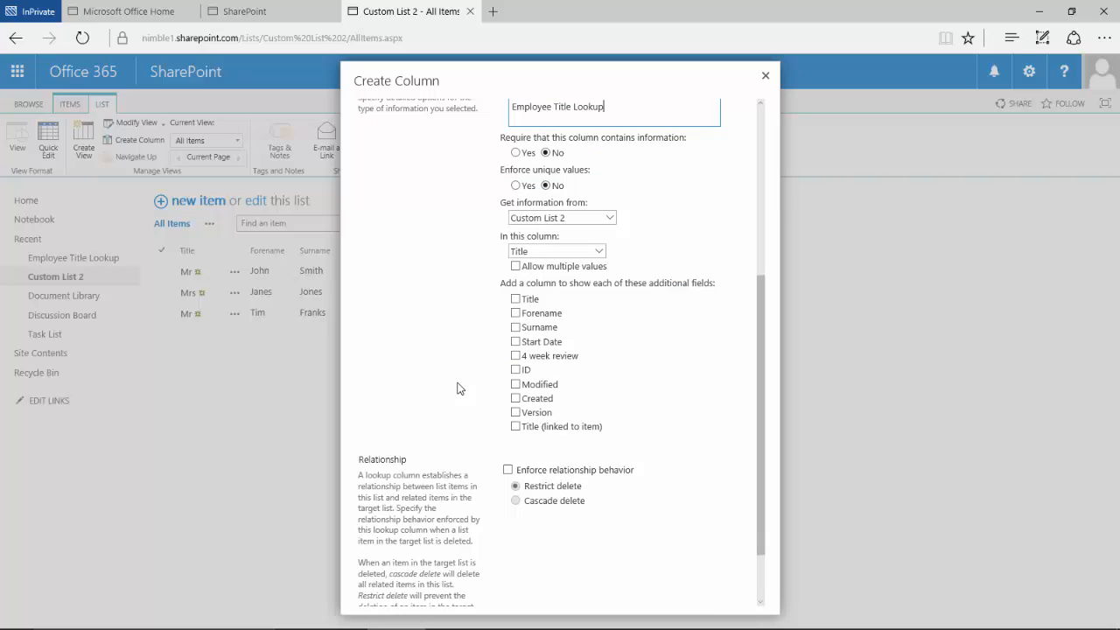
mouse_move(540, 203)
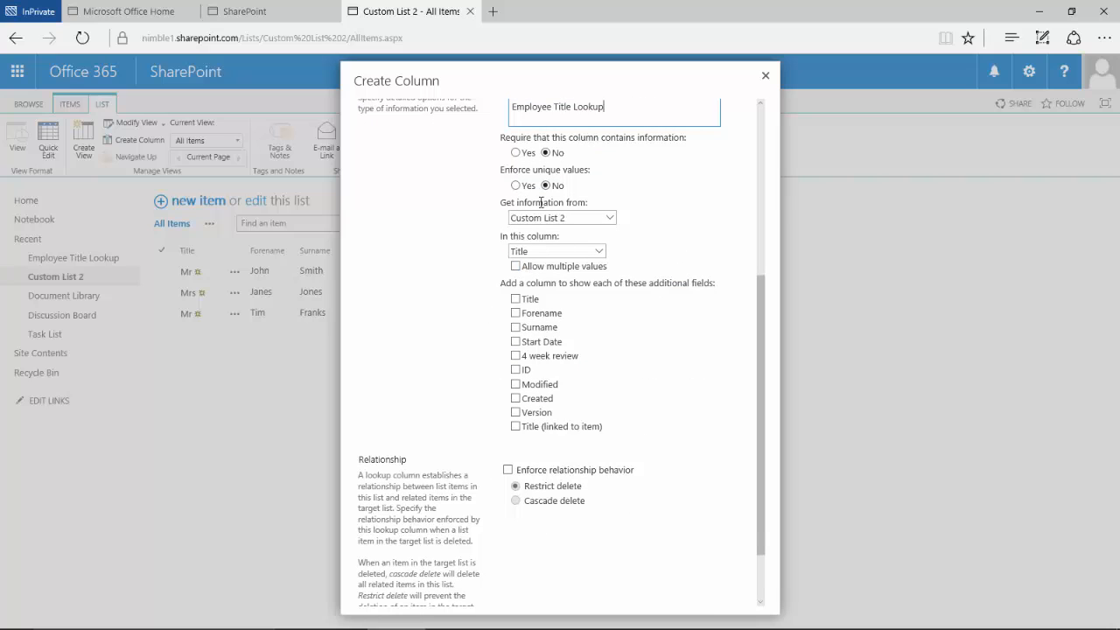
scroll("up", 3)
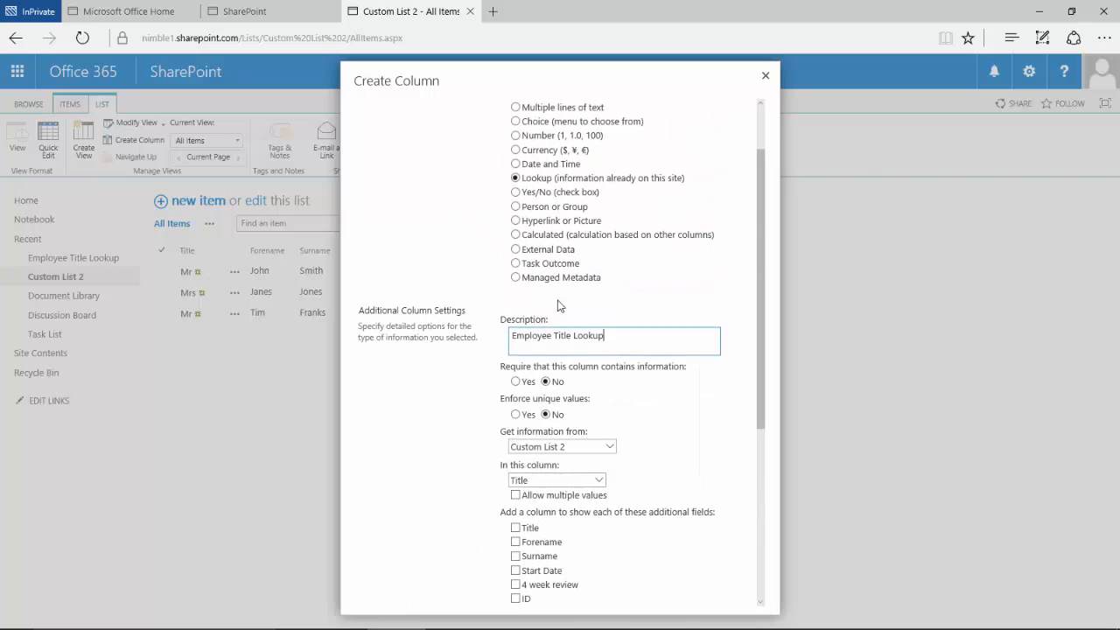
scroll("down", 3)
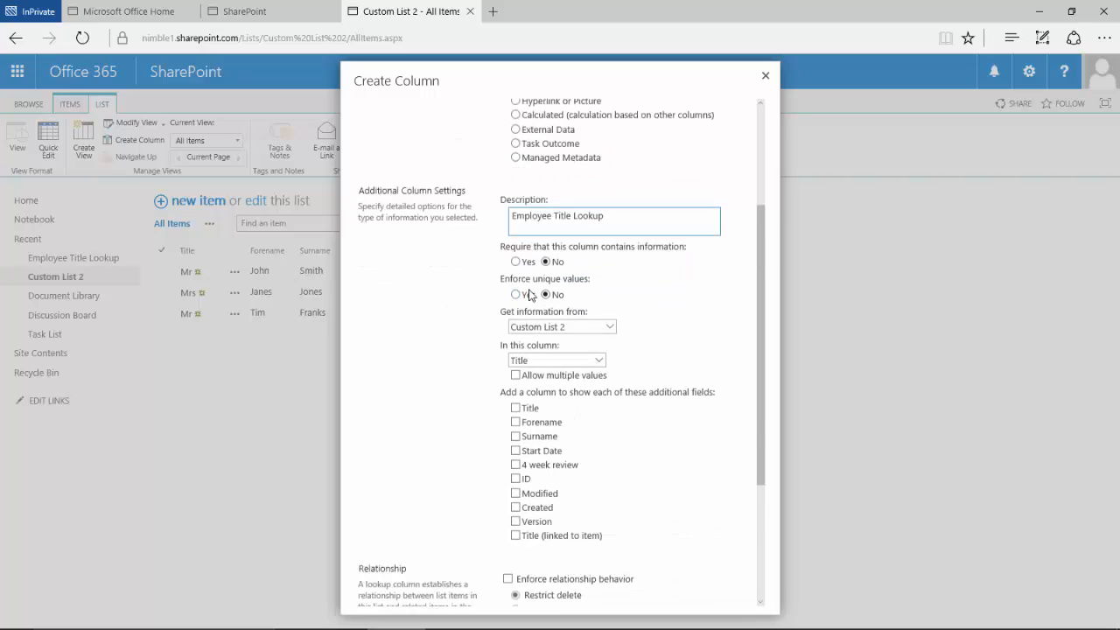
scroll("down", 3)
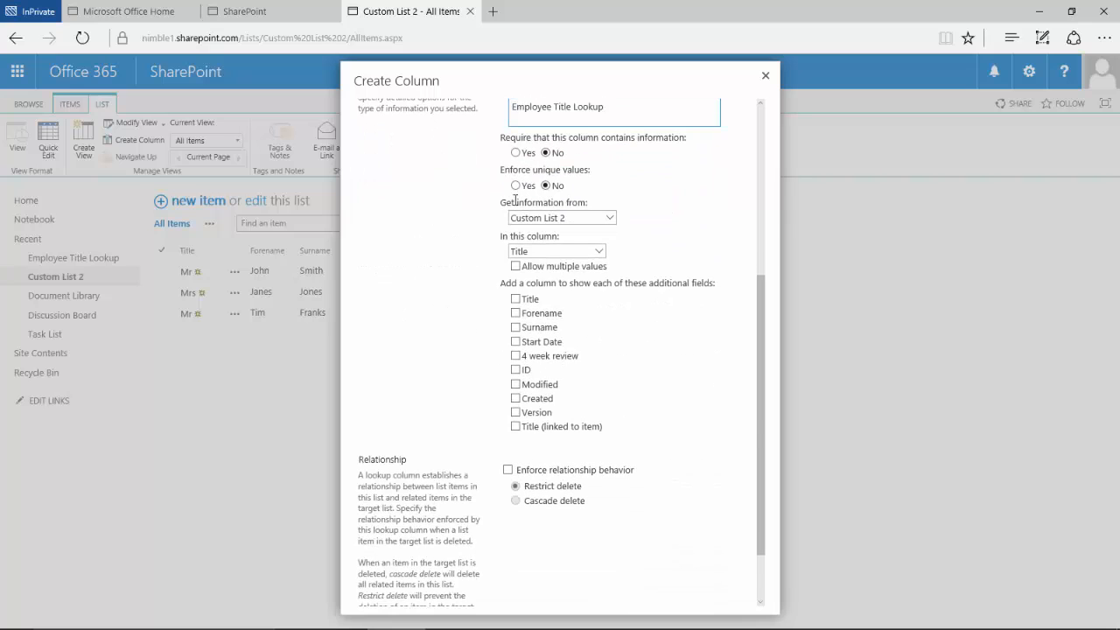
Step: Set Get information from to Employee Title Lookup and In this column to Title
left_click(560, 217)
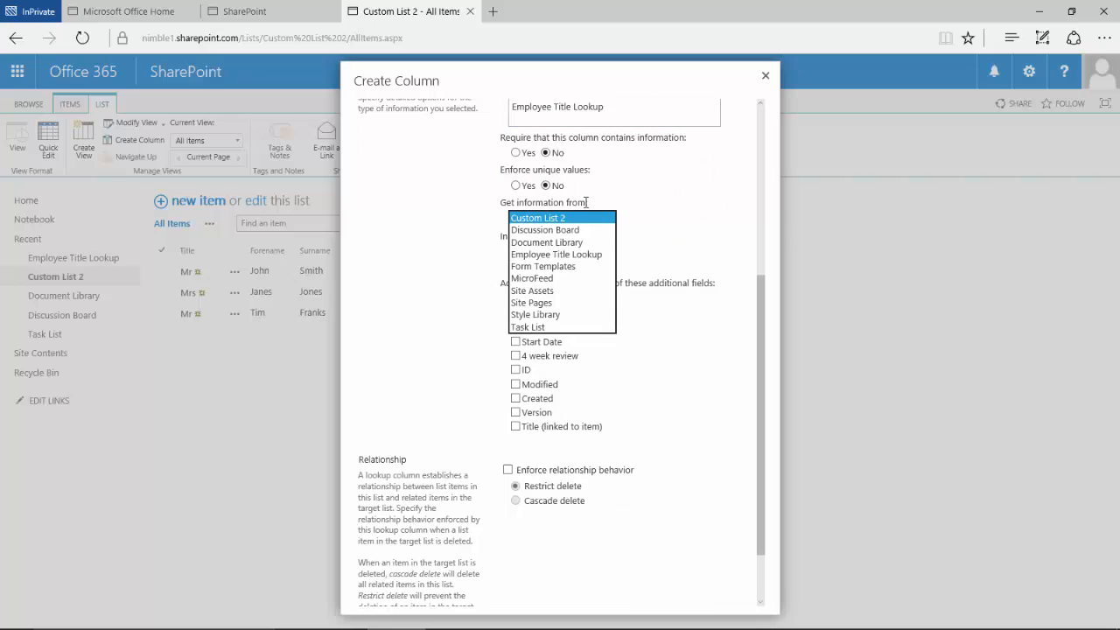
mouse_move(593, 216)
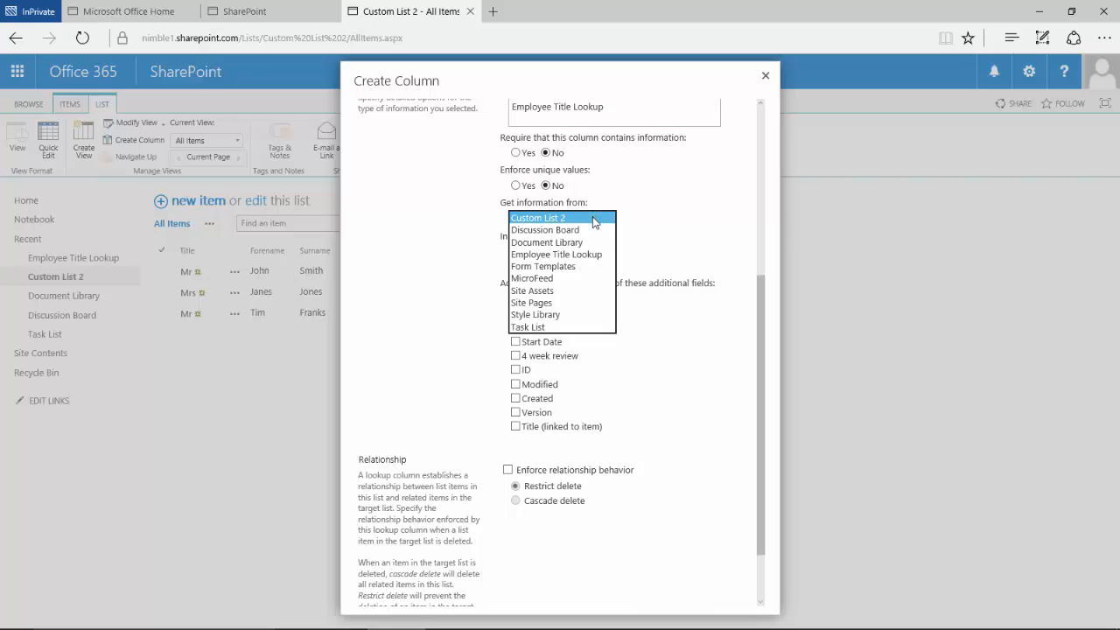
mouse_move(557, 253)
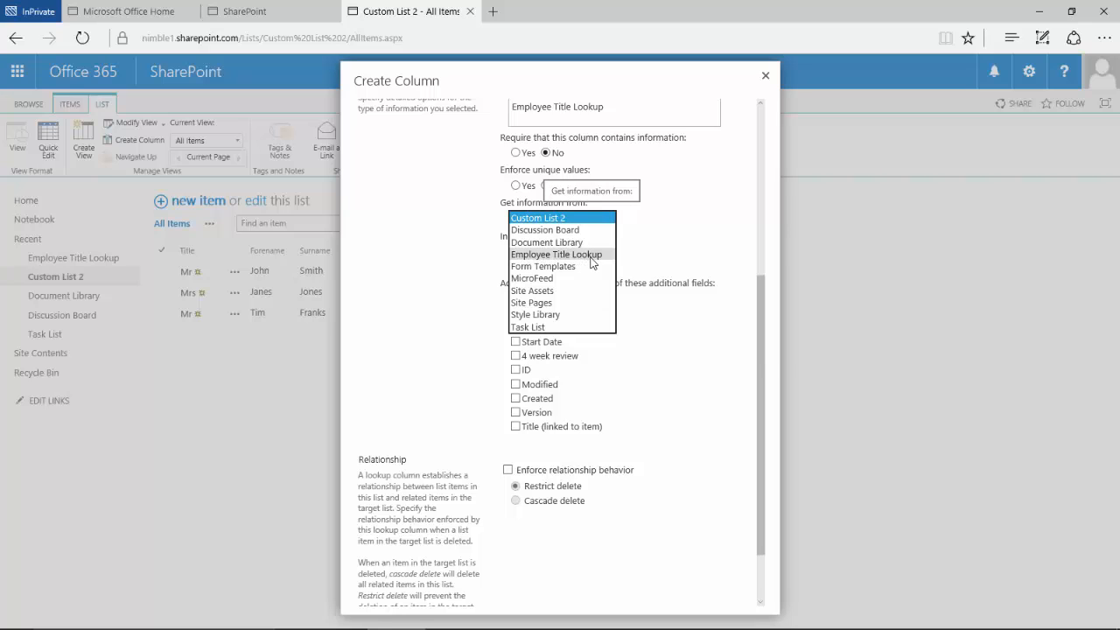
left_click(557, 253)
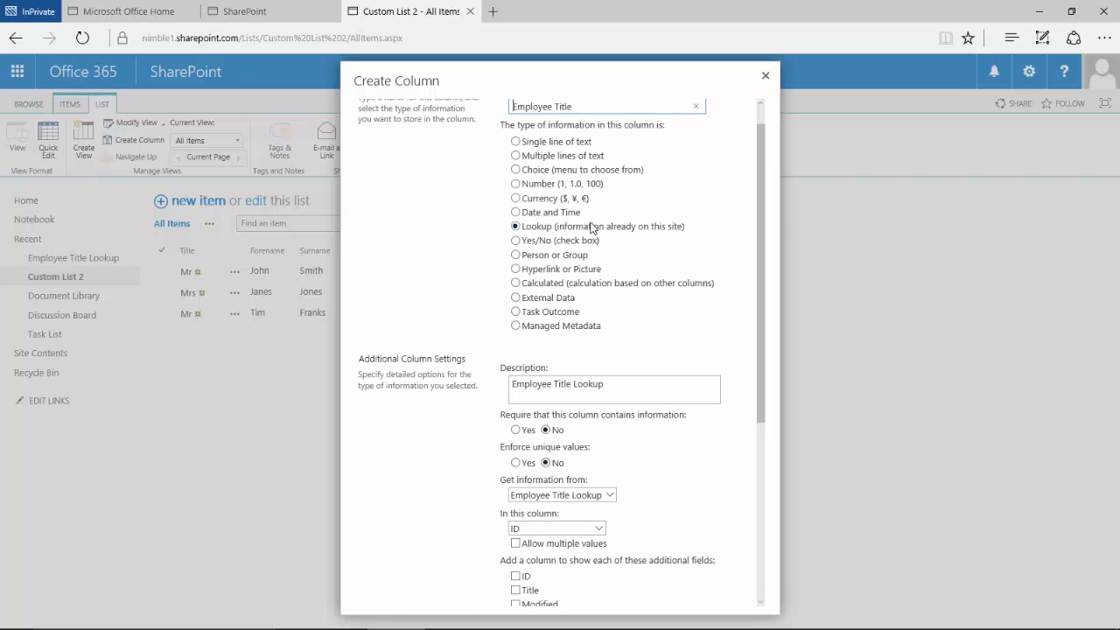
scroll("down", 3)
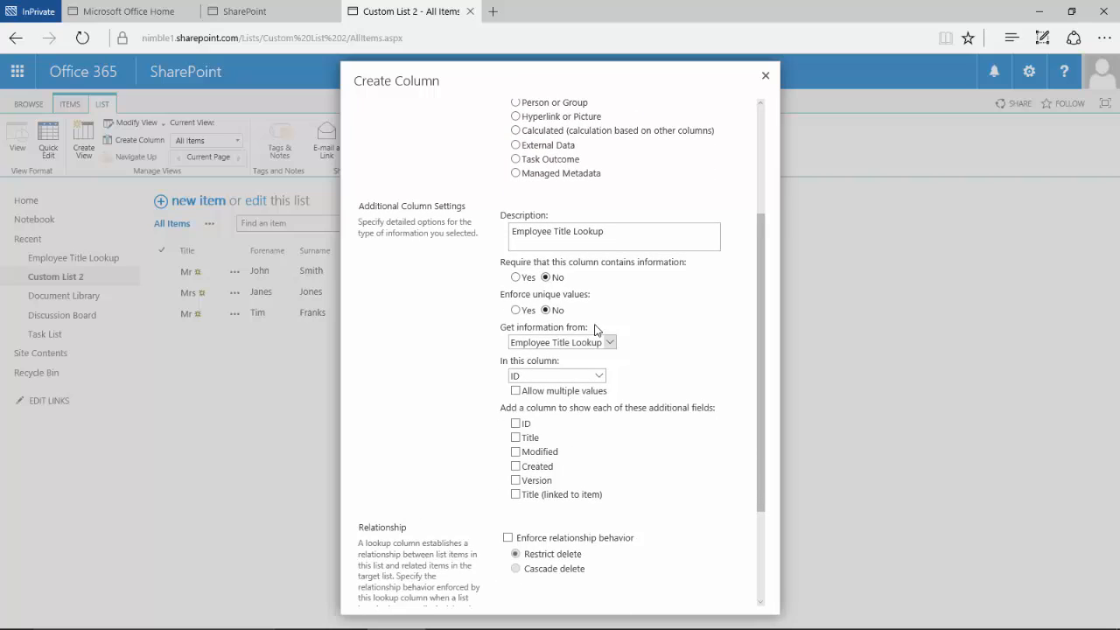
scroll("down", 3)
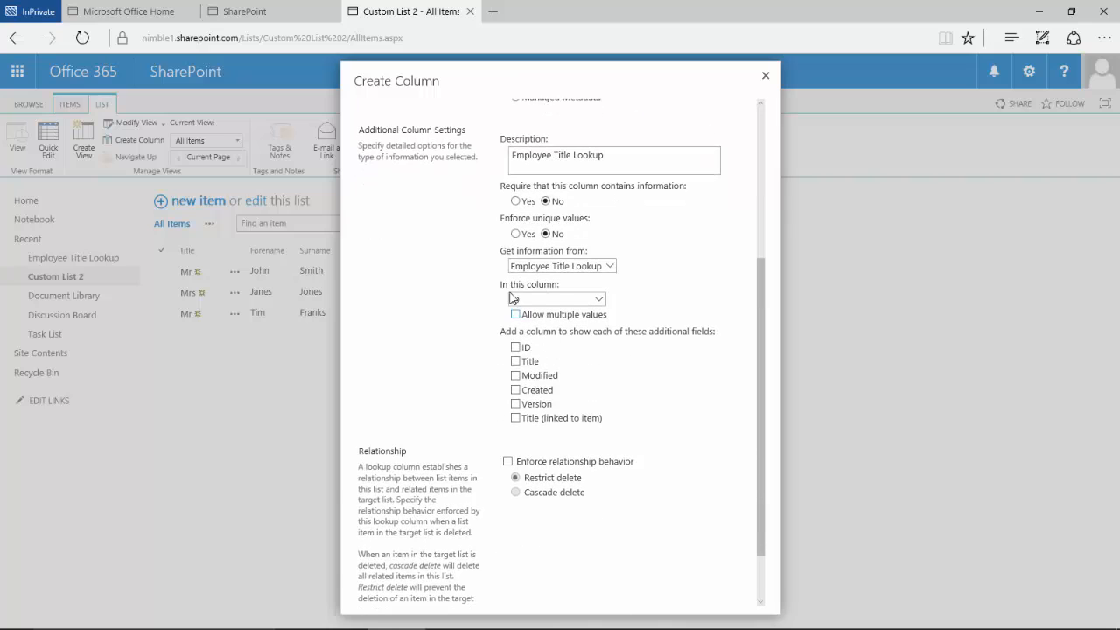
left_click(599, 300)
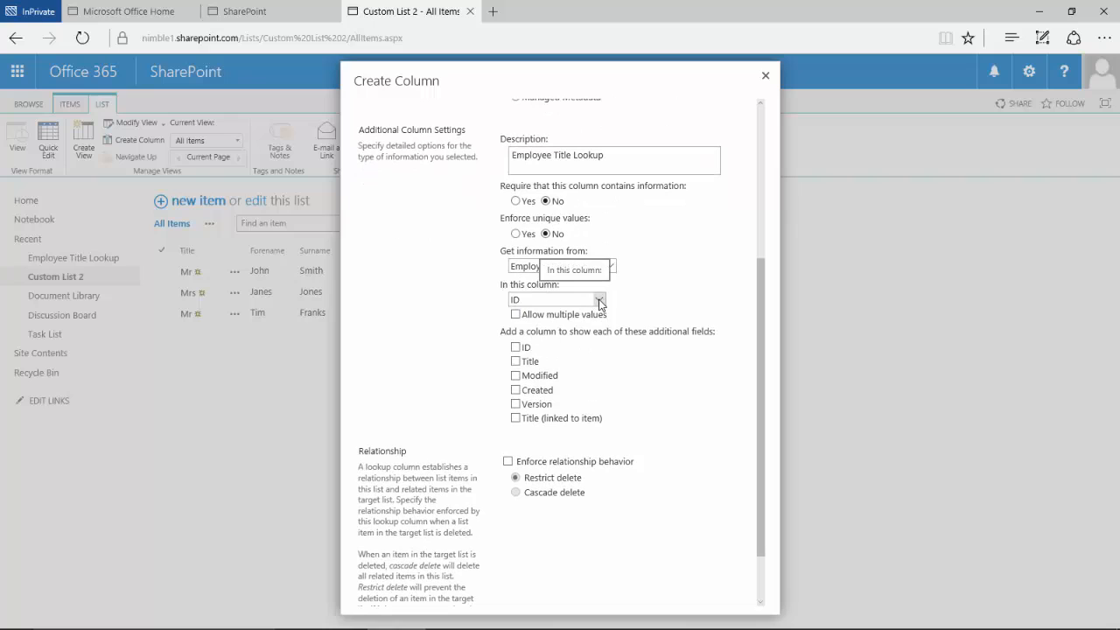
left_click(602, 299)
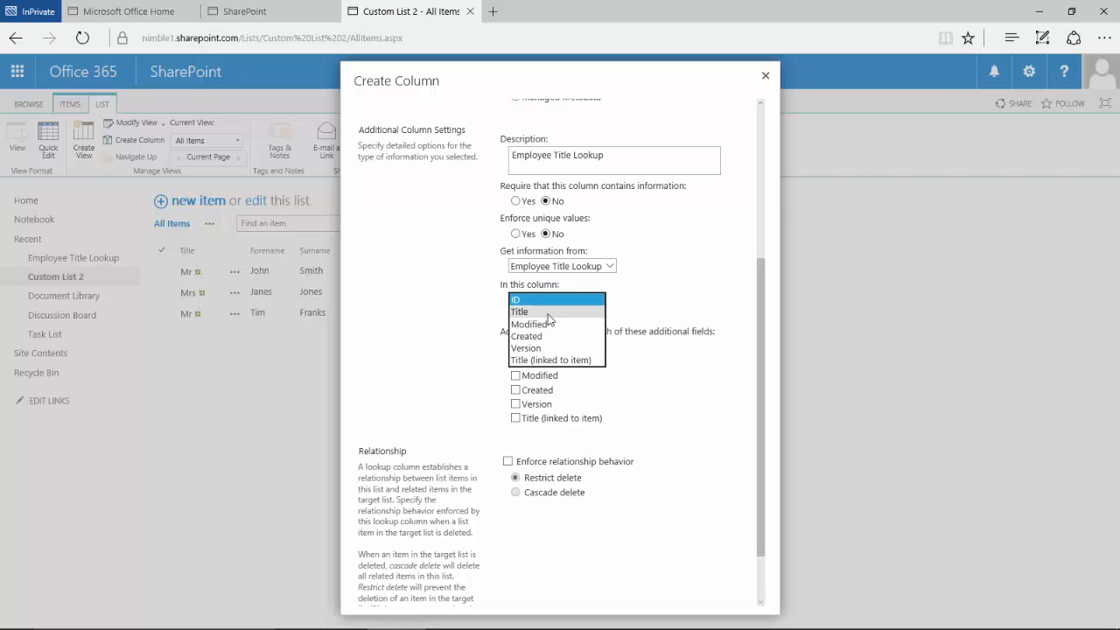
left_click(521, 311)
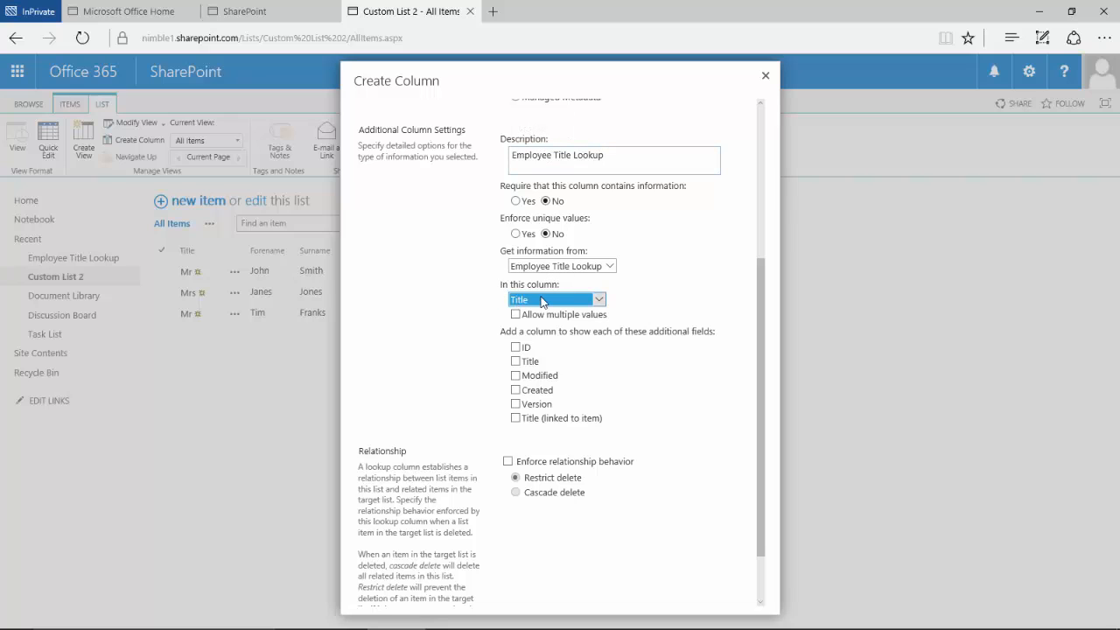
mouse_move(490, 427)
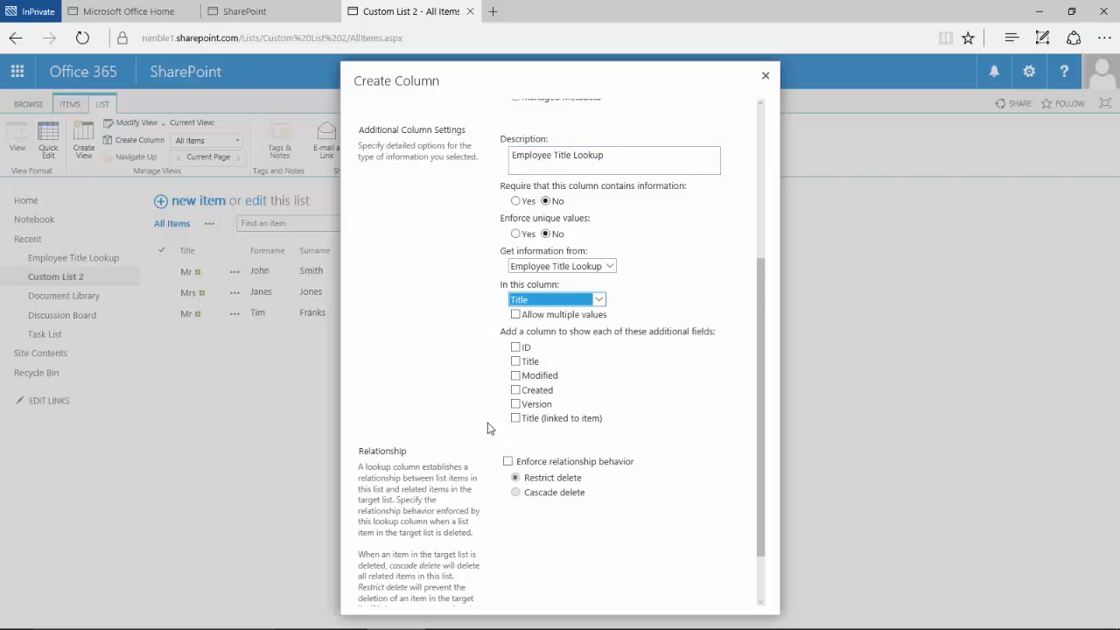
scroll("down", 3)
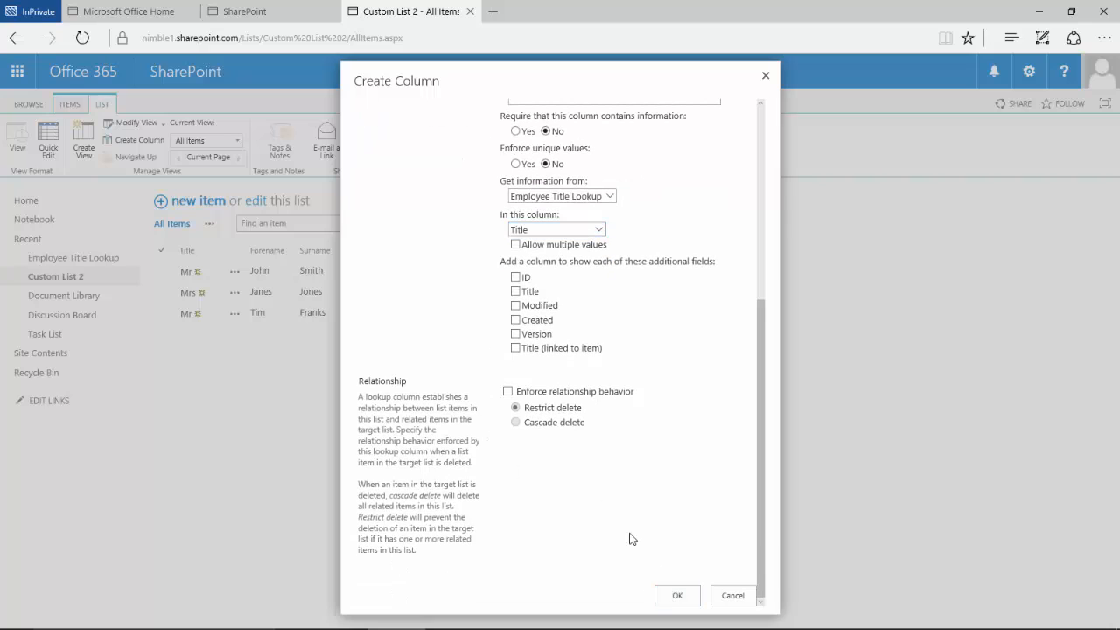
Step: Confirm the new Employee Title lookup column and switch Custom List 2 into Quick Edit
left_click(675, 595)
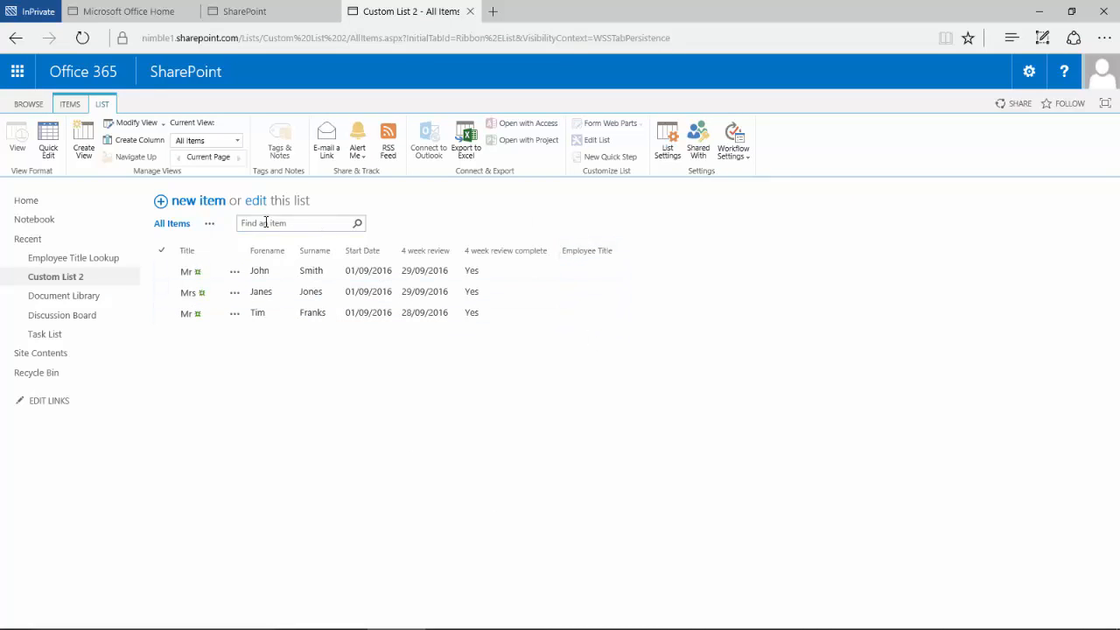
left_click(258, 200)
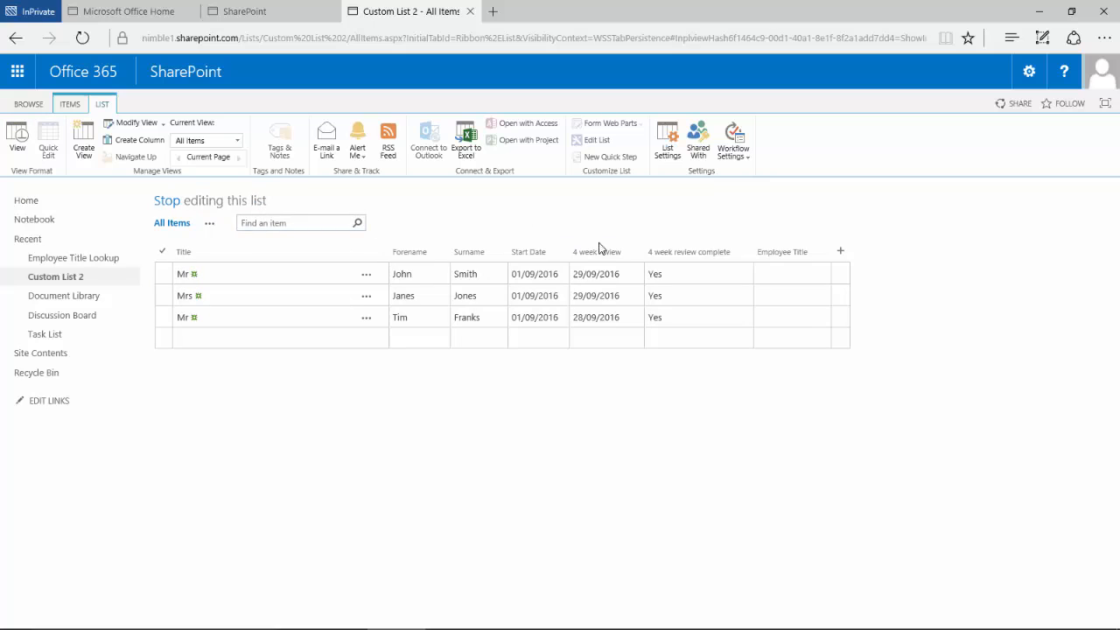
Step: Give John Smith, James Jones and Tim Franks the titles Mr, Mrs and Mr
left_click(791, 273)
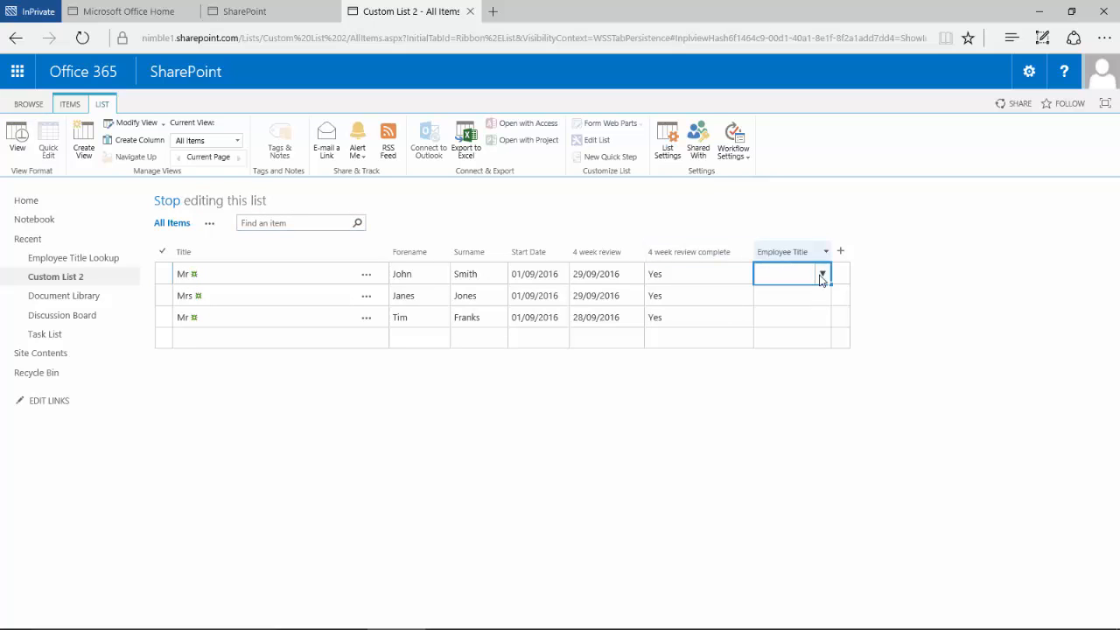
left_click(821, 273)
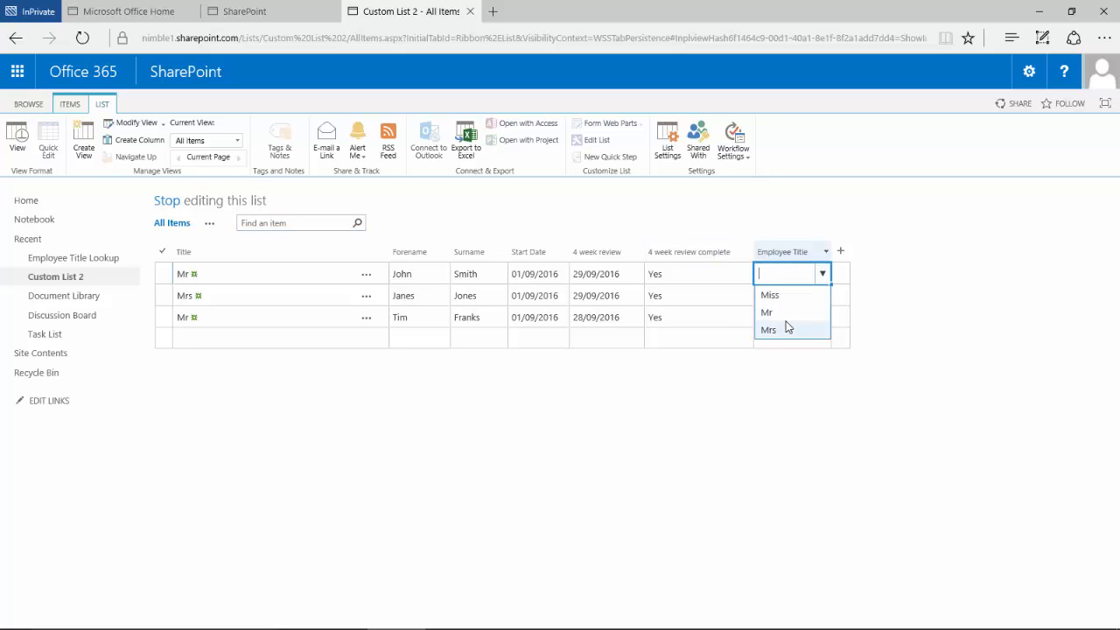
left_click(767, 311)
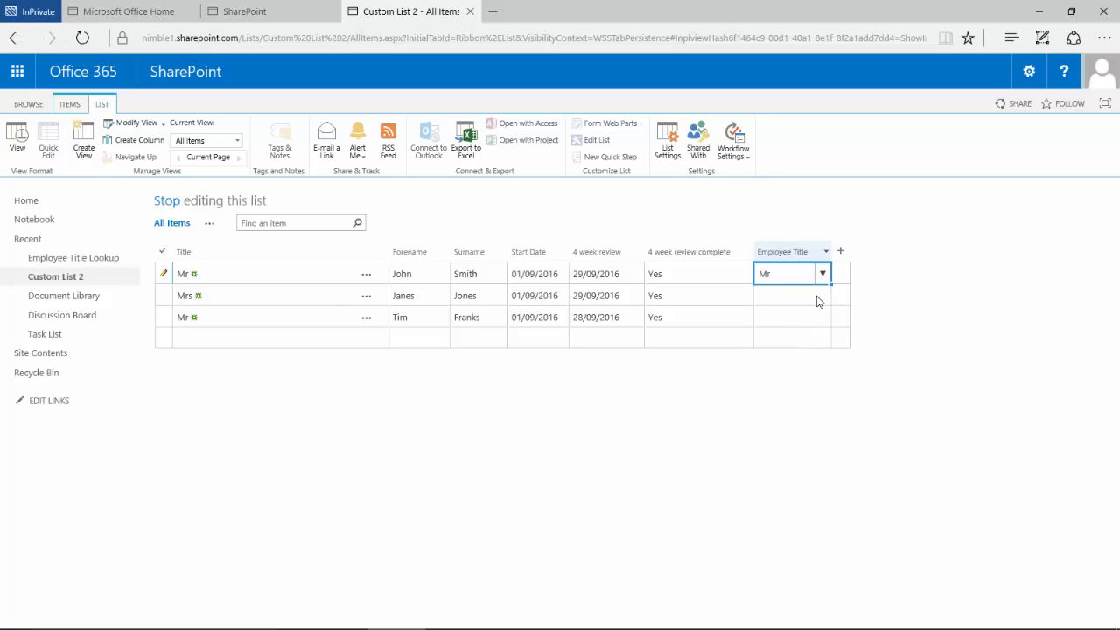
left_click(820, 294)
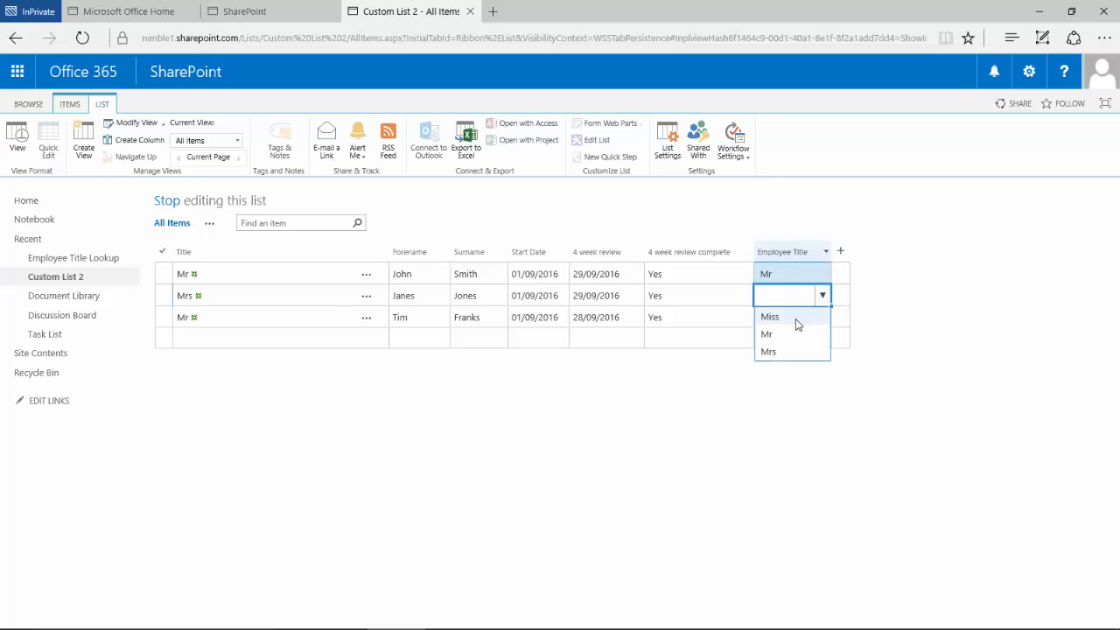
left_click(768, 351)
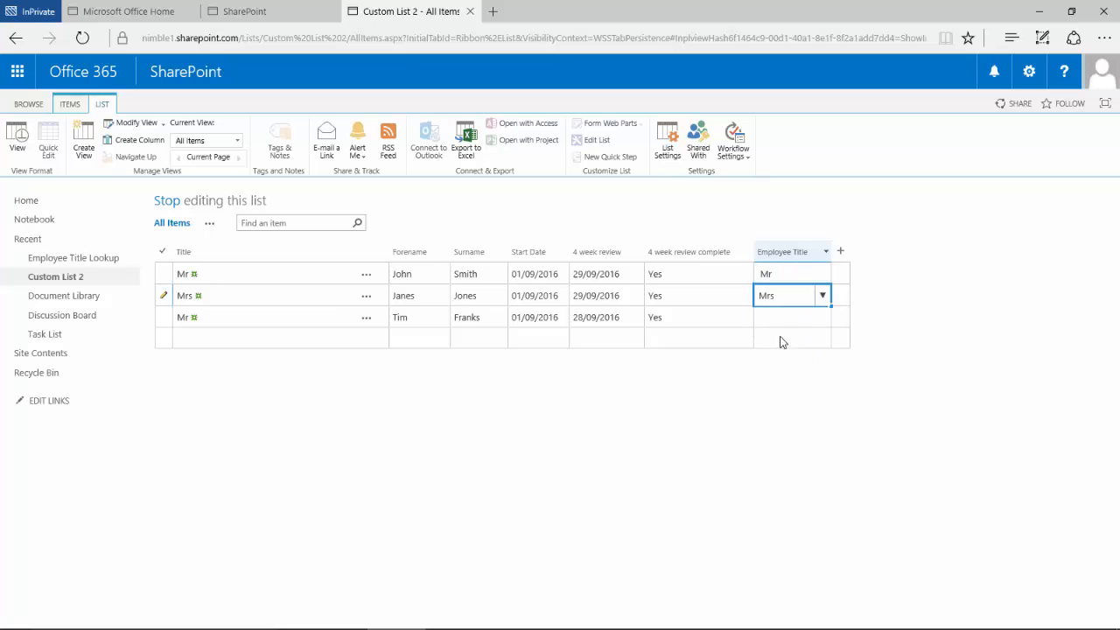
left_click(821, 317)
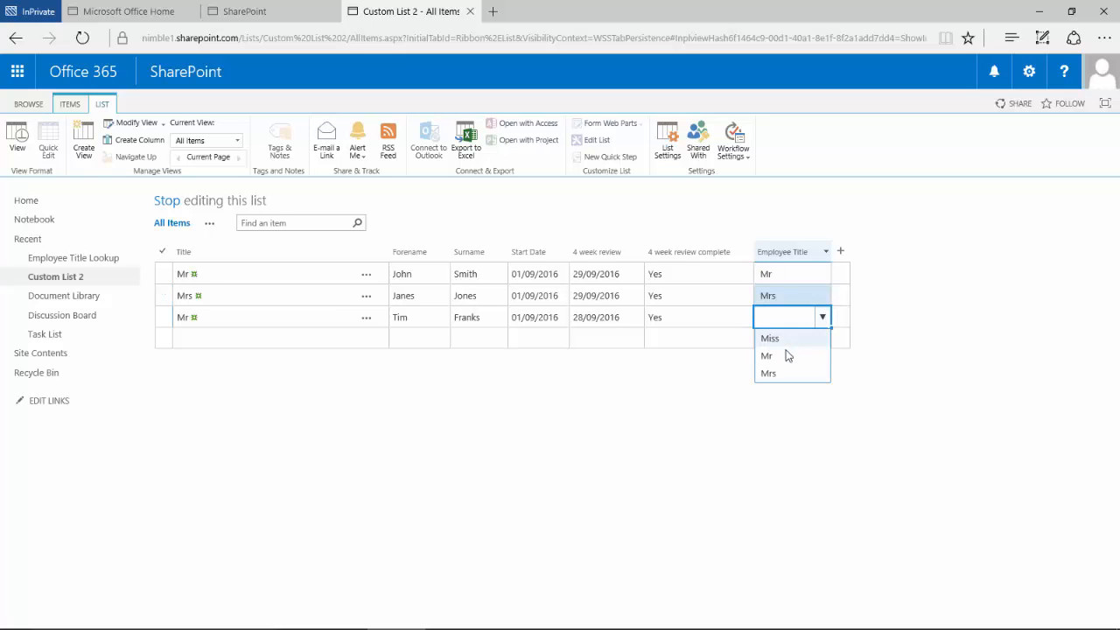
left_click(766, 355)
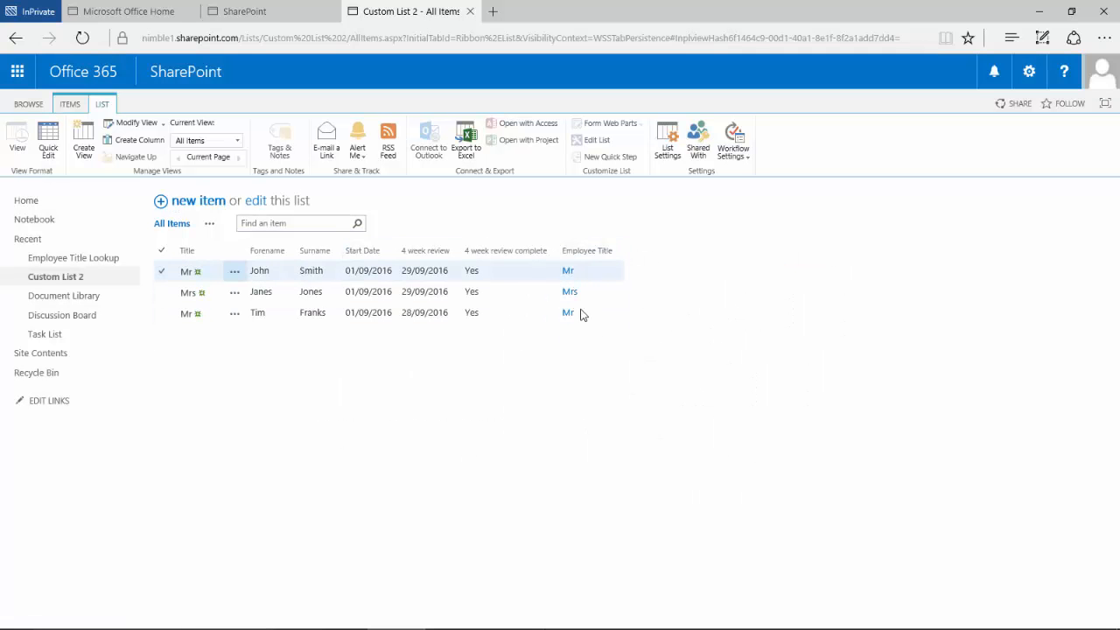
mouse_move(73, 258)
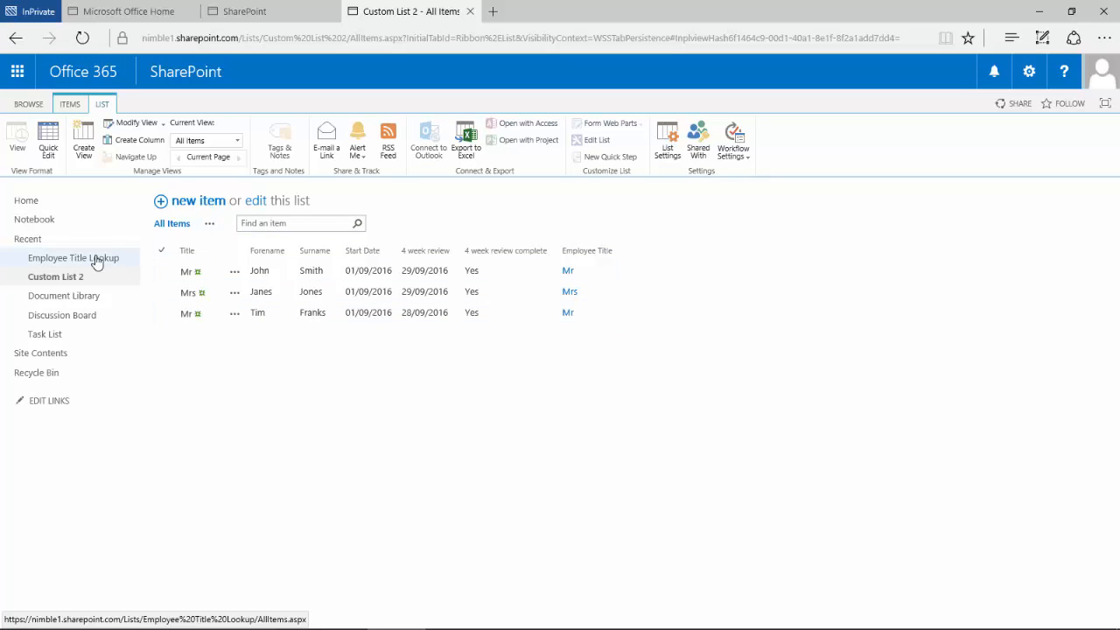
Step: Add Ms as a new row in the Employee Title Lookup list, save it, and return to Custom List 2
left_click(73, 257)
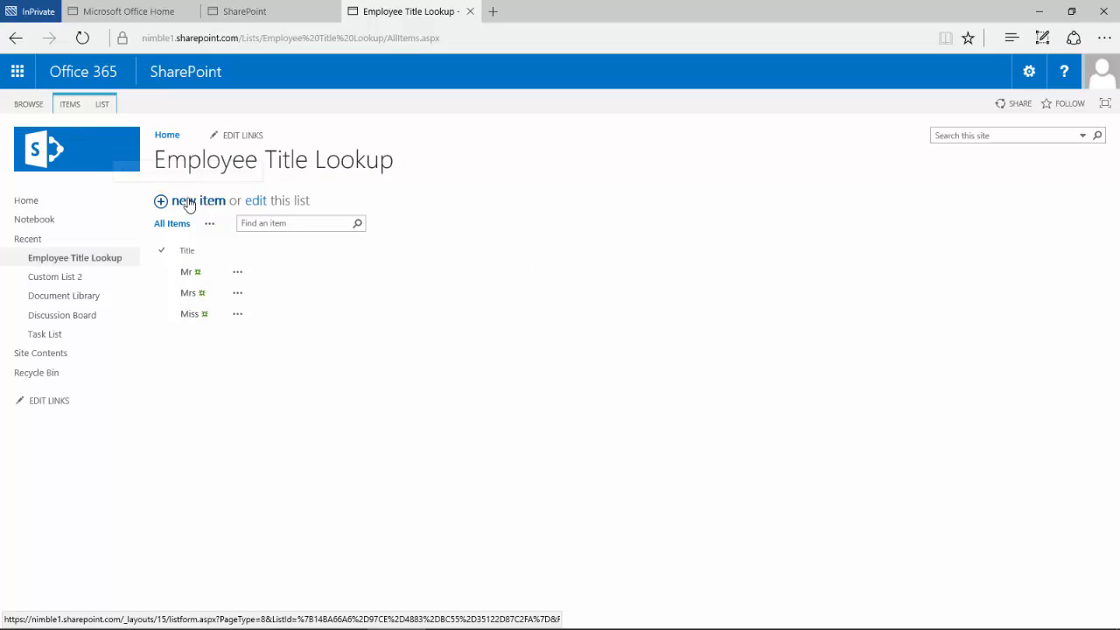
left_click(255, 199)
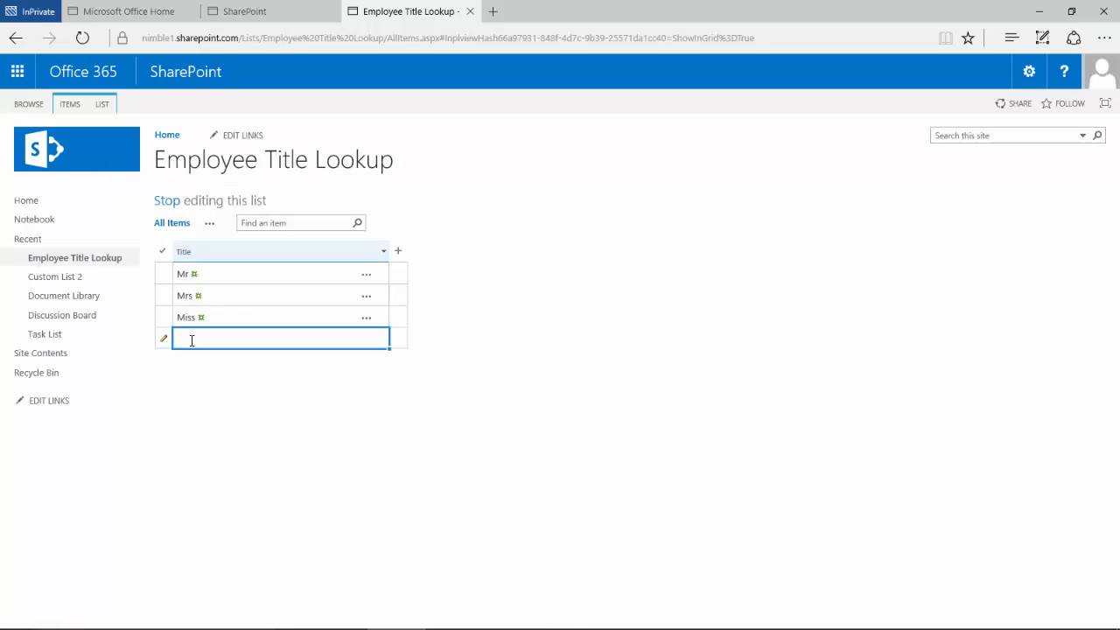
type("Ms")
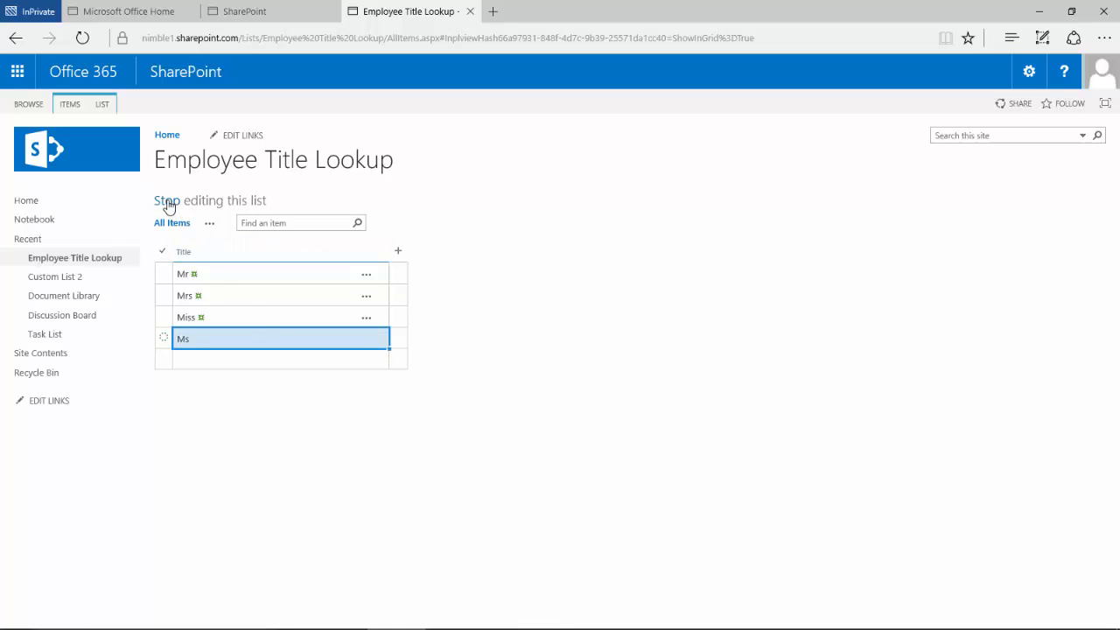
left_click(166, 199)
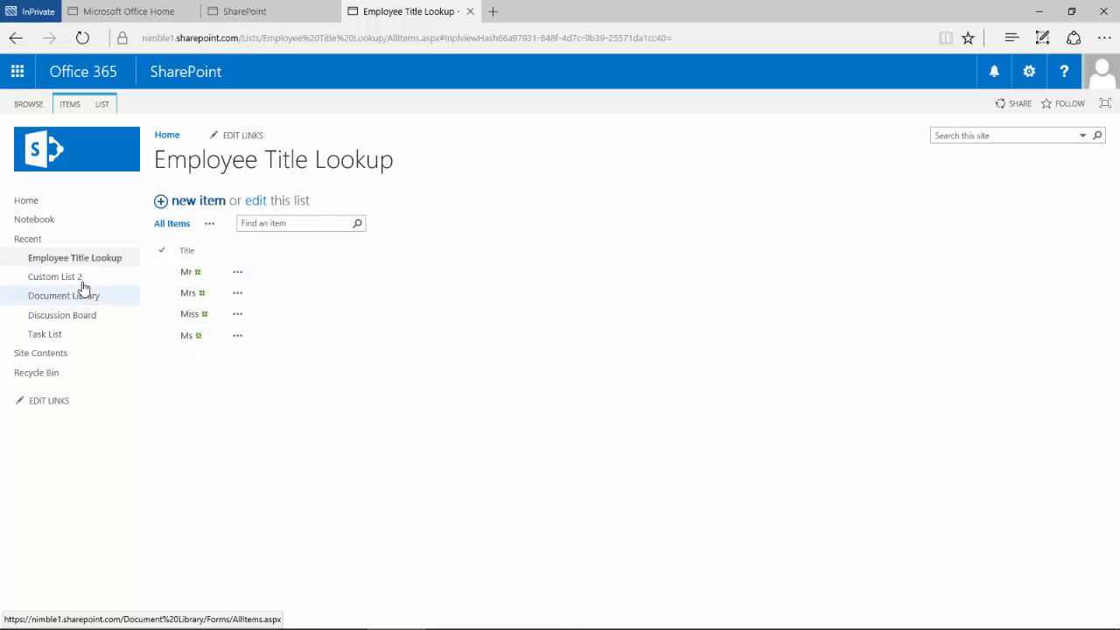
left_click(56, 276)
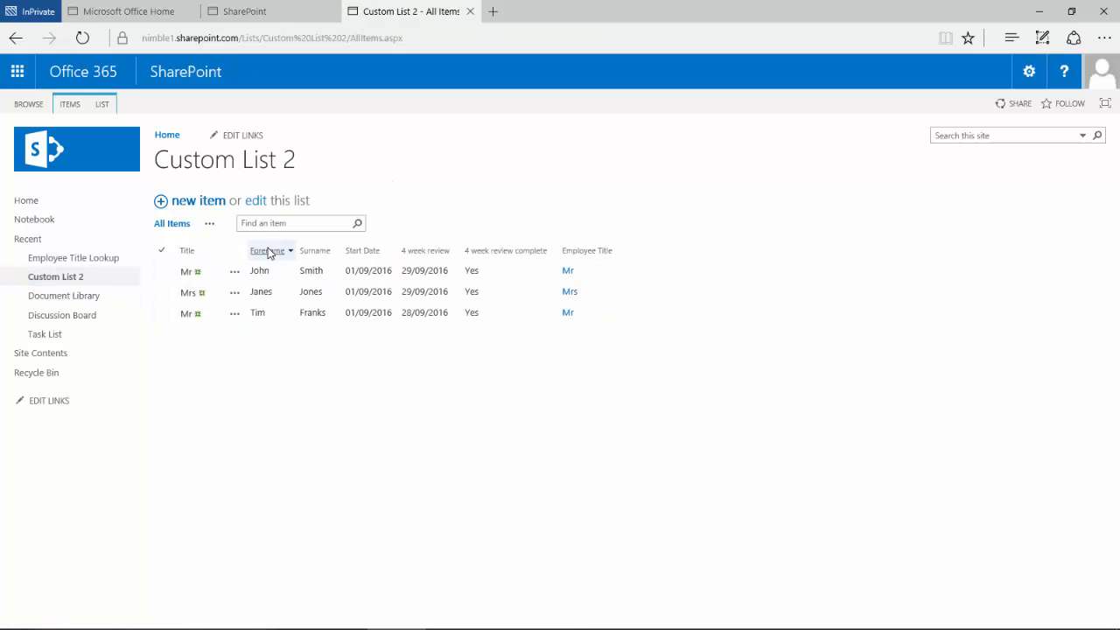
left_click(273, 199)
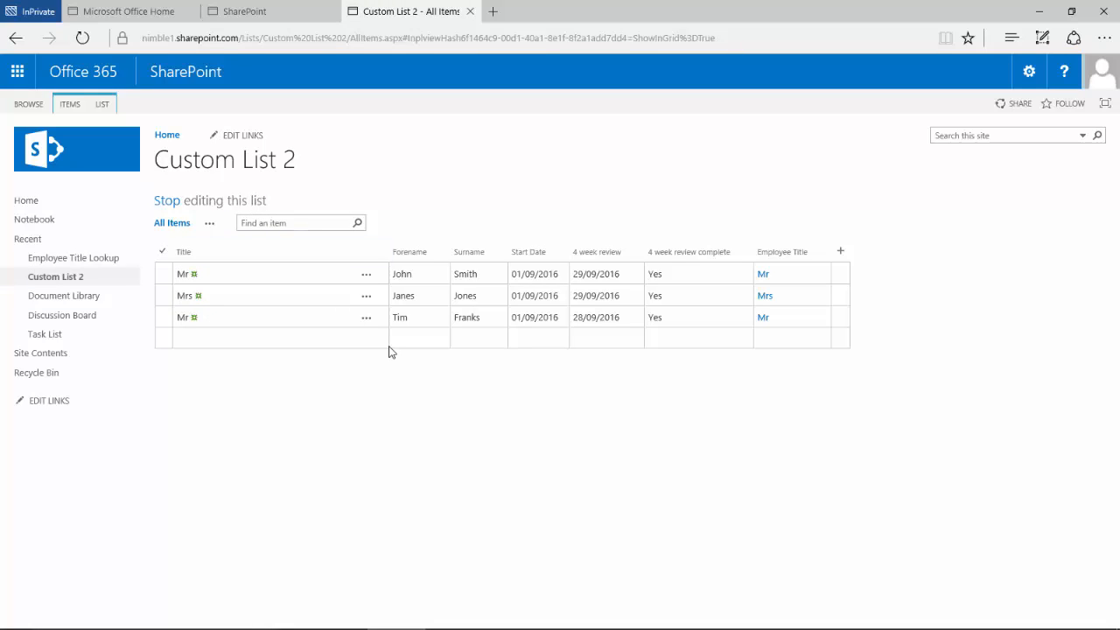
mouse_move(798, 335)
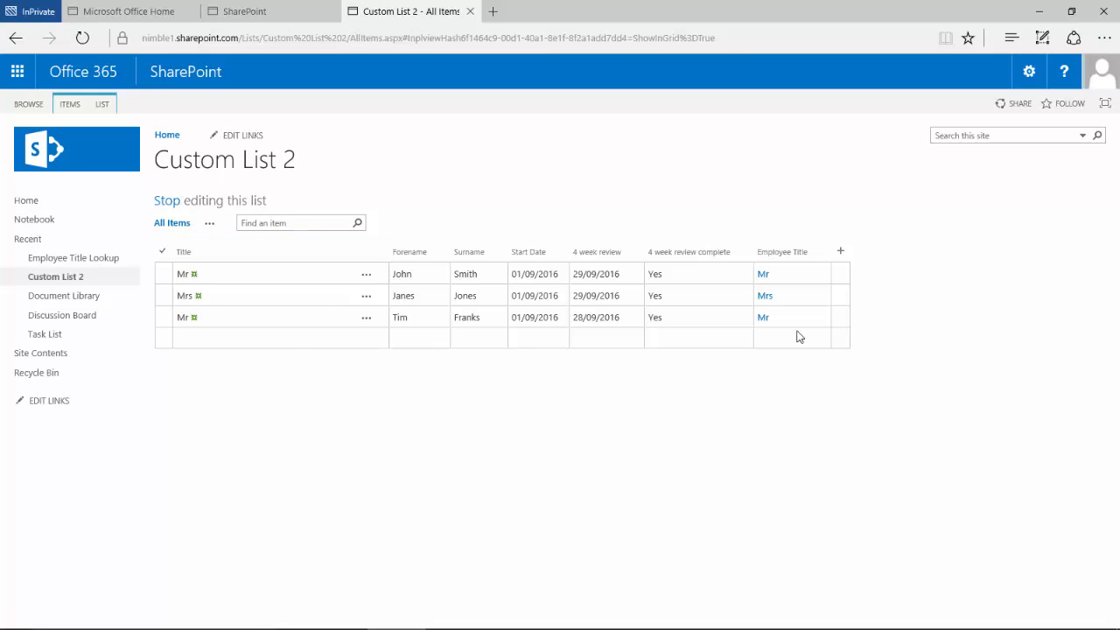
left_click(822, 338)
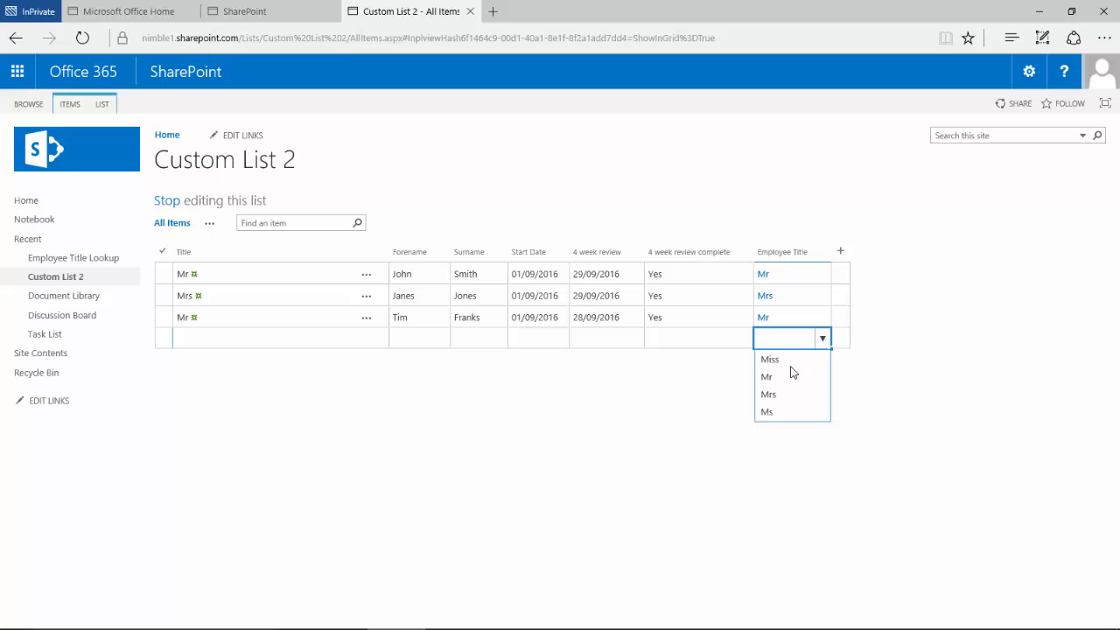
left_click(766, 411)
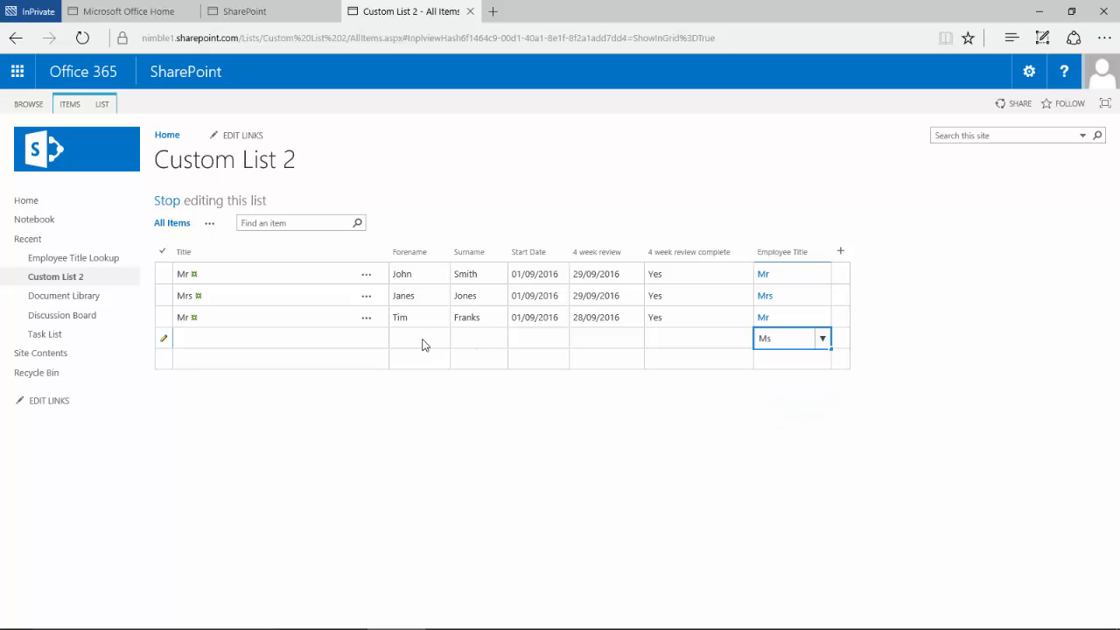
left_click(418, 338)
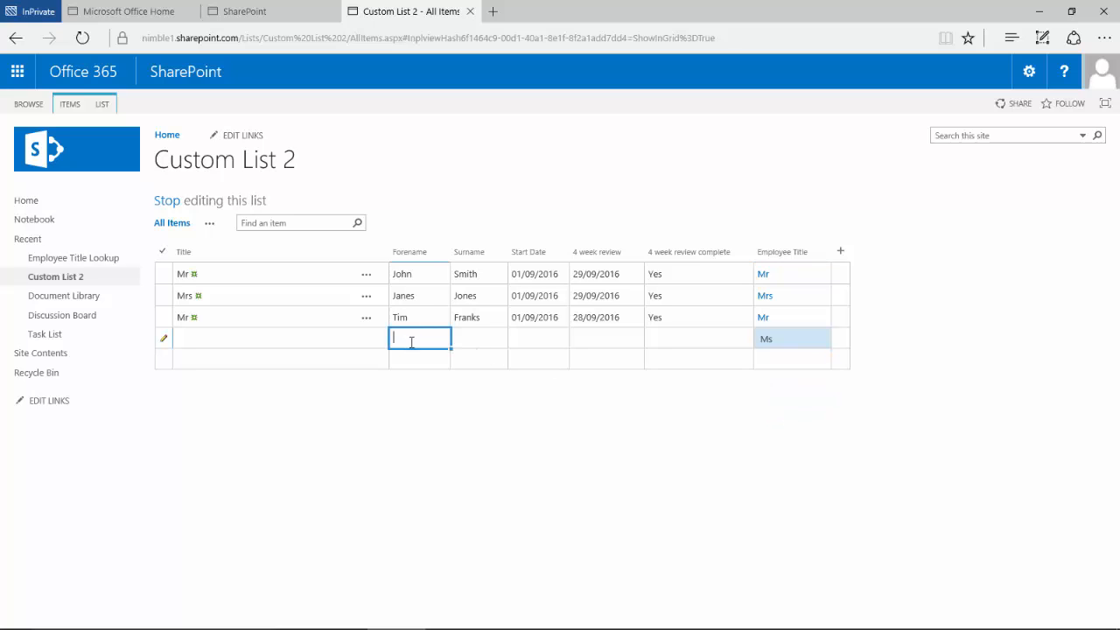
type("joan")
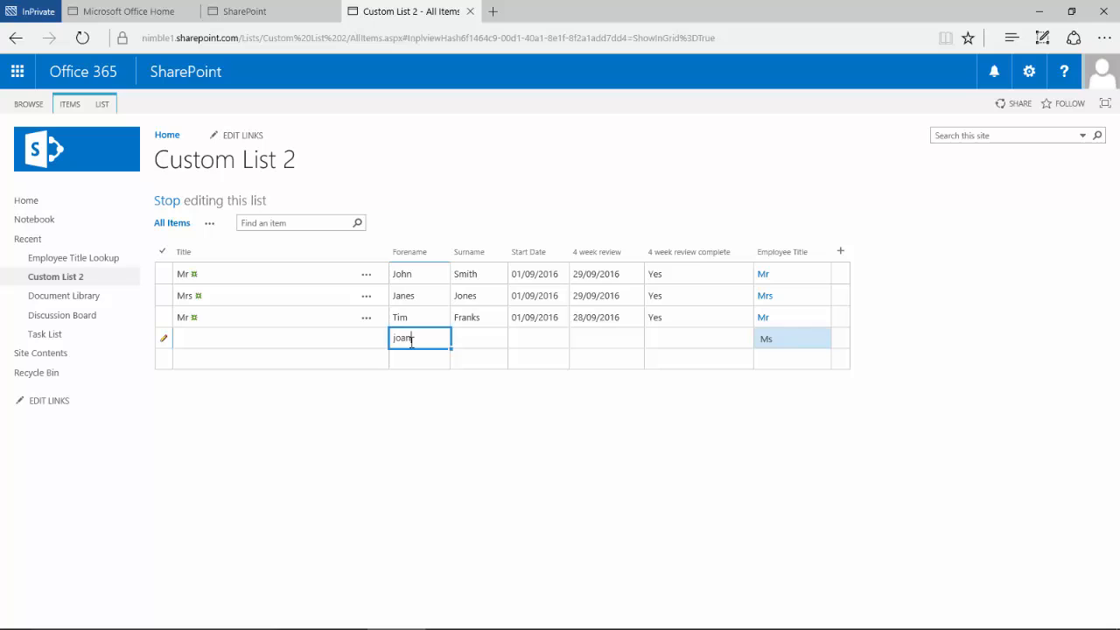
left_click(479, 339)
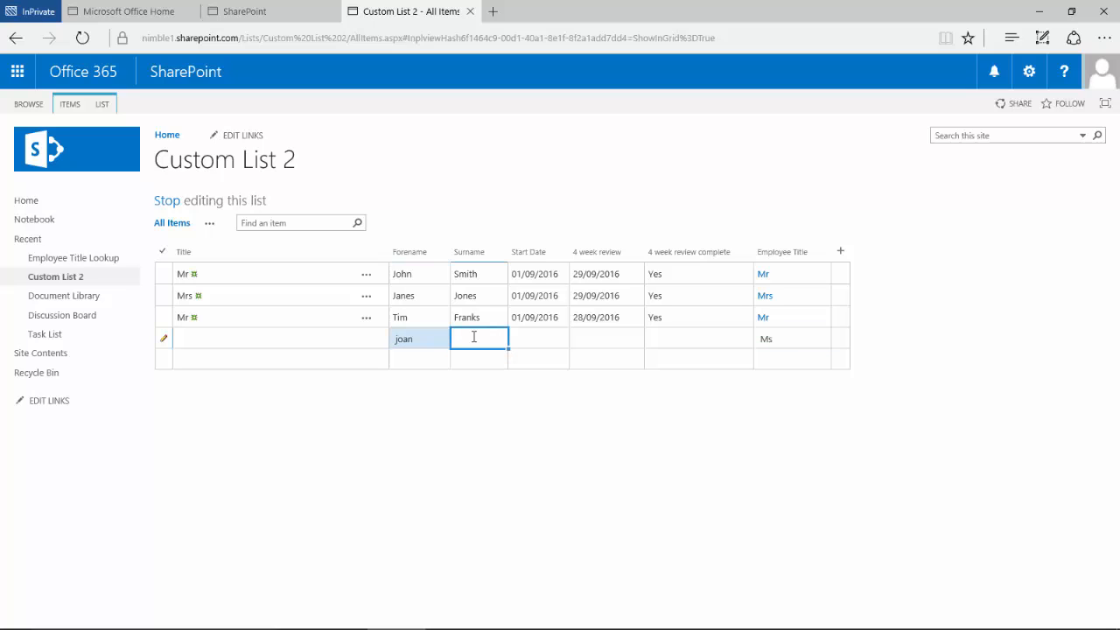
type("Sim")
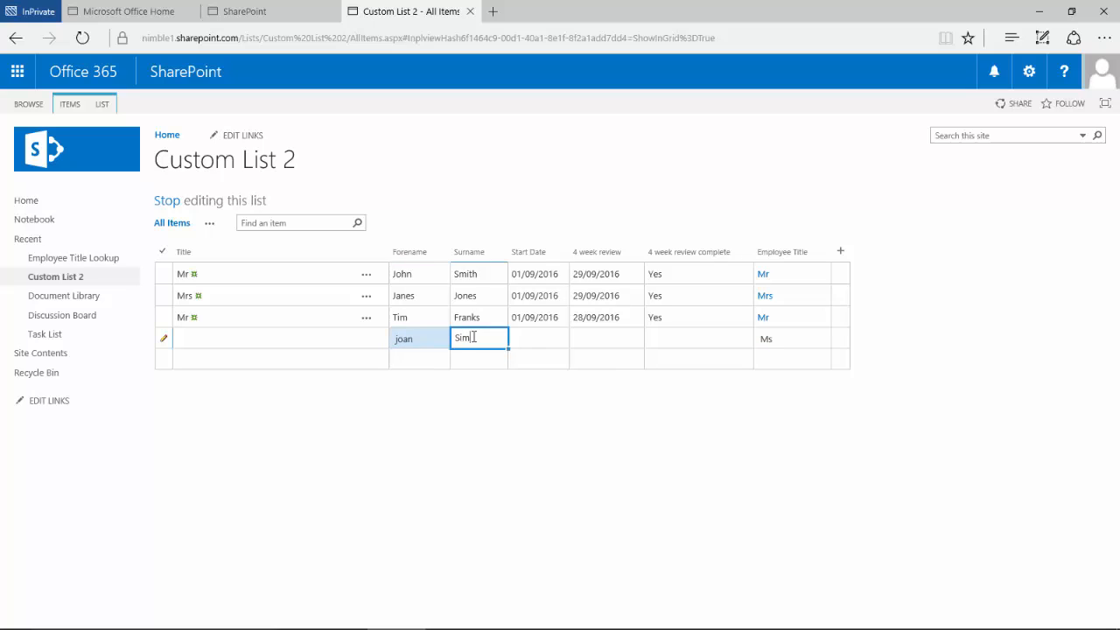
left_click(419, 338)
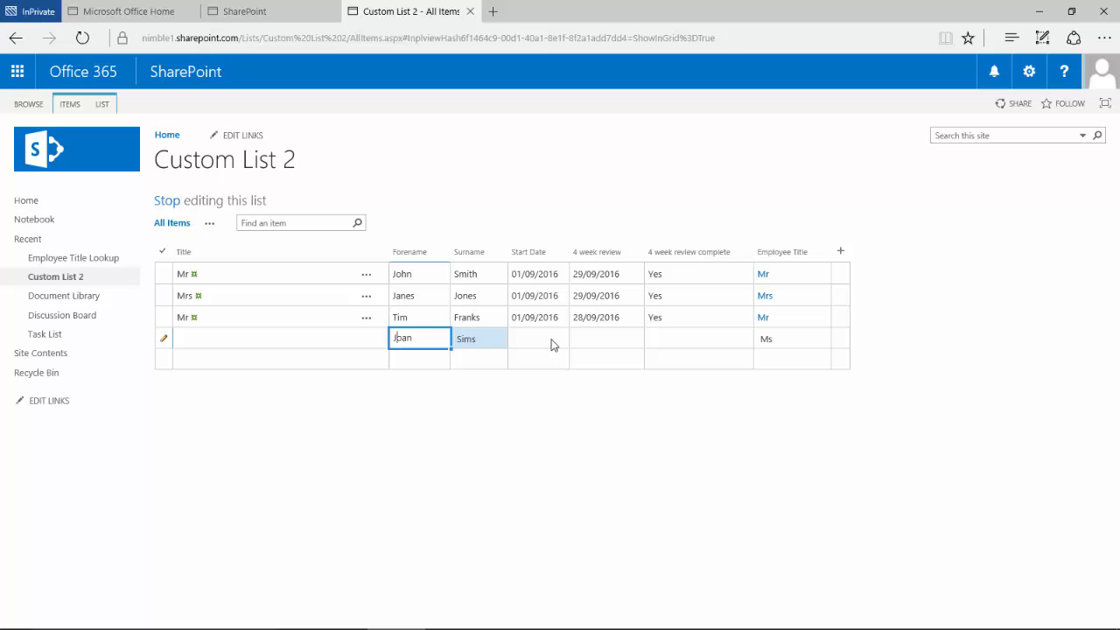
Step: Set start date 01/09/2016, pick 29/09/2016 as the 4 week review date, and enter Title Ms
left_click(539, 340)
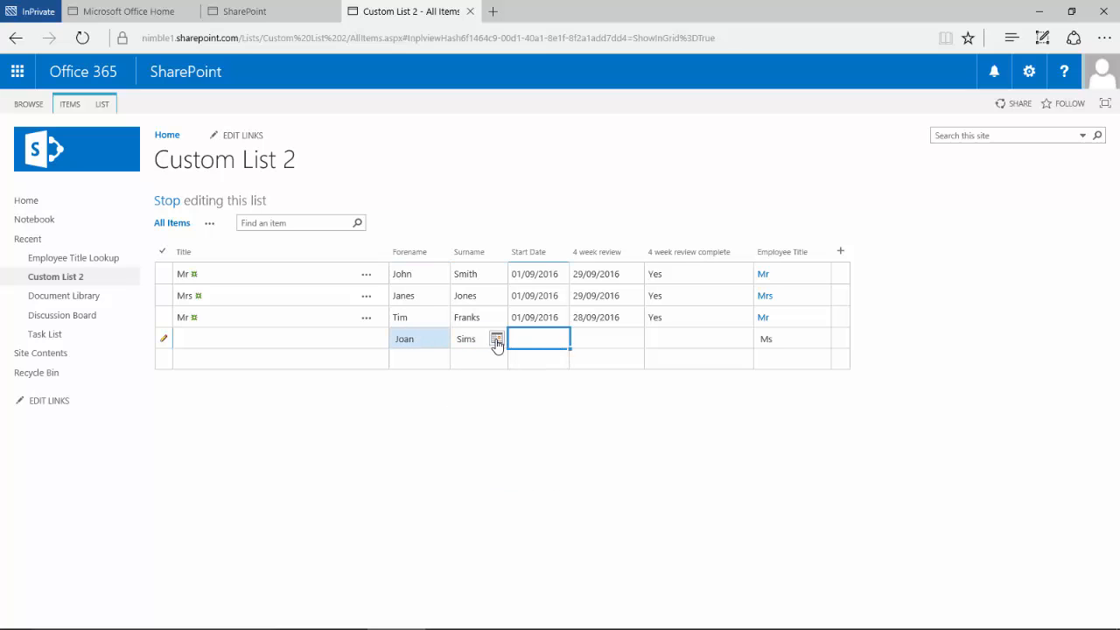
left_click(496, 339)
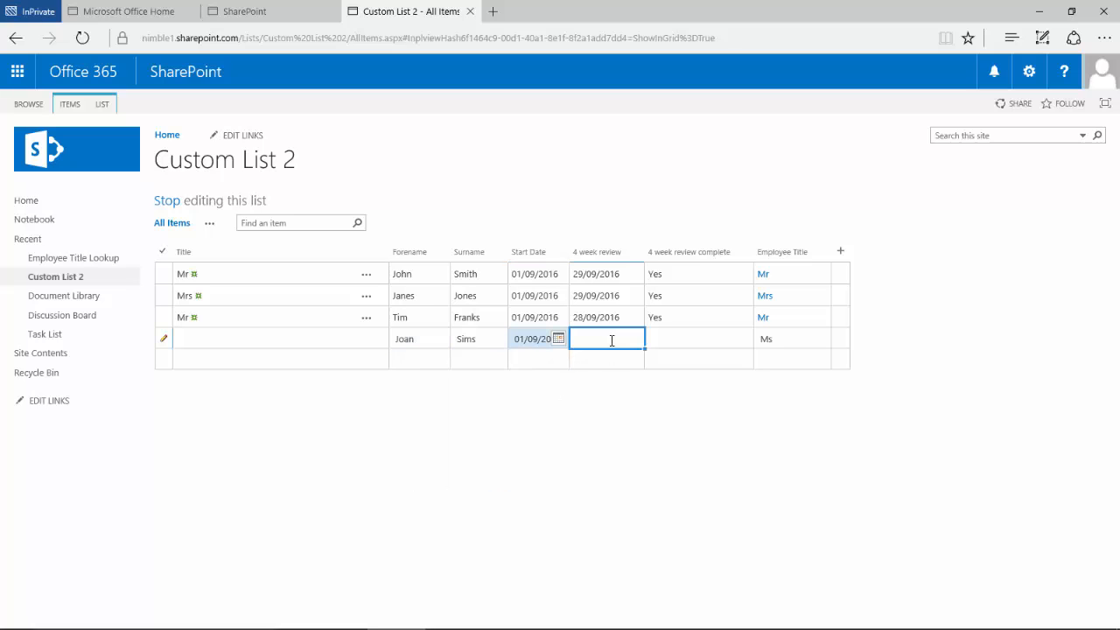
left_click(558, 339)
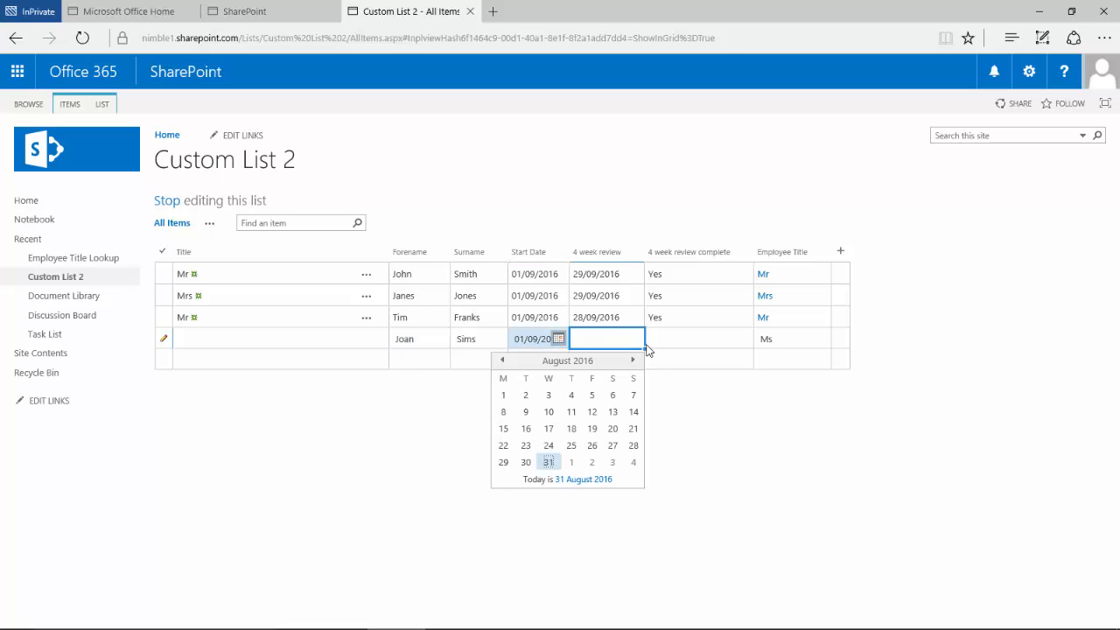
left_click(633, 360)
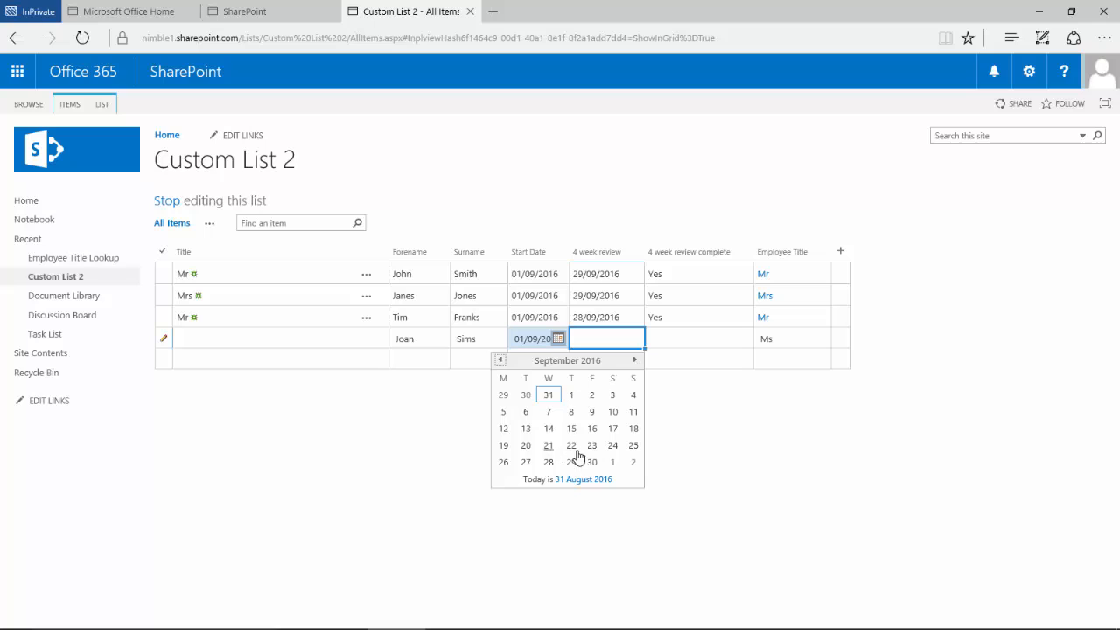
mouse_move(586, 458)
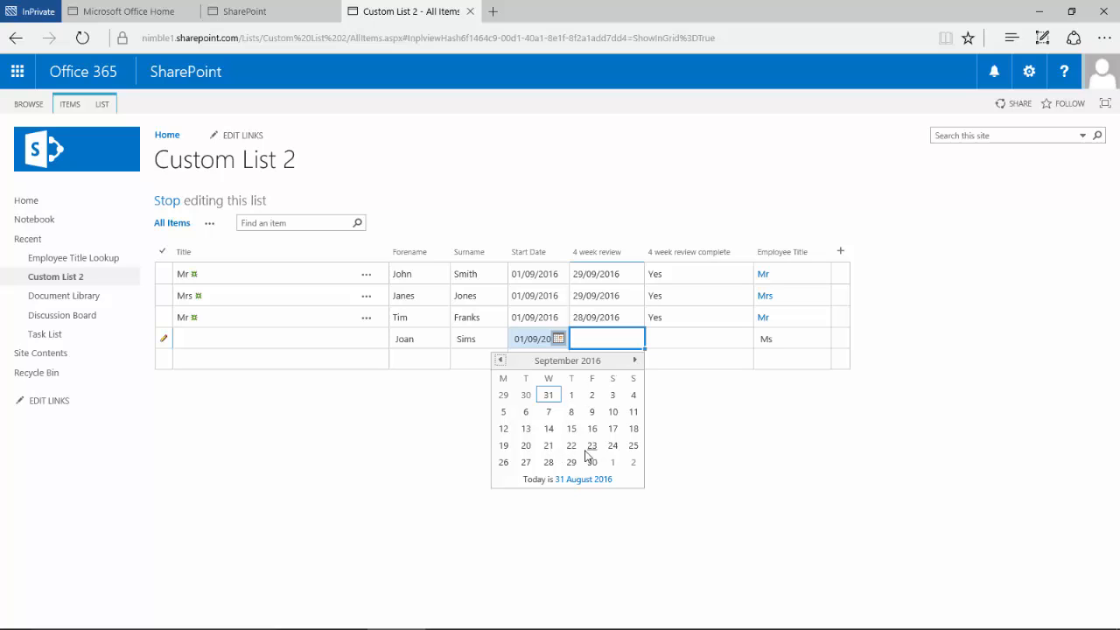
left_click(570, 462)
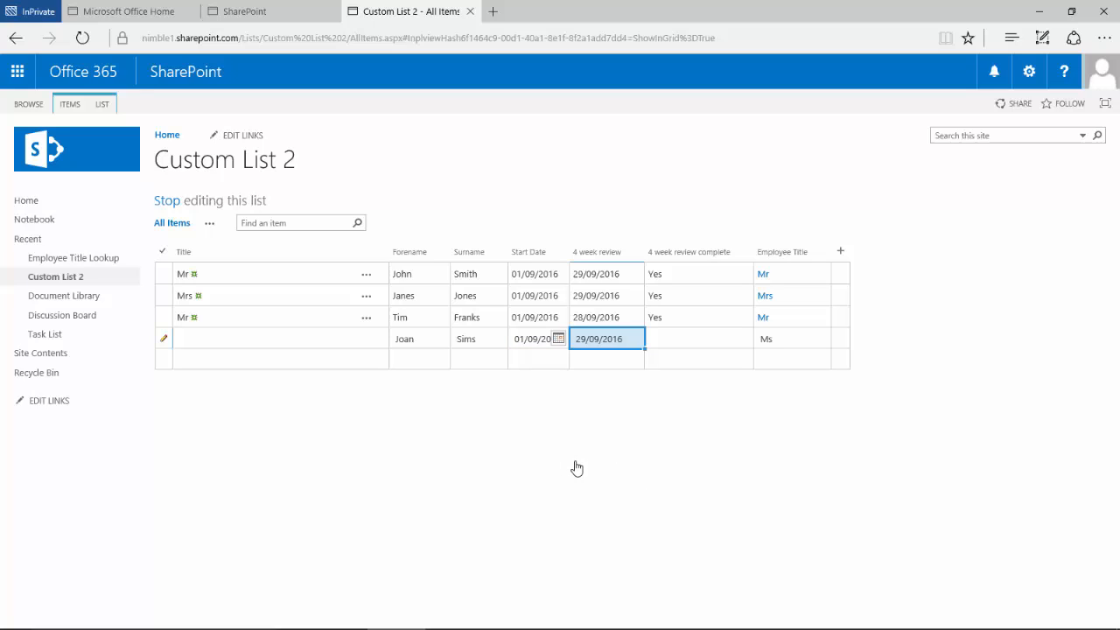
left_click(697, 340)
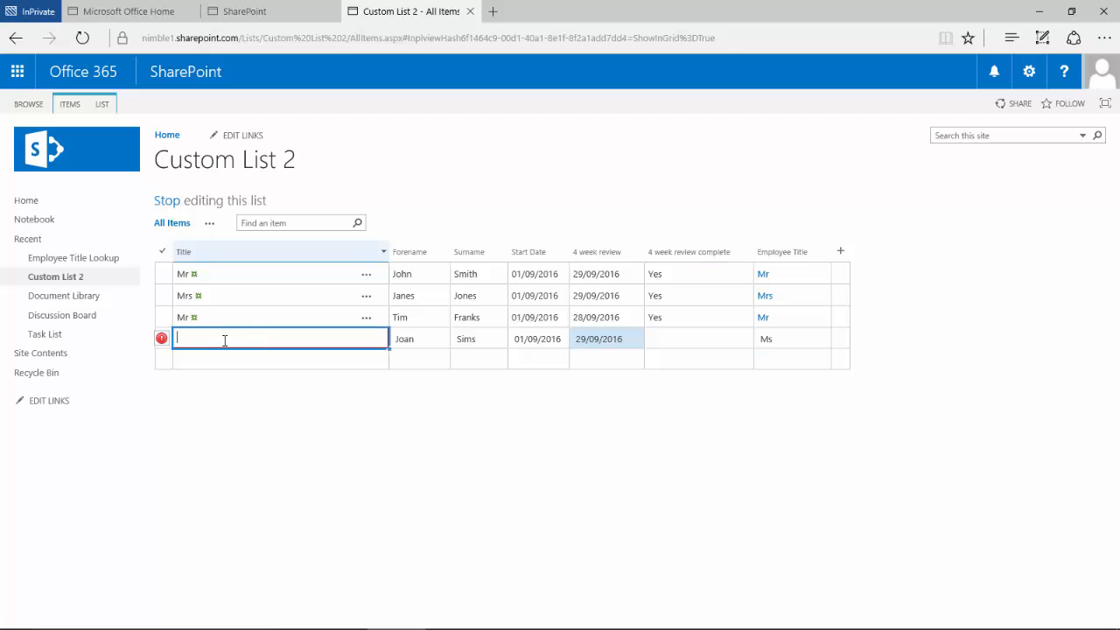
type("Ms")
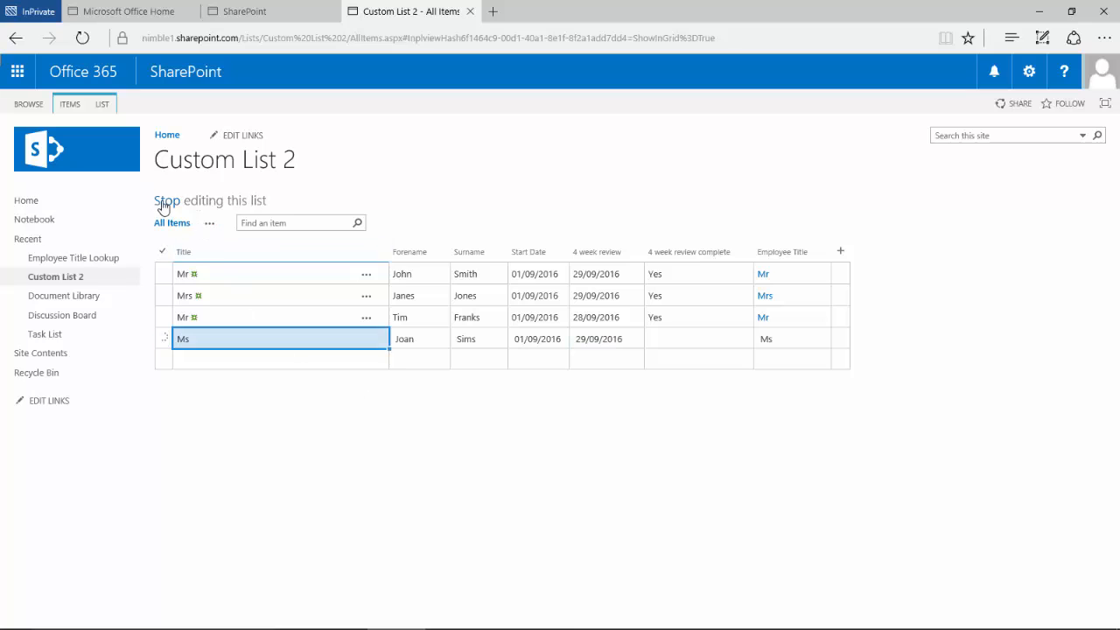
left_click(210, 199)
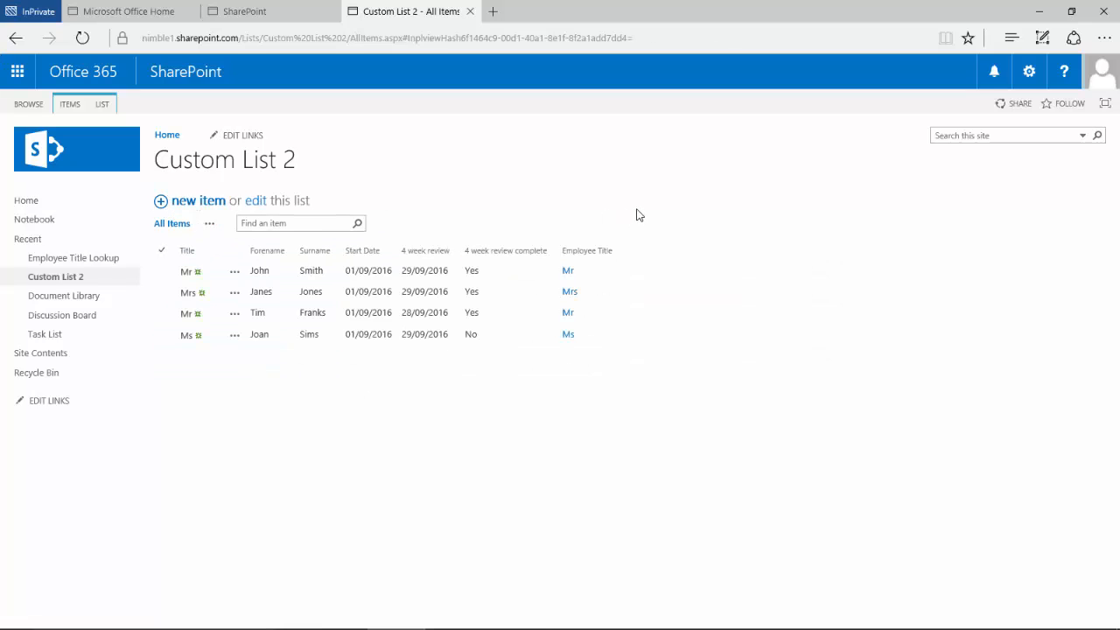
mouse_move(330, 210)
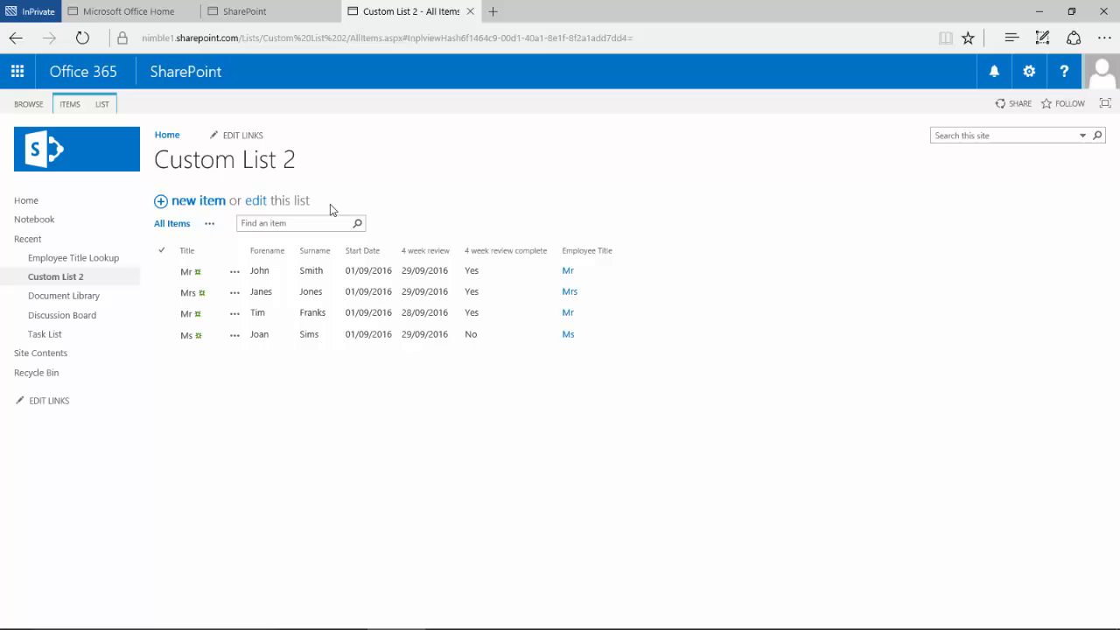
mouse_move(446, 392)
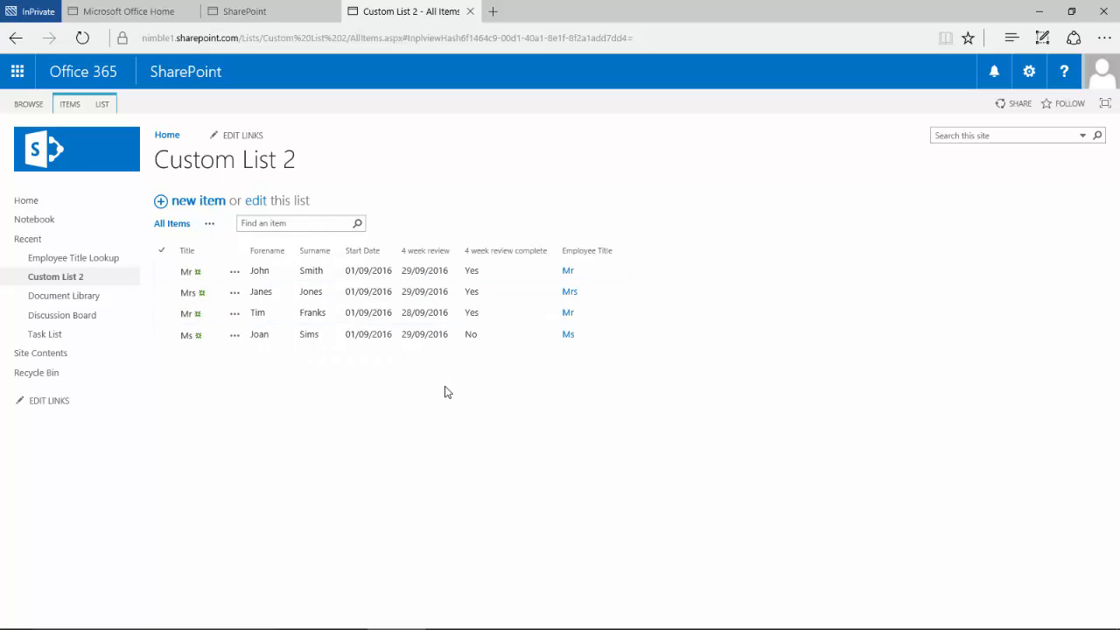
left_click(161, 270)
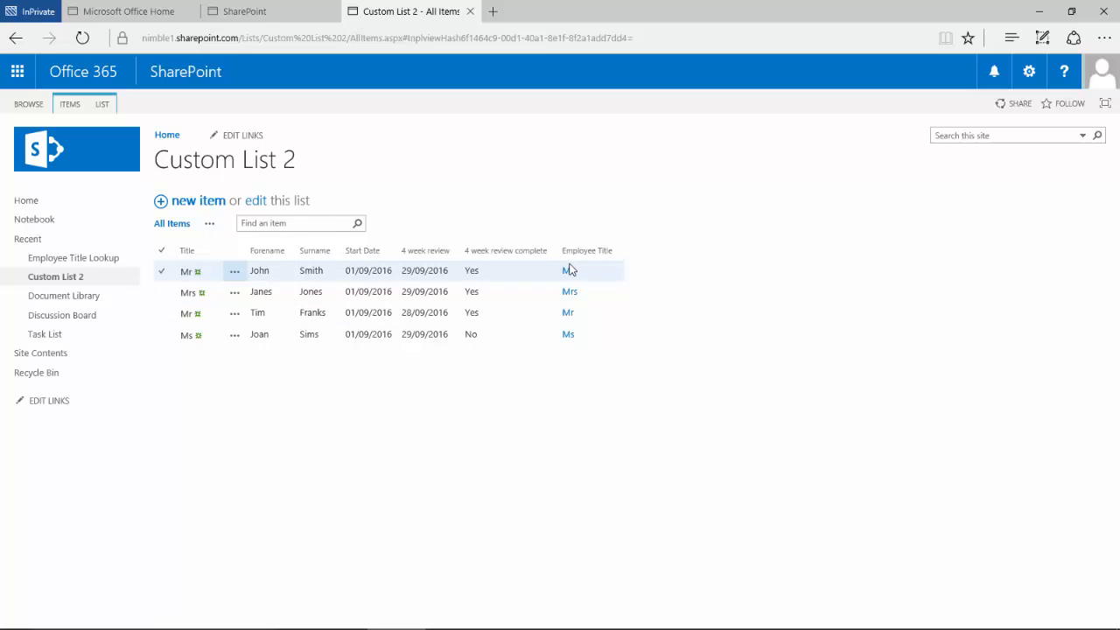
left_click(161, 334)
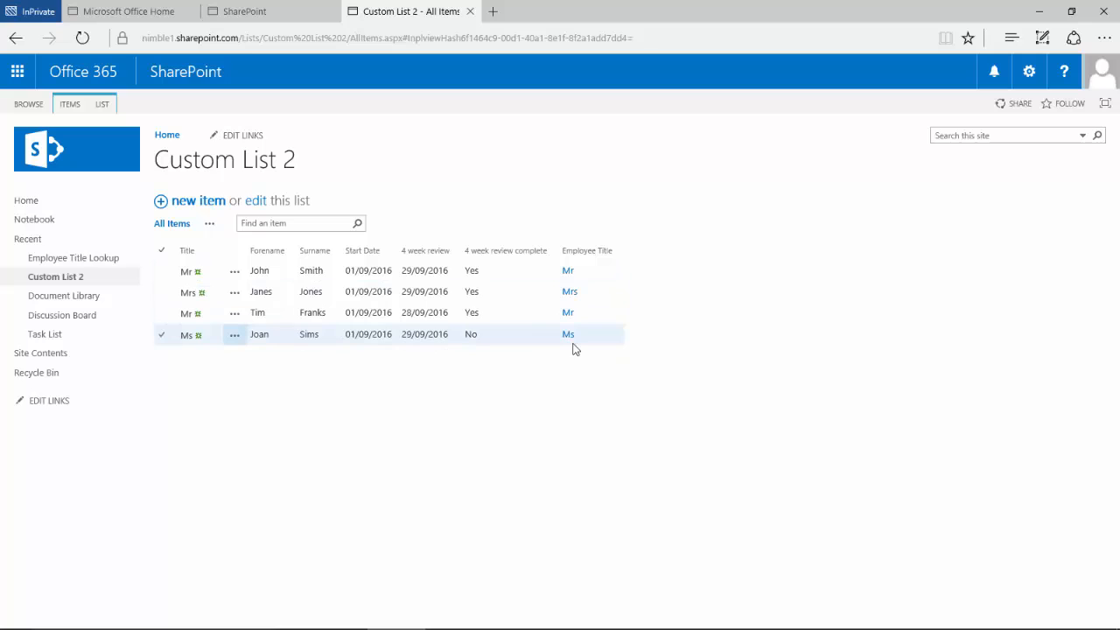
mouse_move(584, 346)
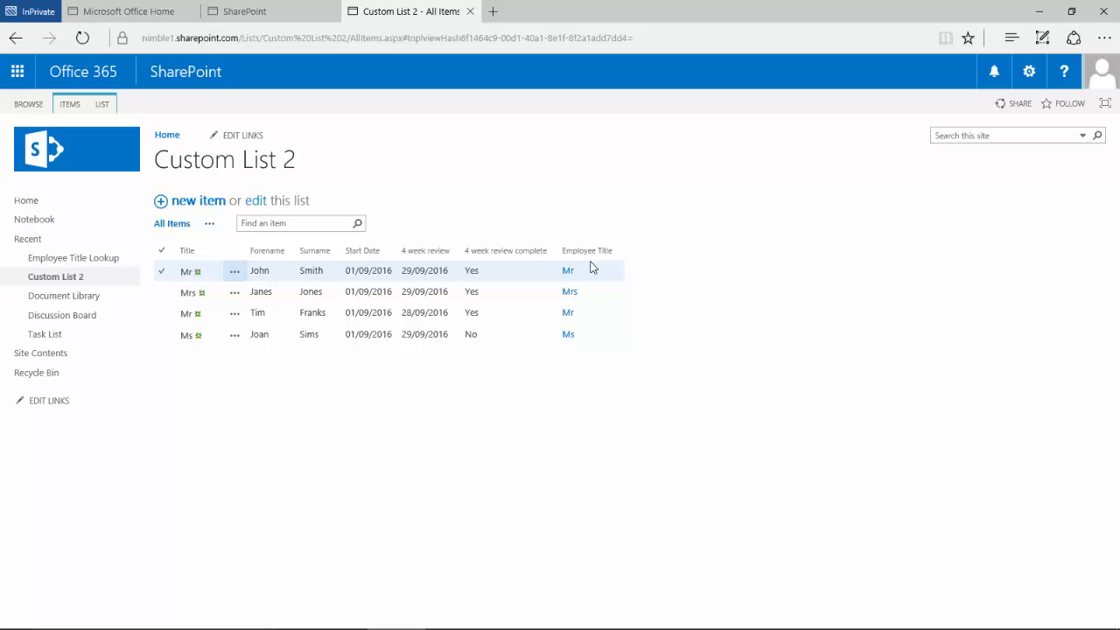
mouse_move(595, 269)
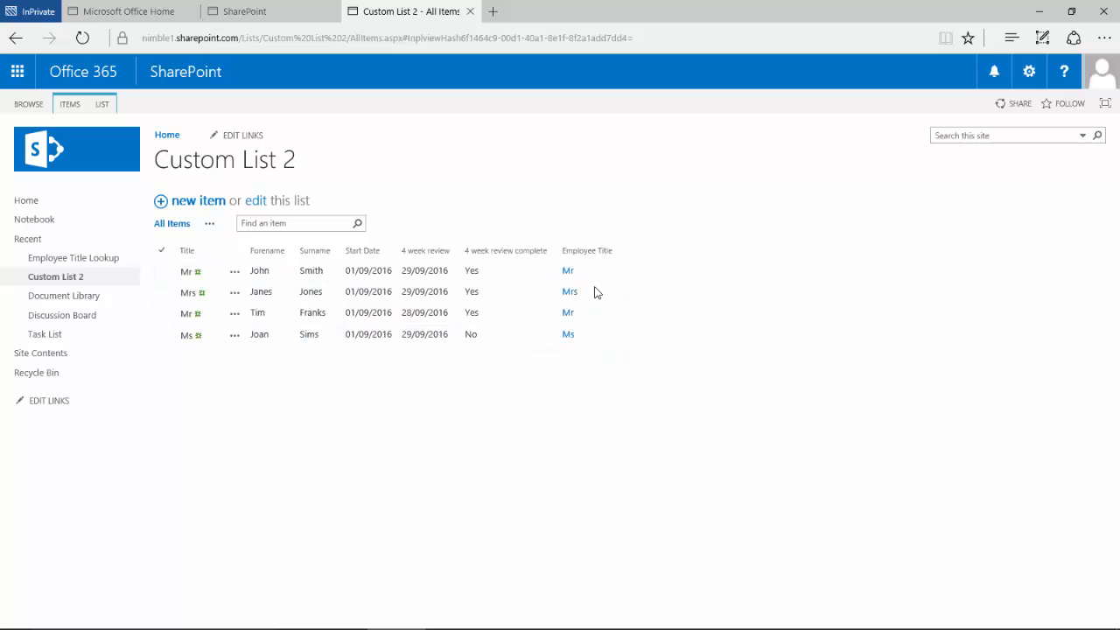
left_click(161, 269)
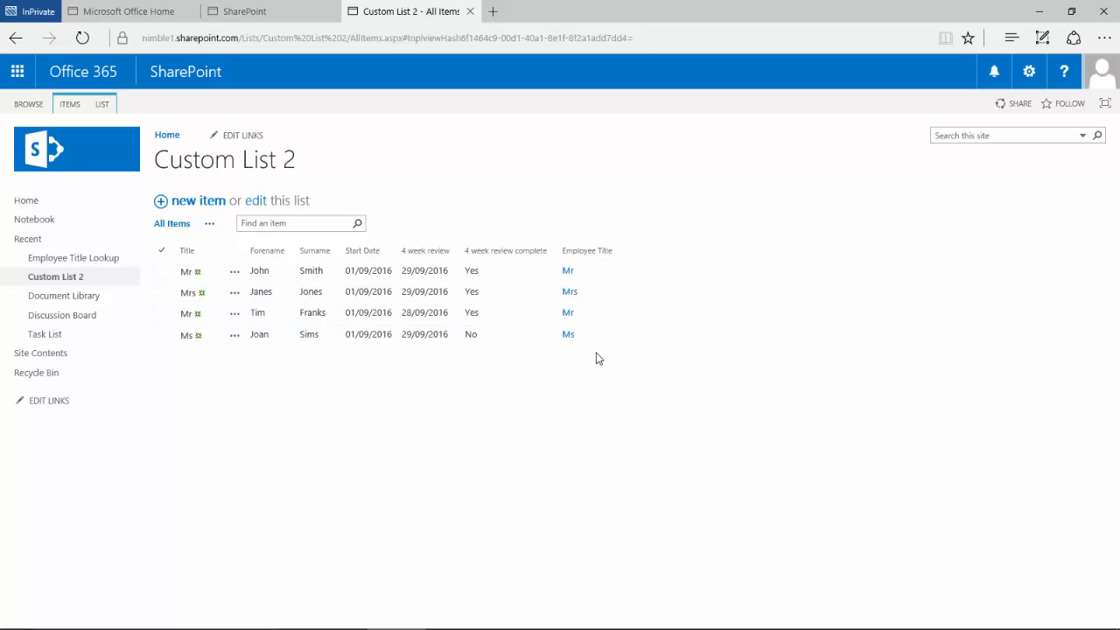
mouse_move(693, 266)
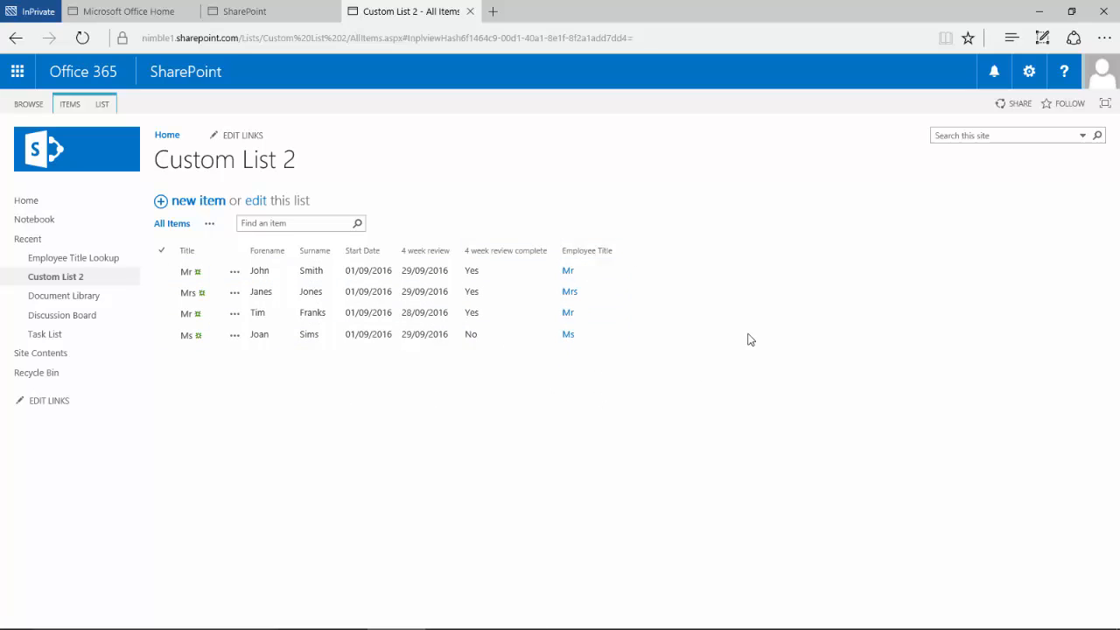
mouse_move(679, 357)
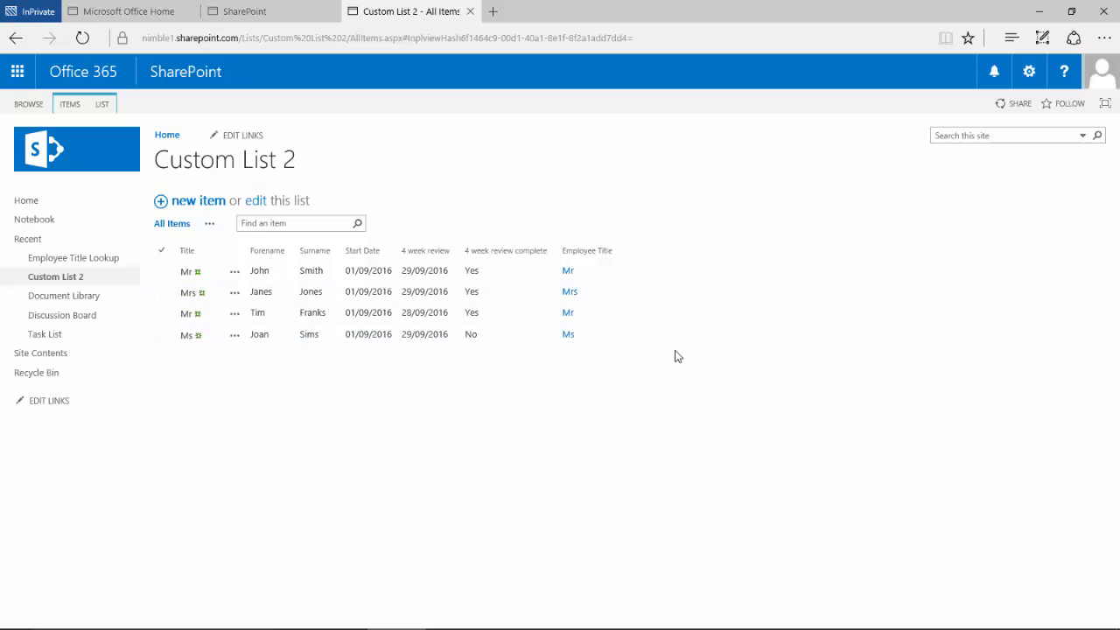
mouse_move(661, 312)
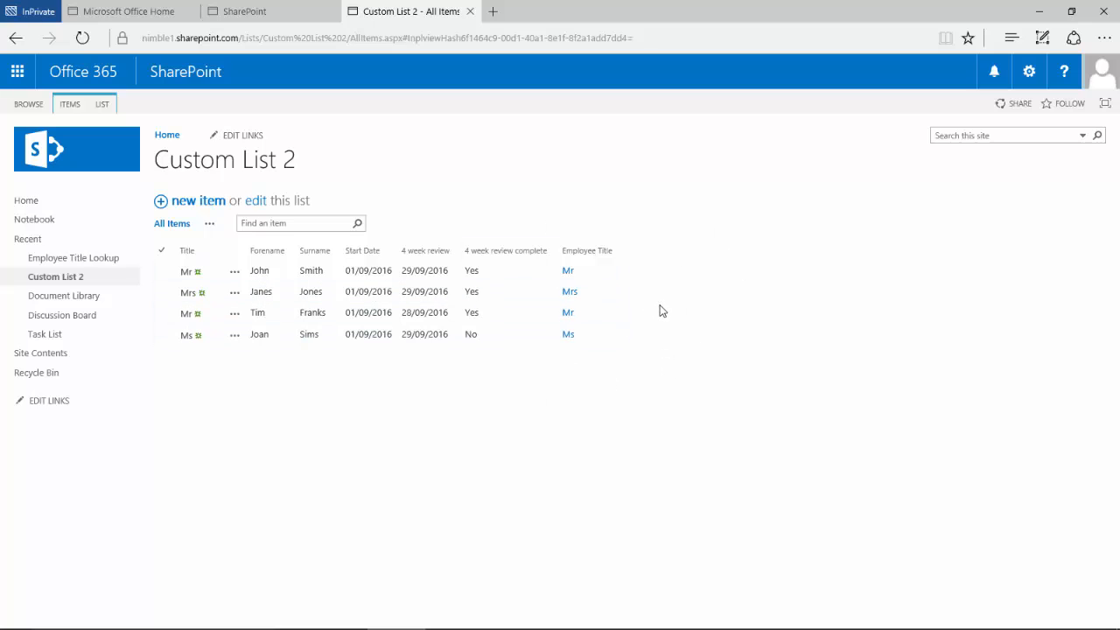
mouse_move(627, 283)
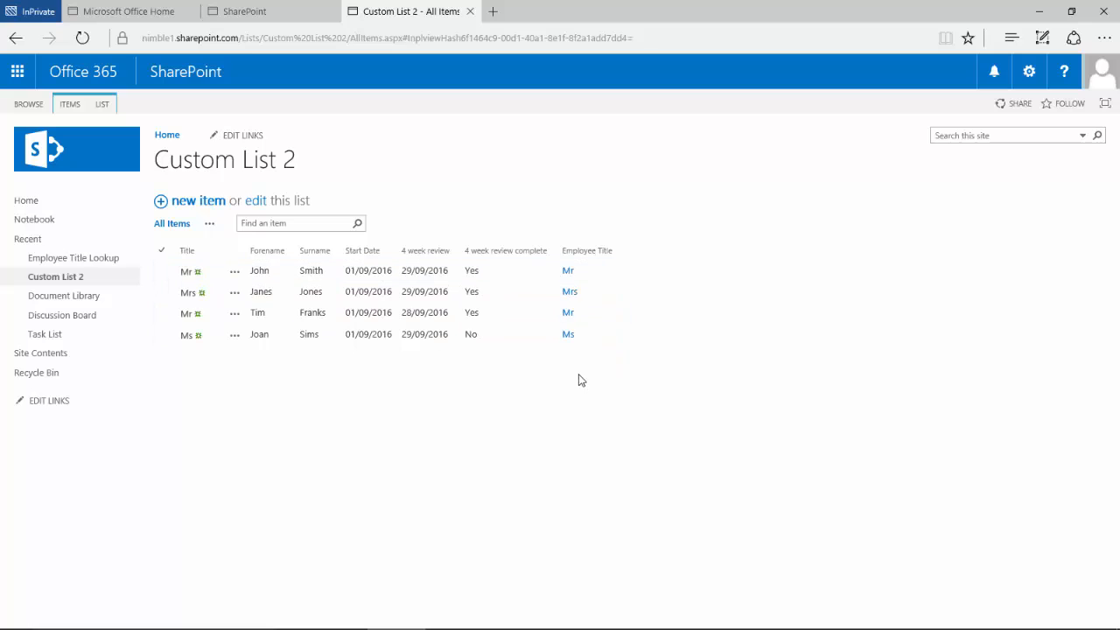
mouse_move(492, 238)
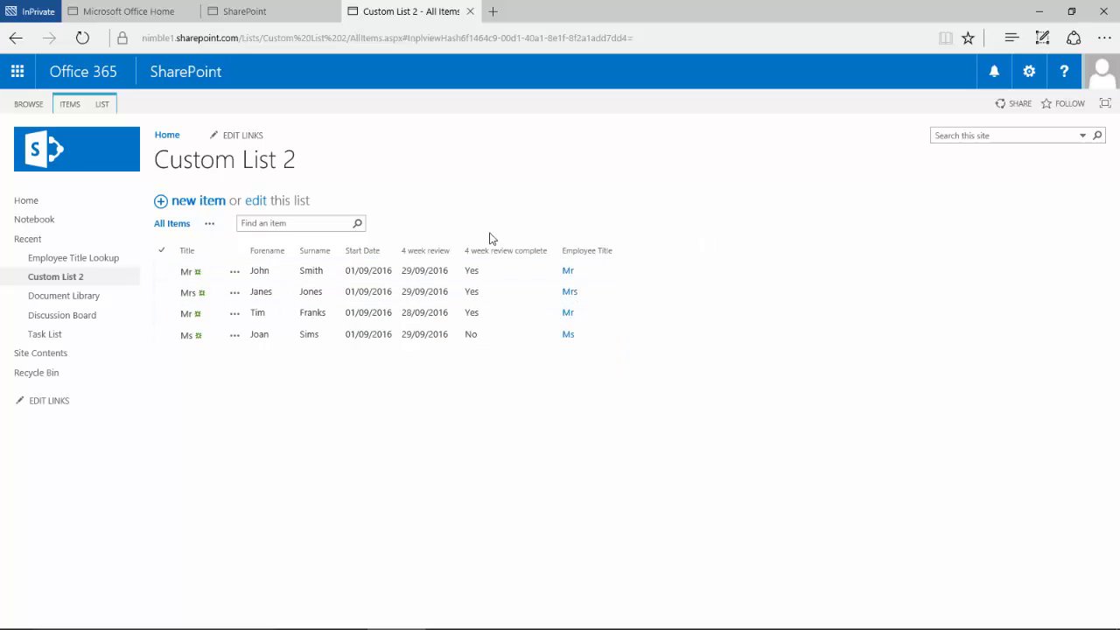
mouse_move(602, 356)
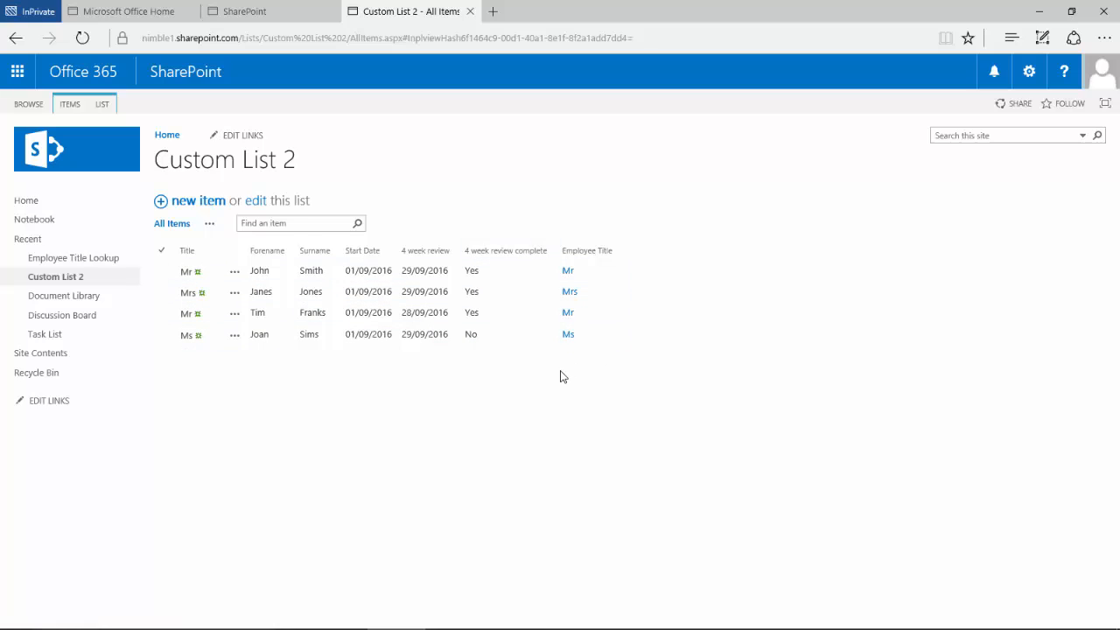
mouse_move(612, 358)
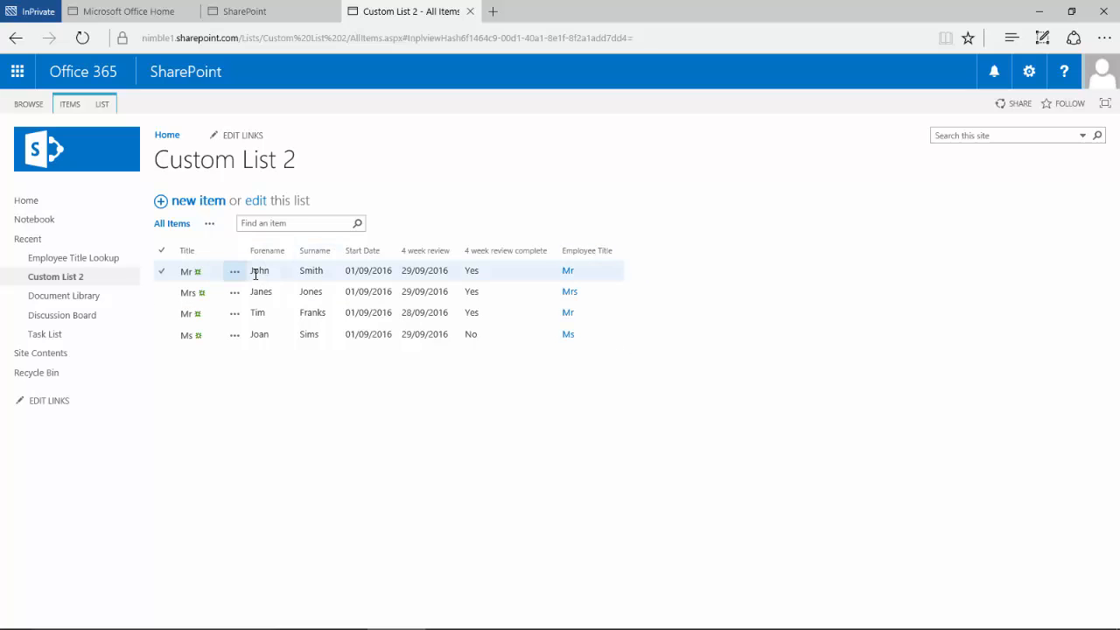
Step: Show the LIST ribbon with the list-level commands for Custom List 2
left_click(193, 312)
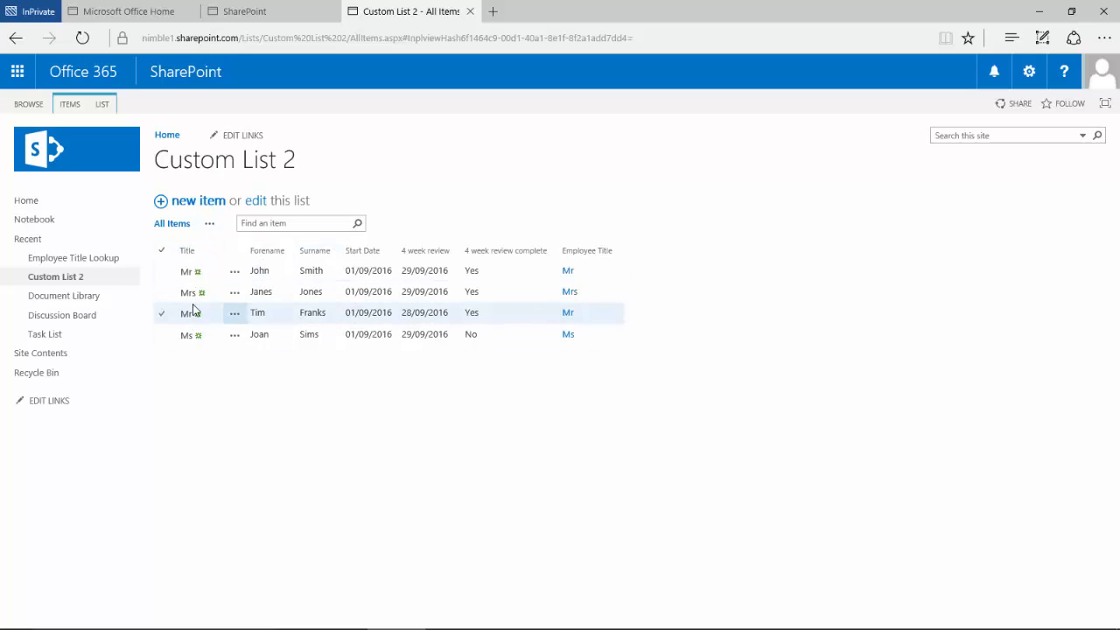
left_click(161, 269)
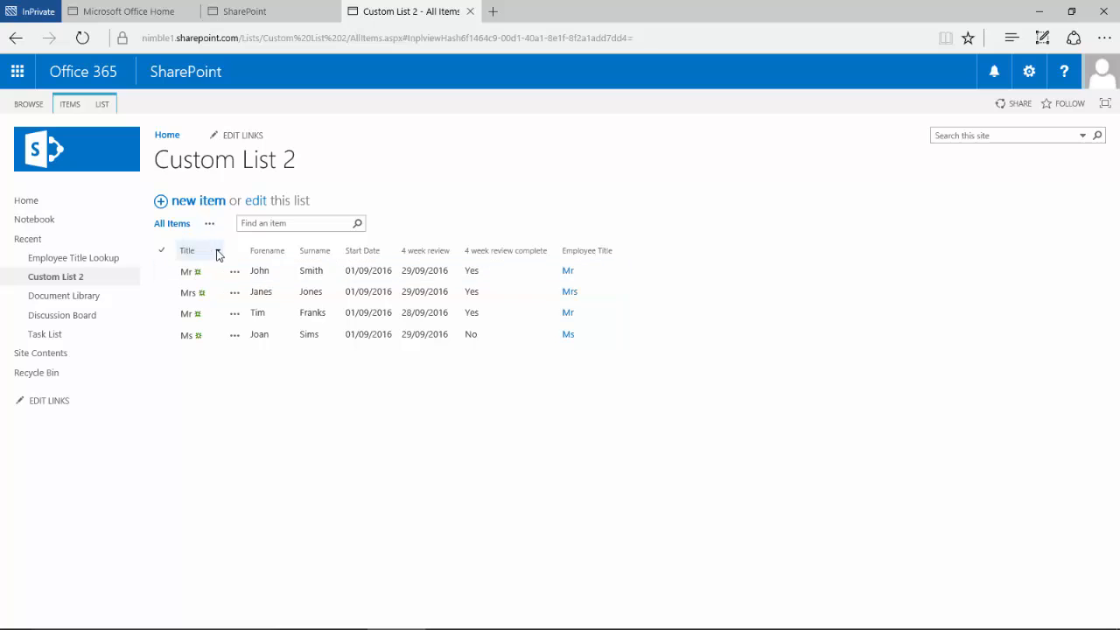
mouse_move(210, 252)
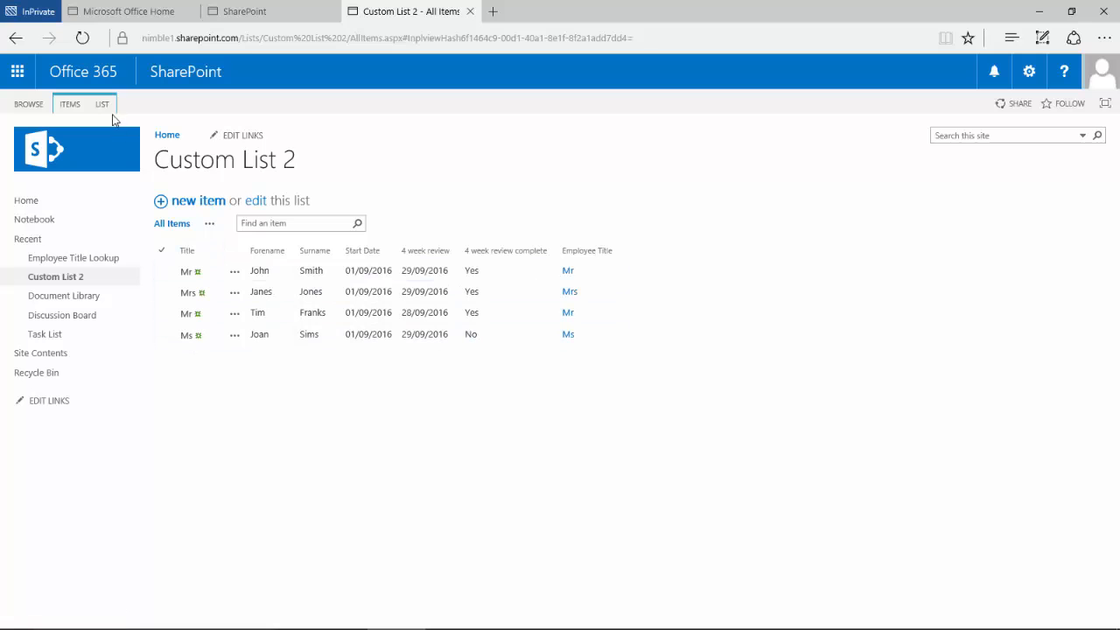
left_click(102, 103)
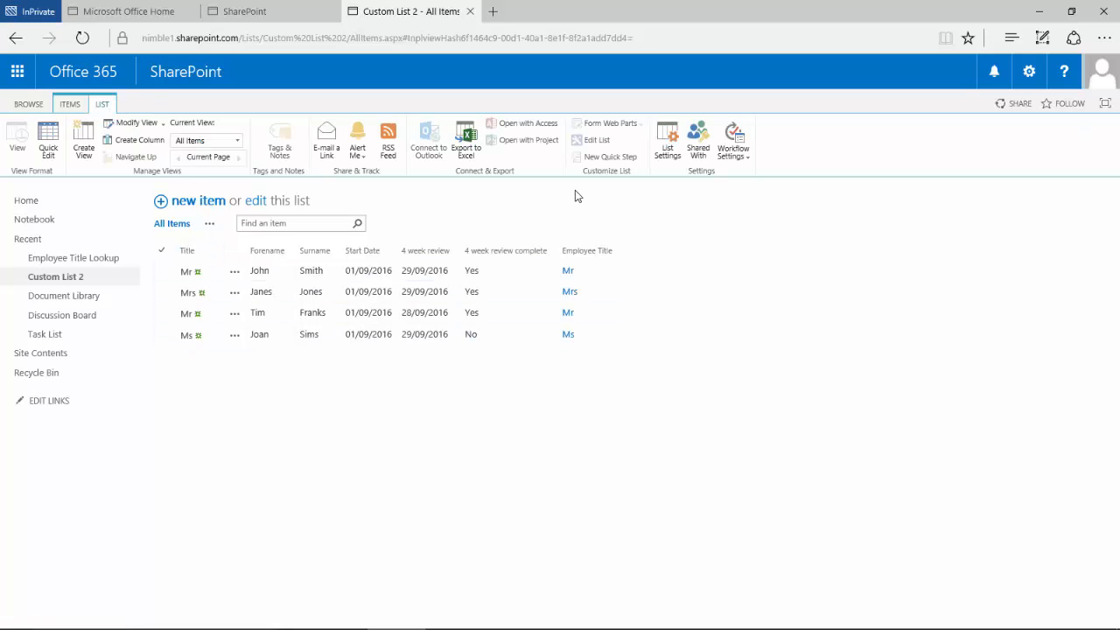
left_click(666, 140)
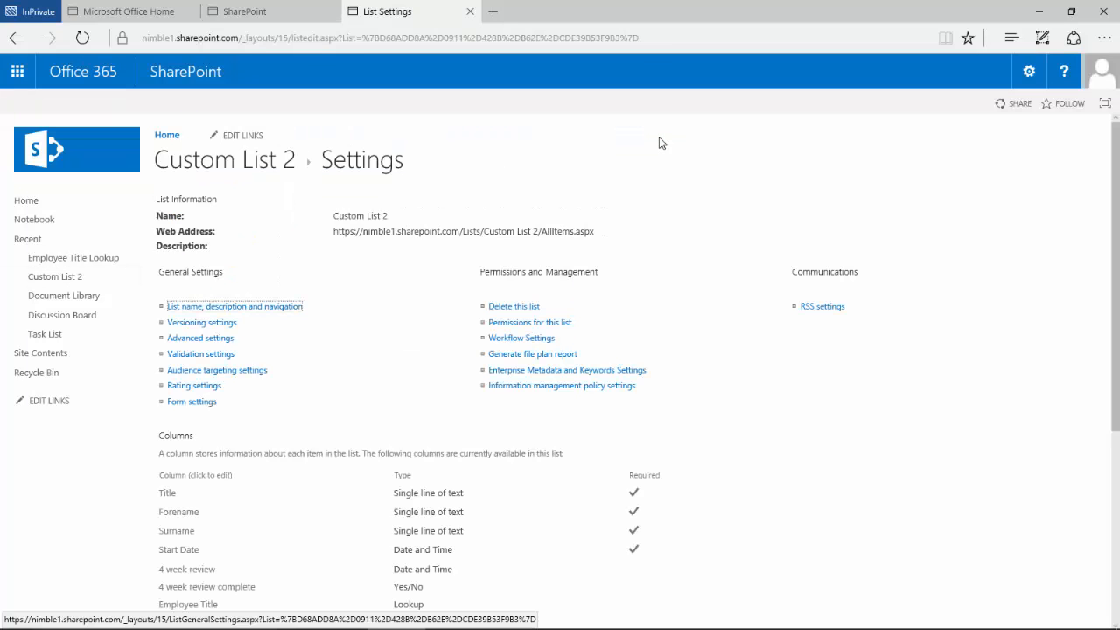
scroll("down", 3)
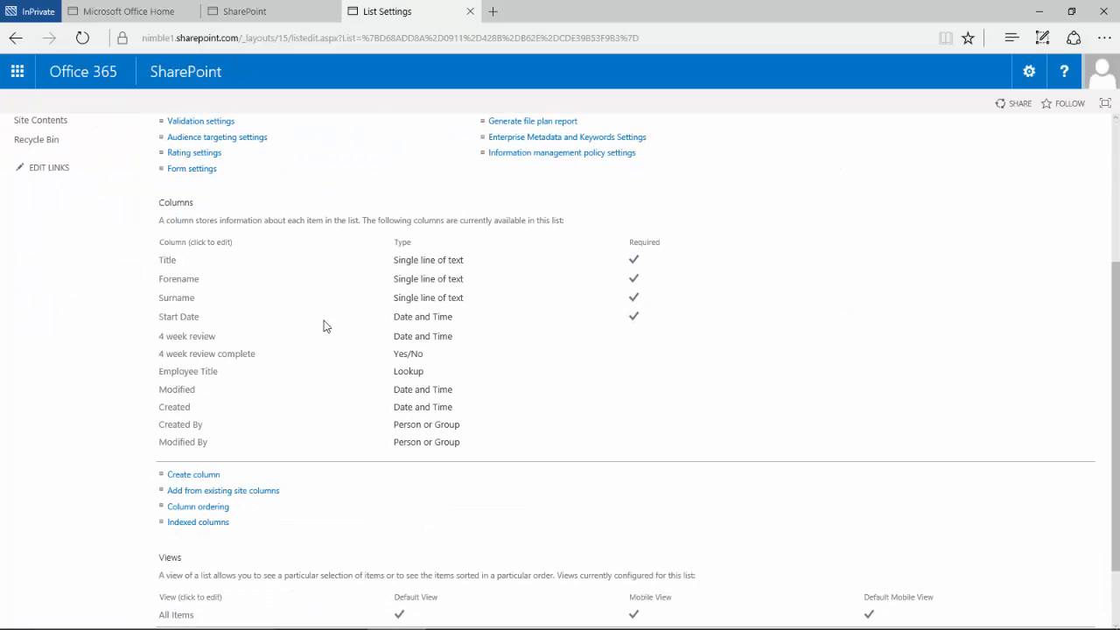
mouse_move(217, 270)
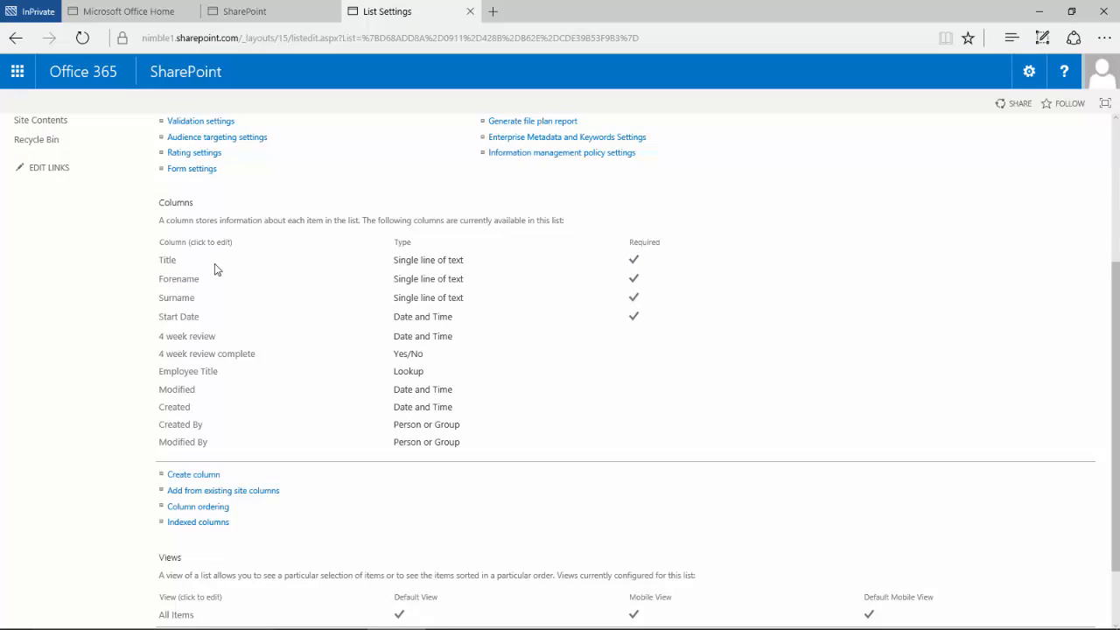
mouse_move(168, 269)
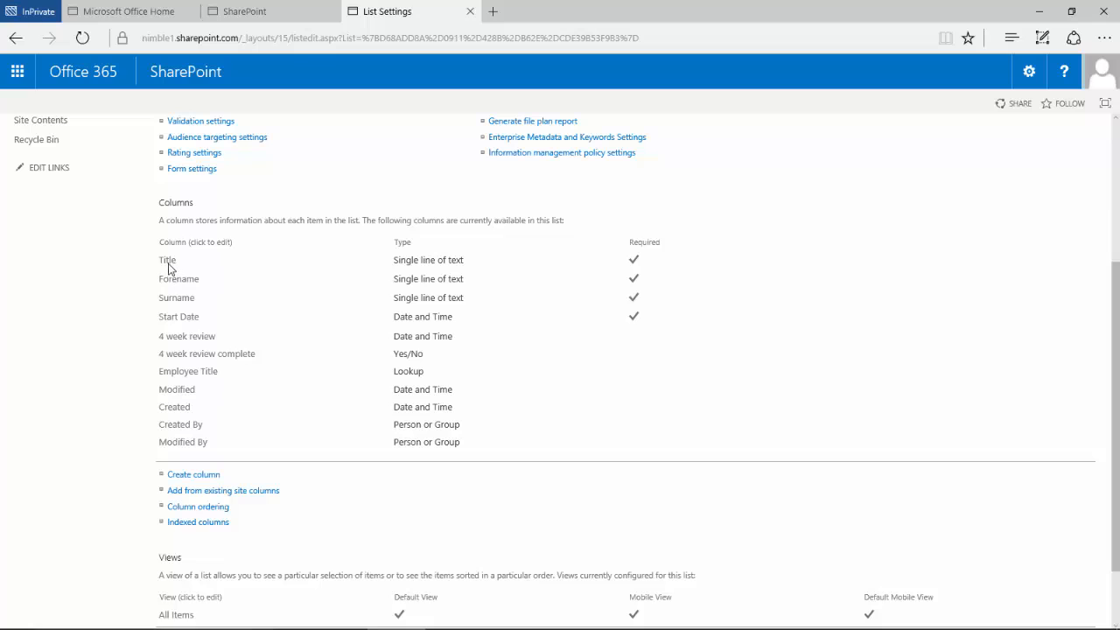
mouse_move(167, 259)
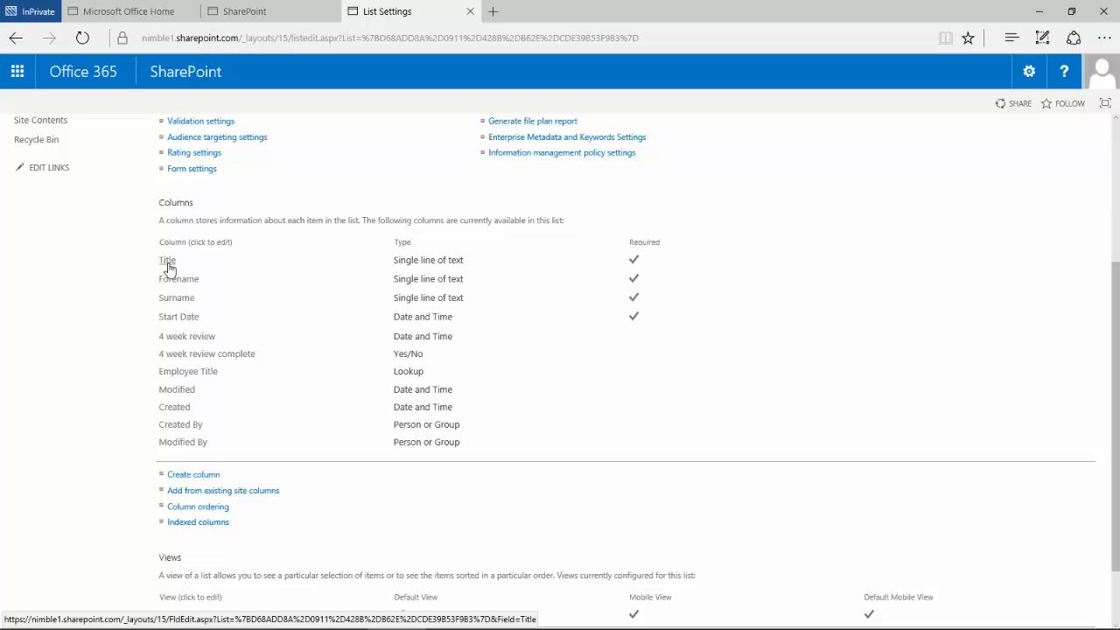
mouse_move(172, 266)
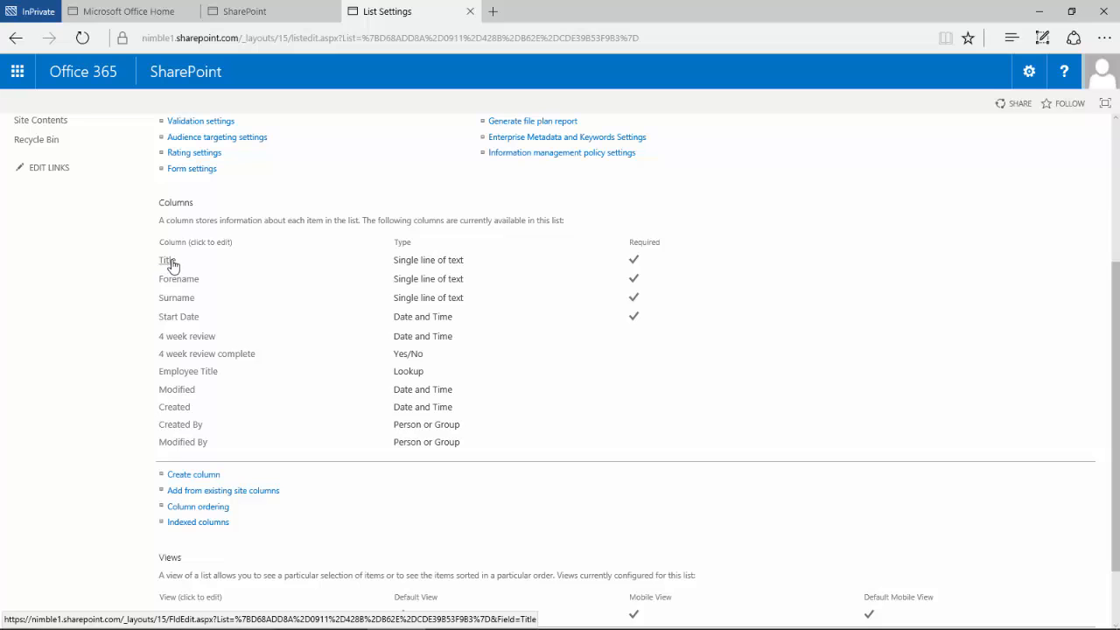
scroll("up", 3)
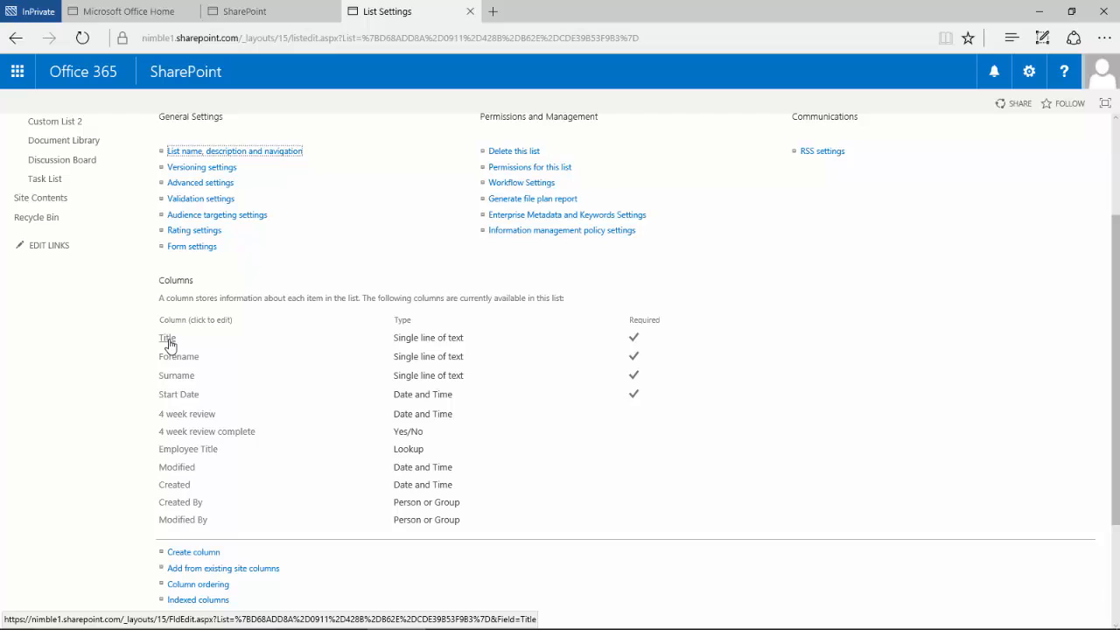
mouse_move(234, 348)
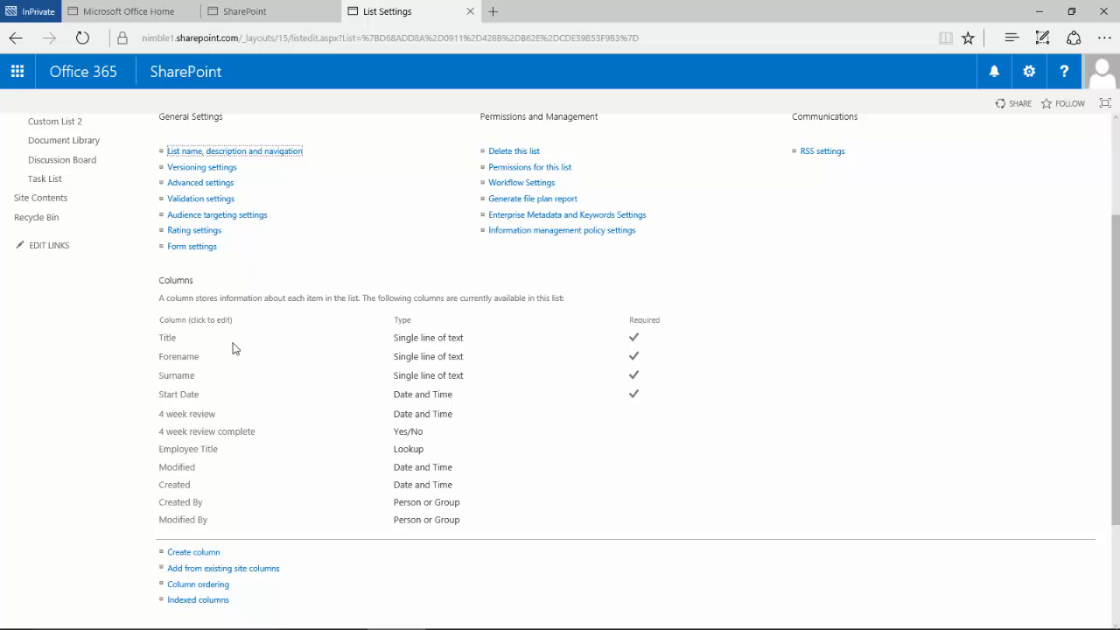
scroll("up", 3)
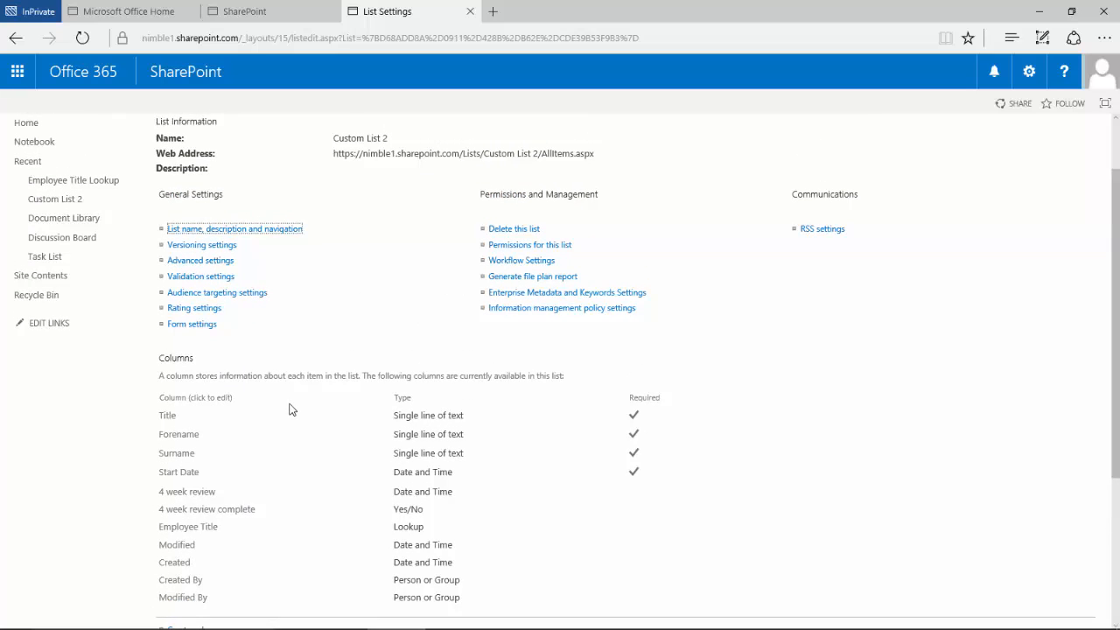
scroll("down", 3)
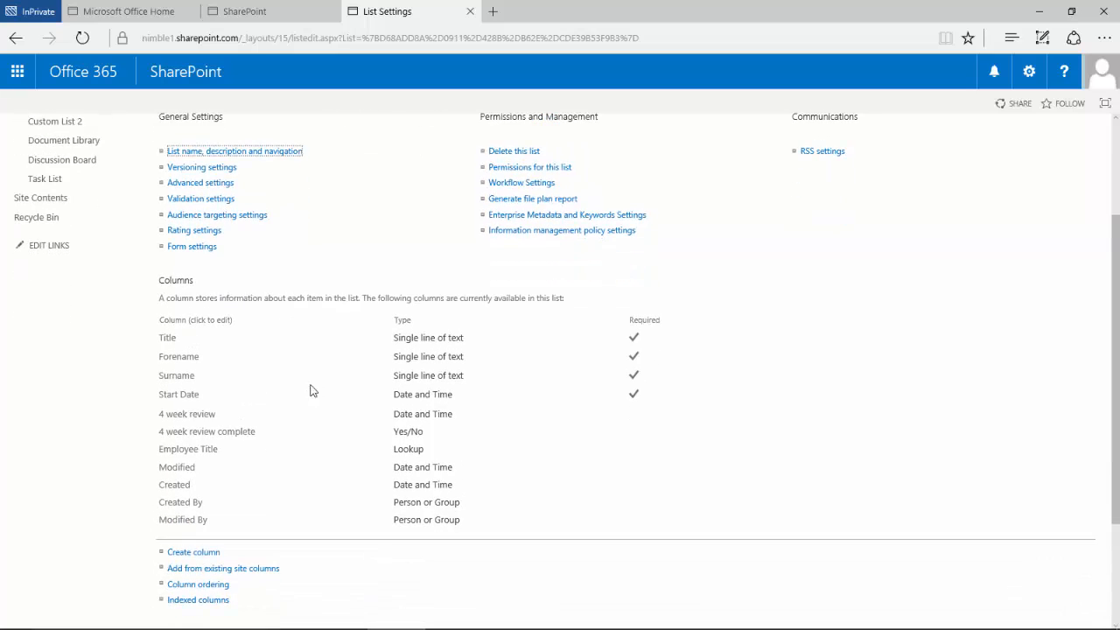
mouse_move(265, 348)
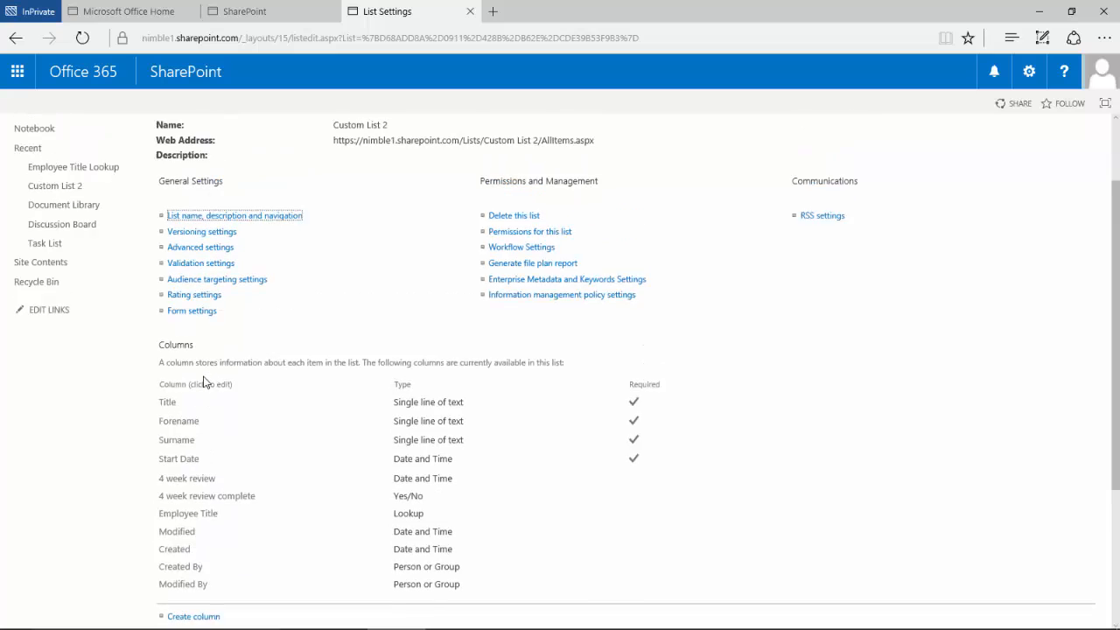
scroll("down", 3)
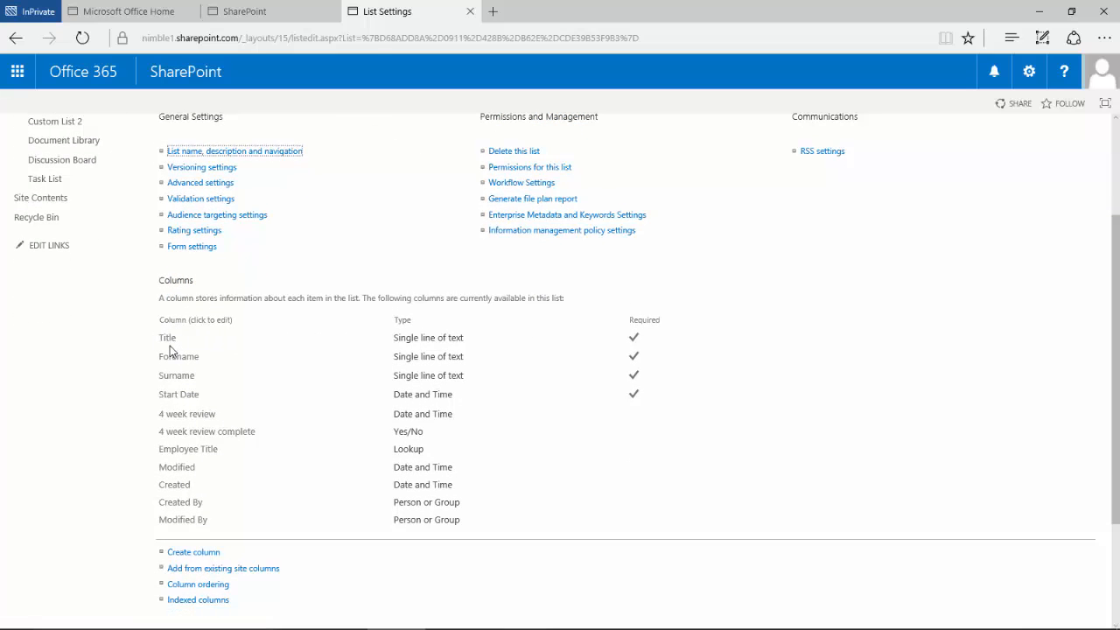
mouse_move(446, 349)
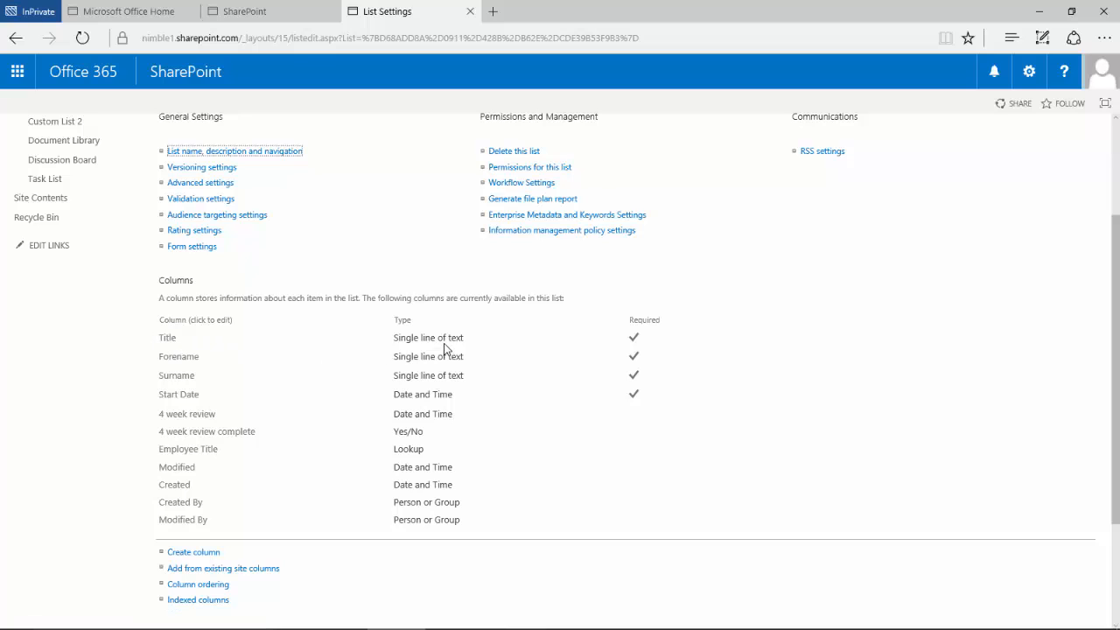
mouse_move(190, 346)
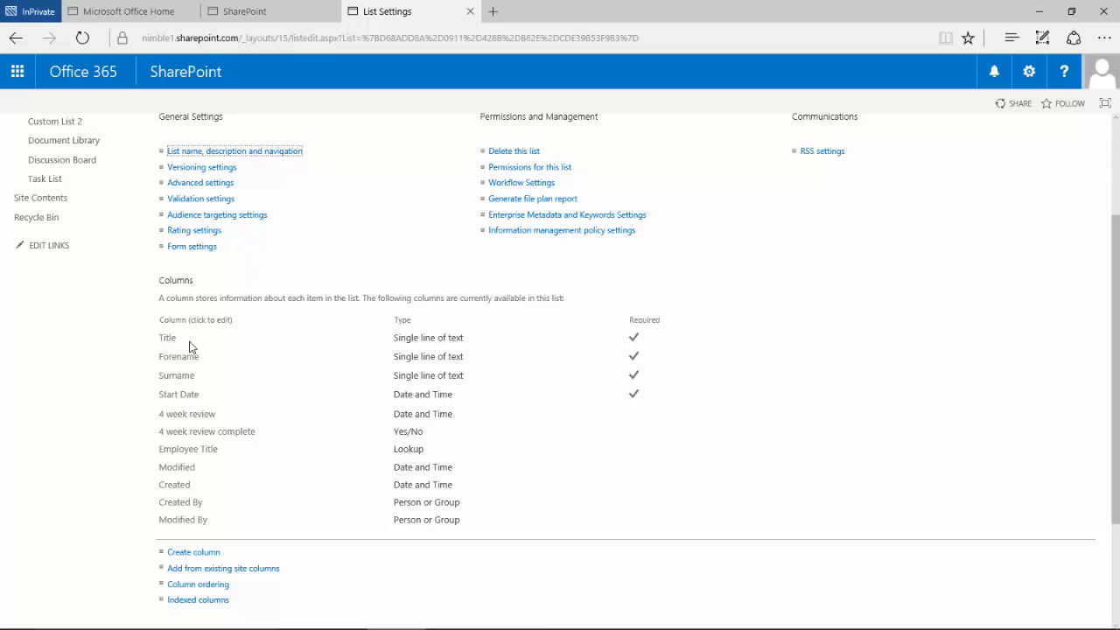
mouse_move(208, 342)
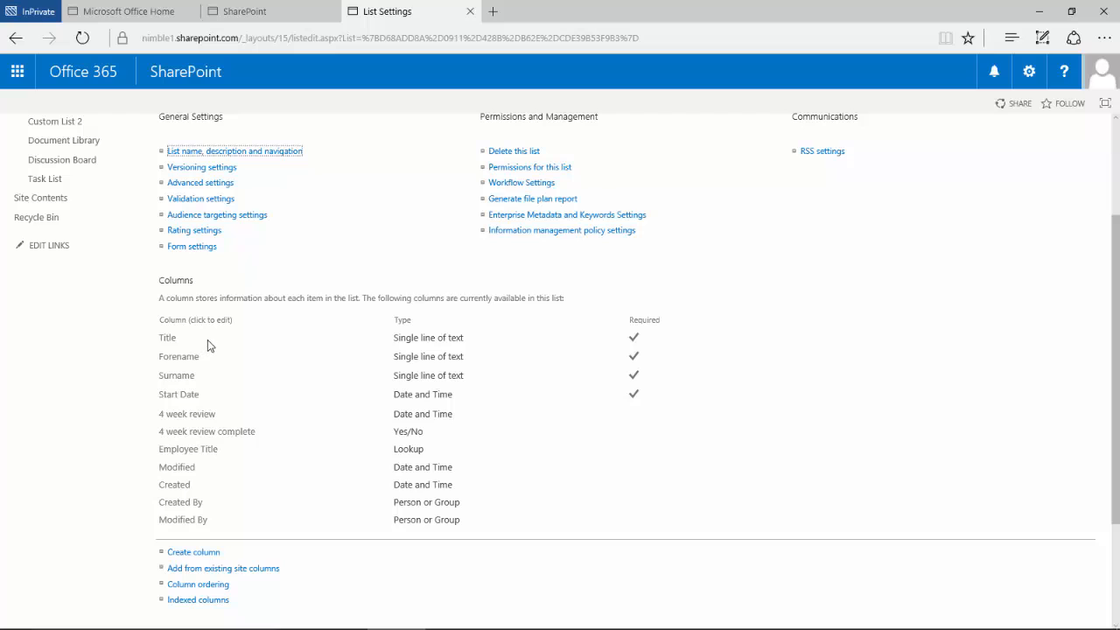
mouse_move(214, 347)
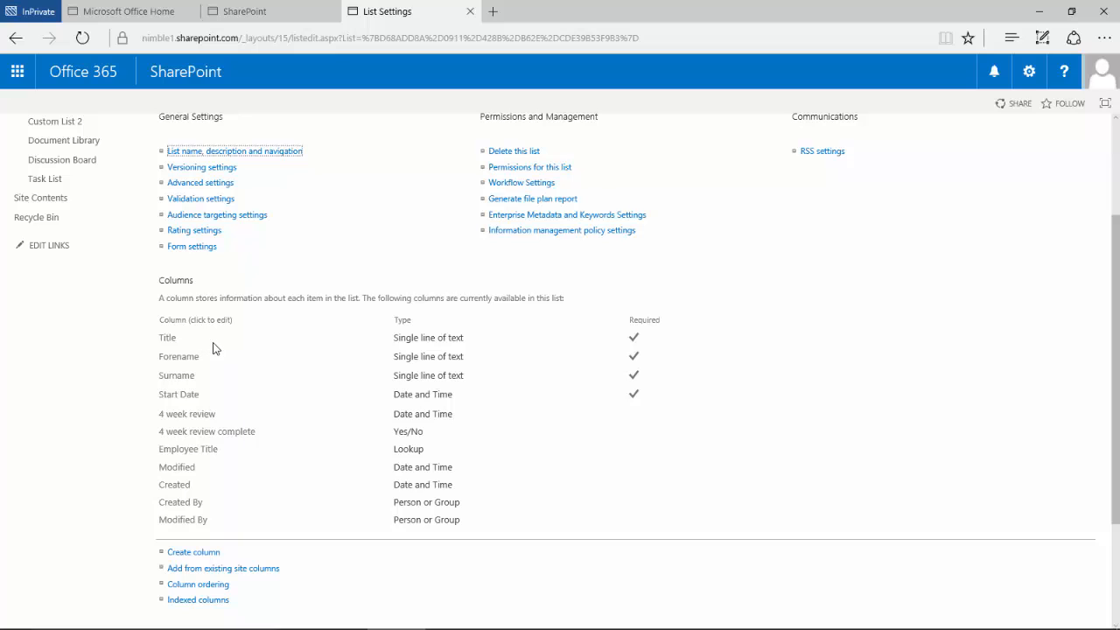
mouse_move(237, 346)
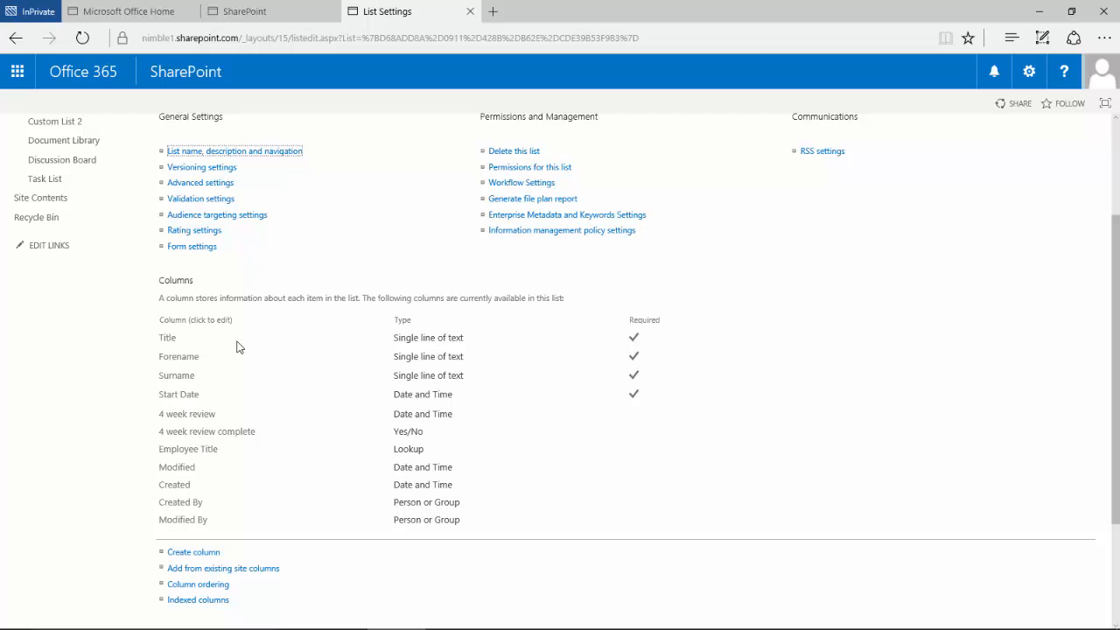
mouse_move(259, 351)
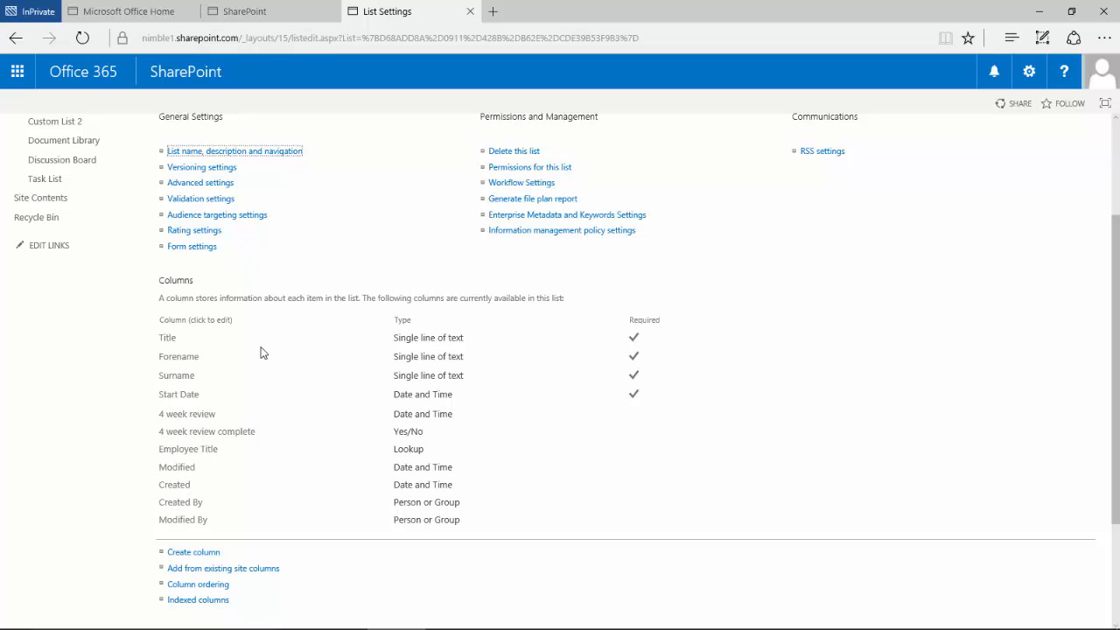
mouse_move(259, 354)
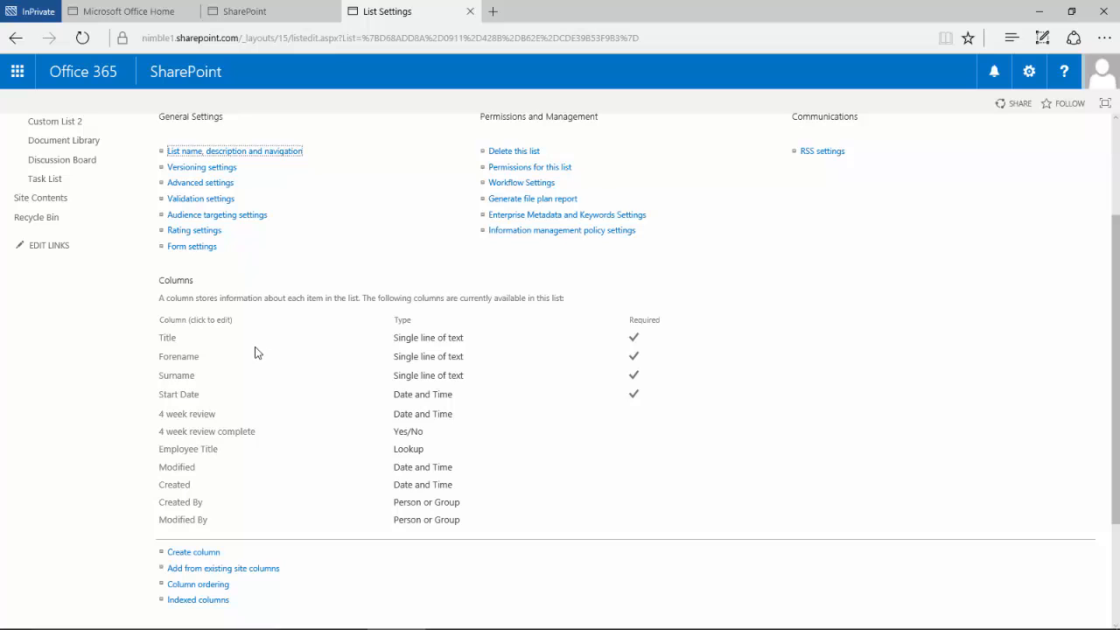
mouse_move(165, 322)
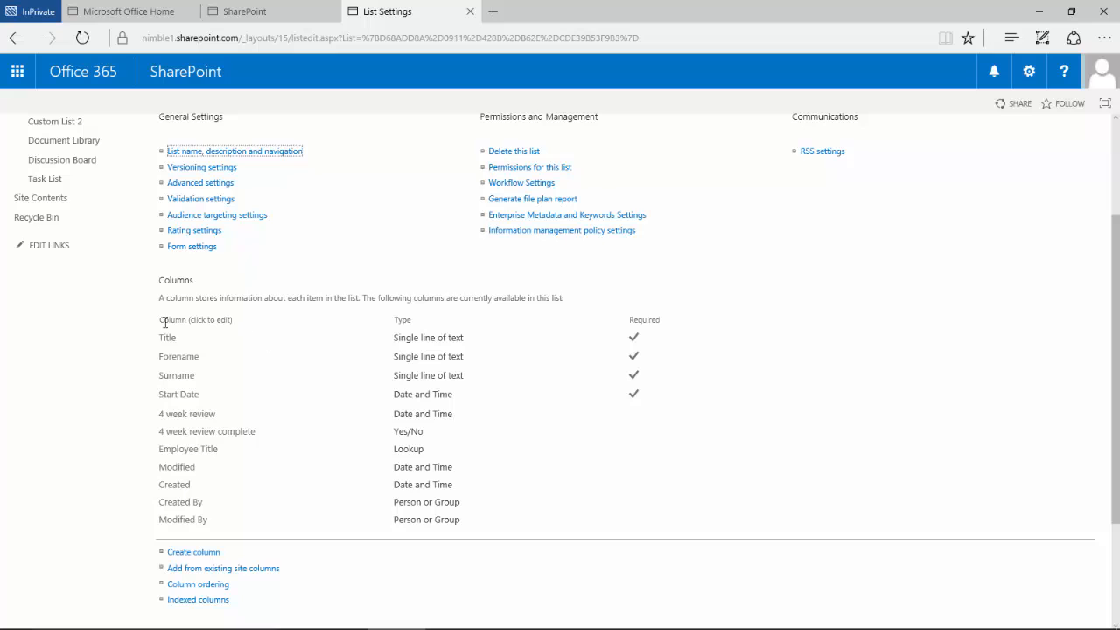
mouse_move(207, 341)
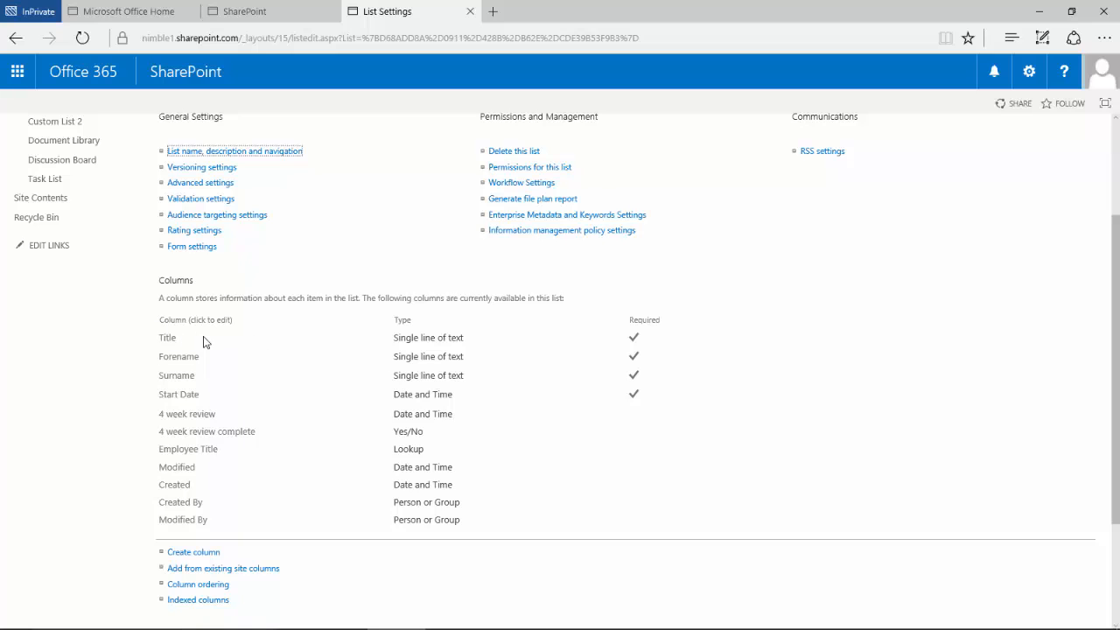
mouse_move(332, 354)
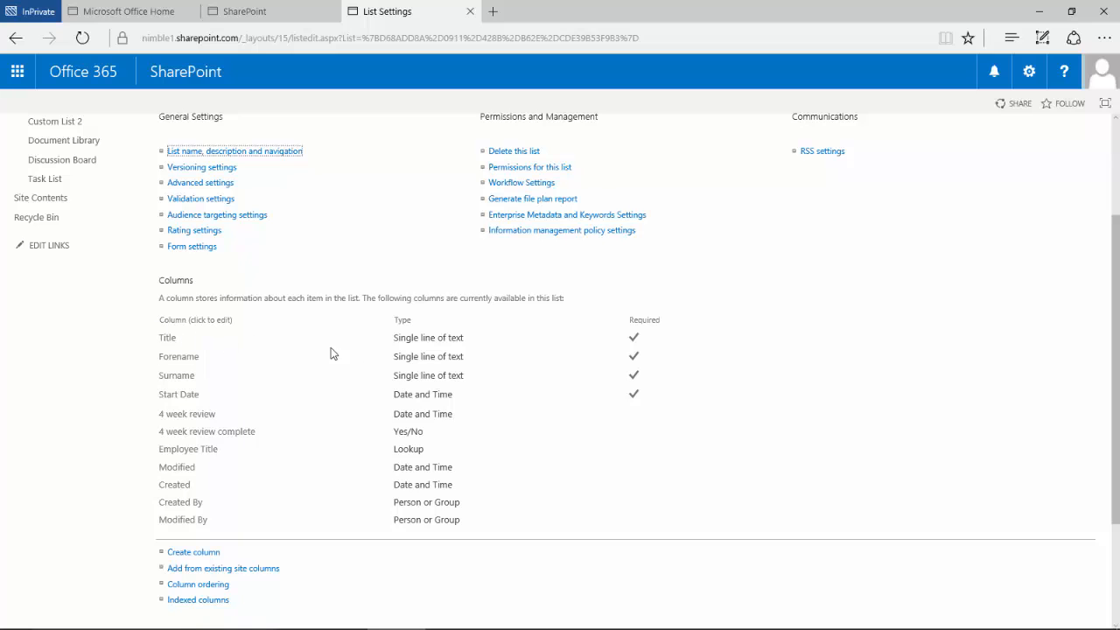
scroll("down", 3)
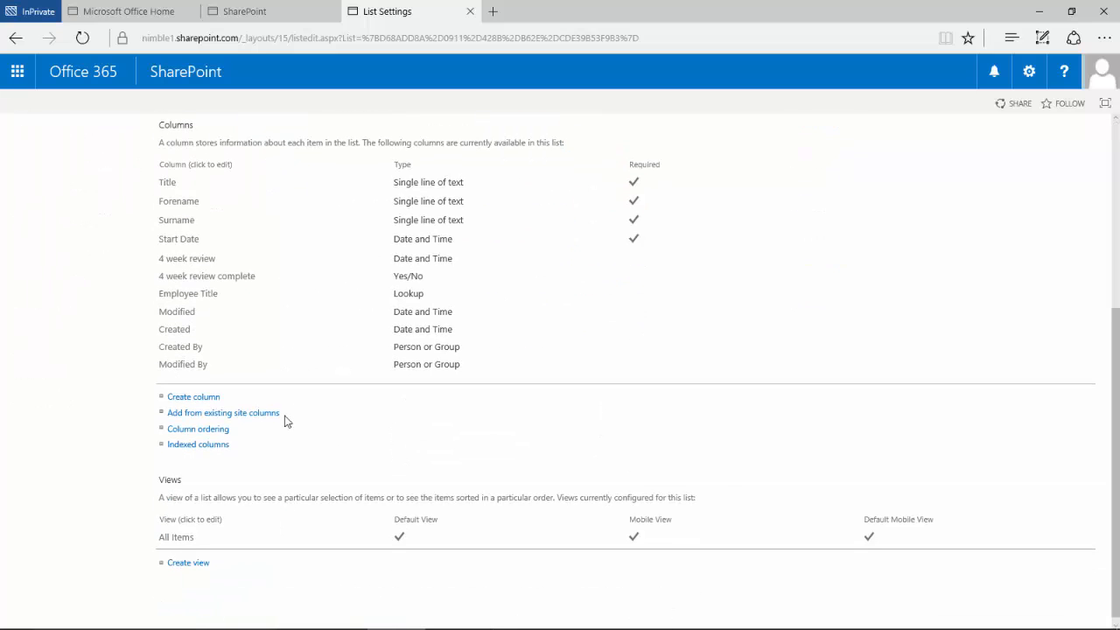
scroll("up", 3)
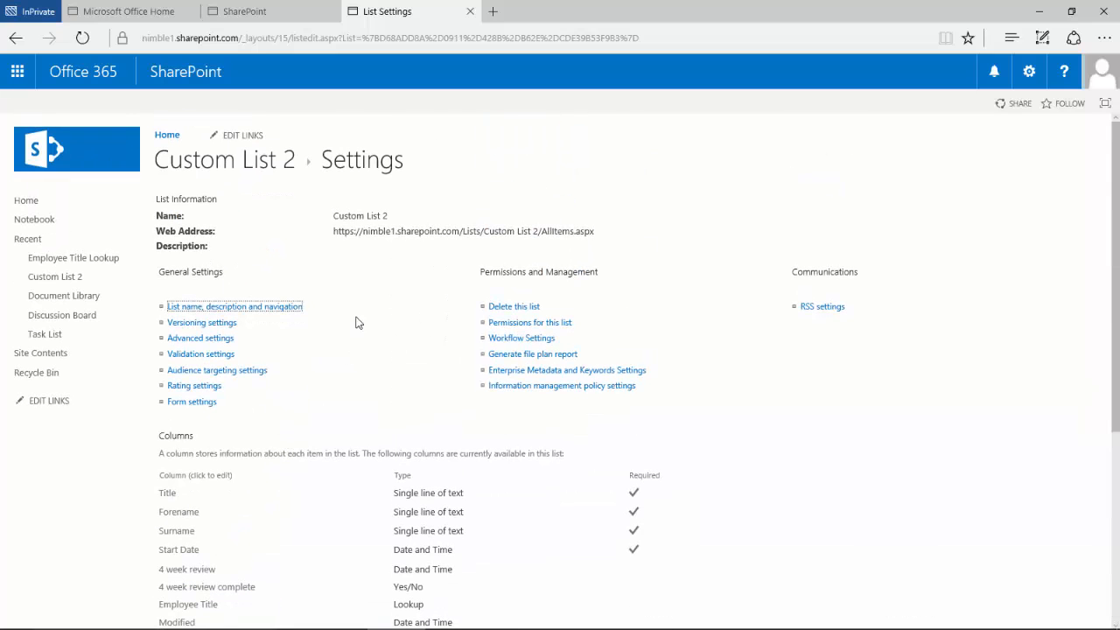
Step: Modify the All Items view to uncheck Title (linked to item with edit menu) and save it
left_click(54, 276)
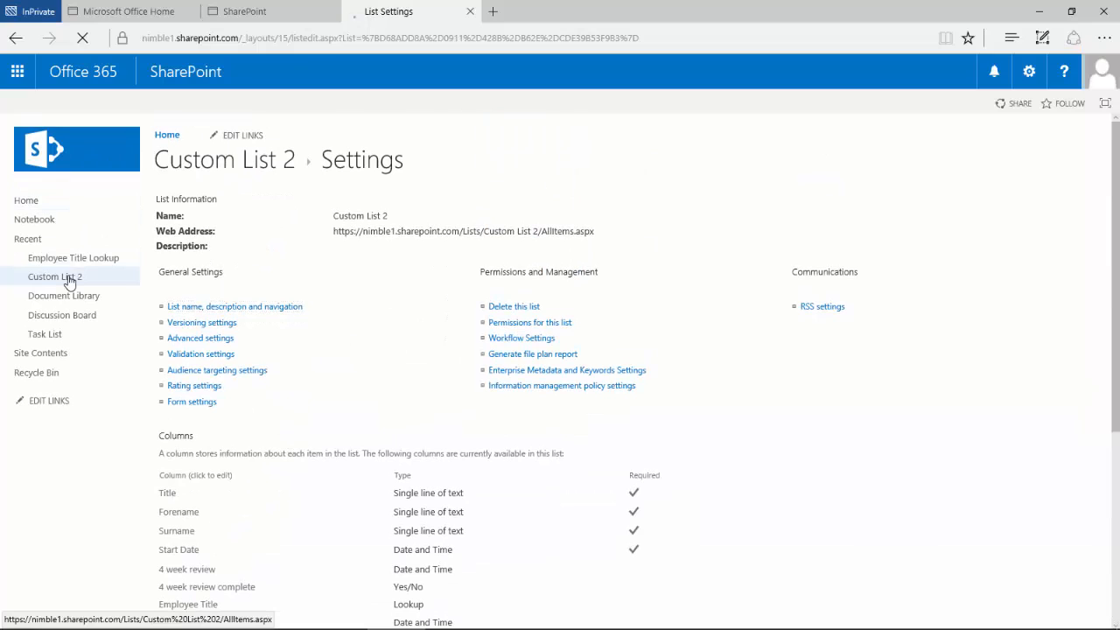
left_click(54, 276)
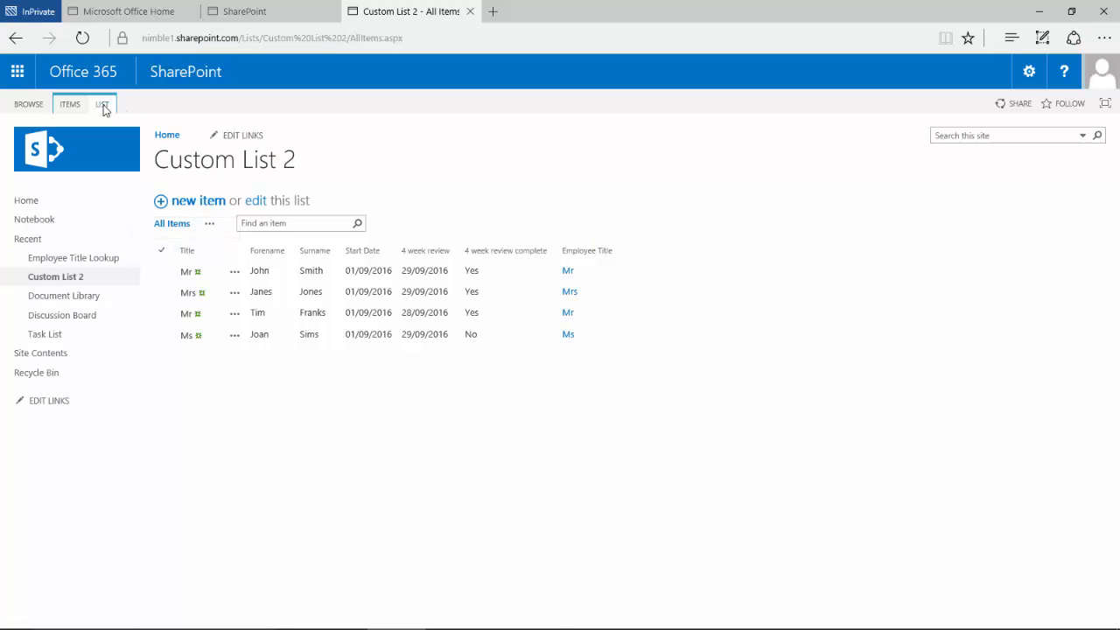
left_click(101, 104)
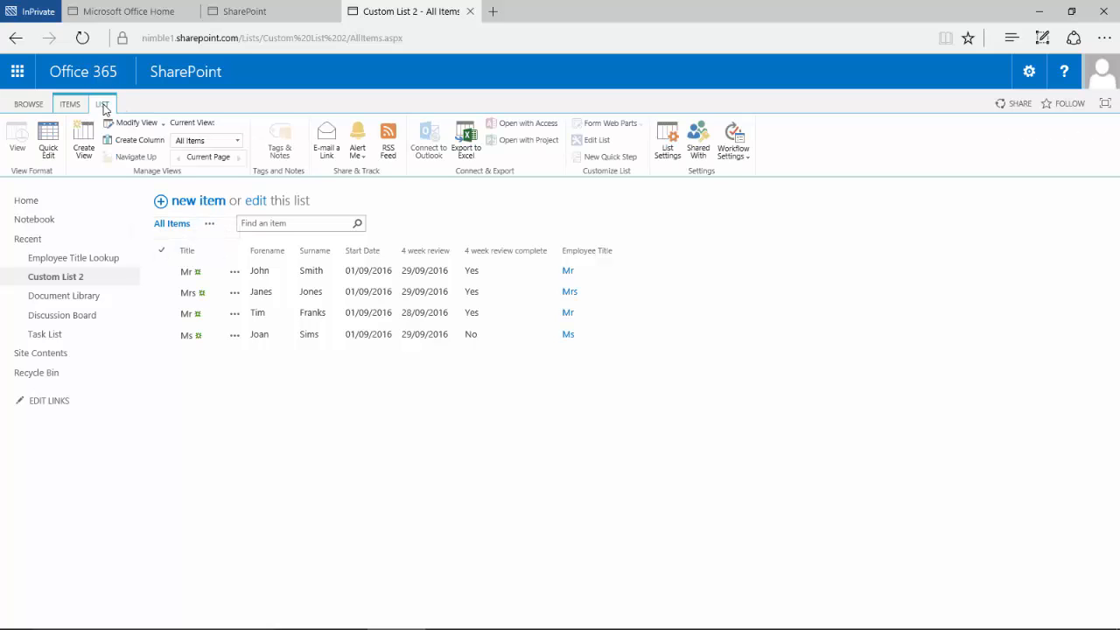
left_click(137, 123)
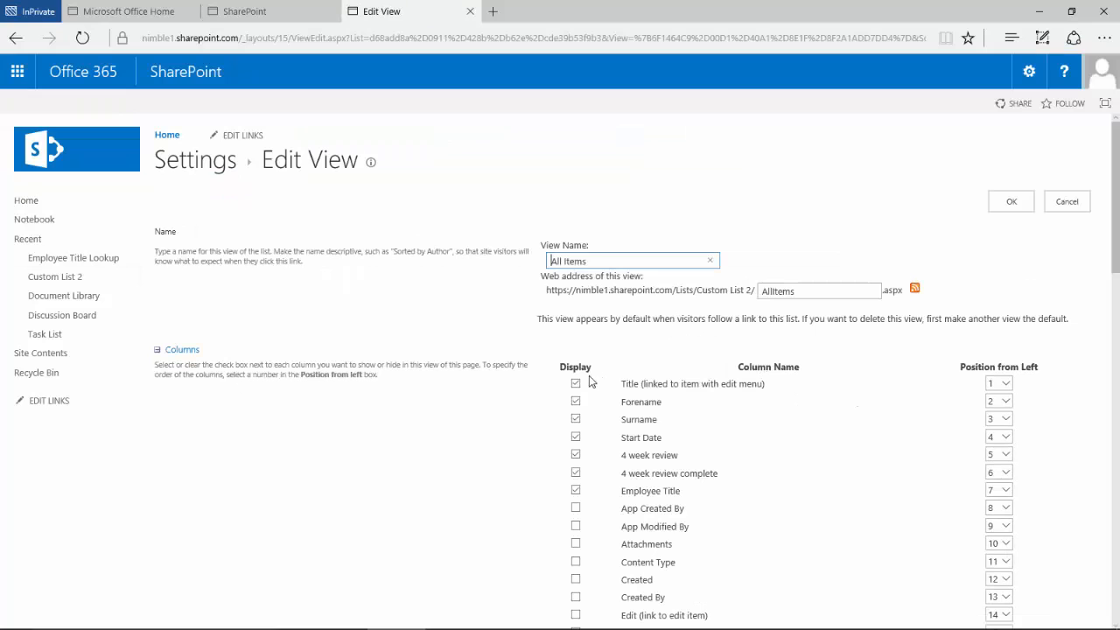
left_click(575, 383)
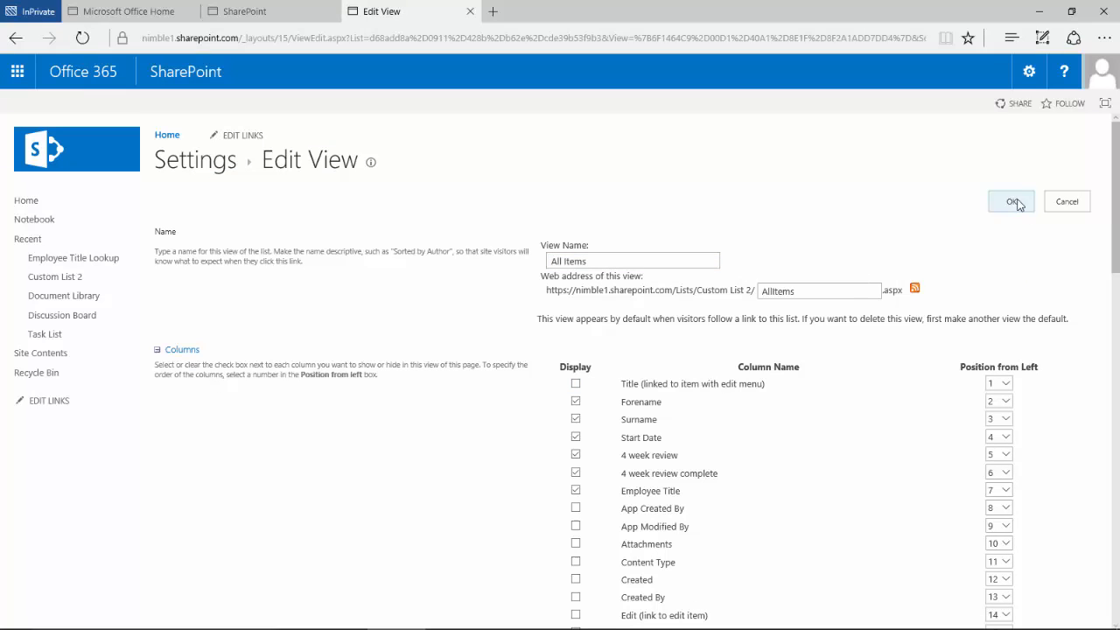
left_click(1011, 201)
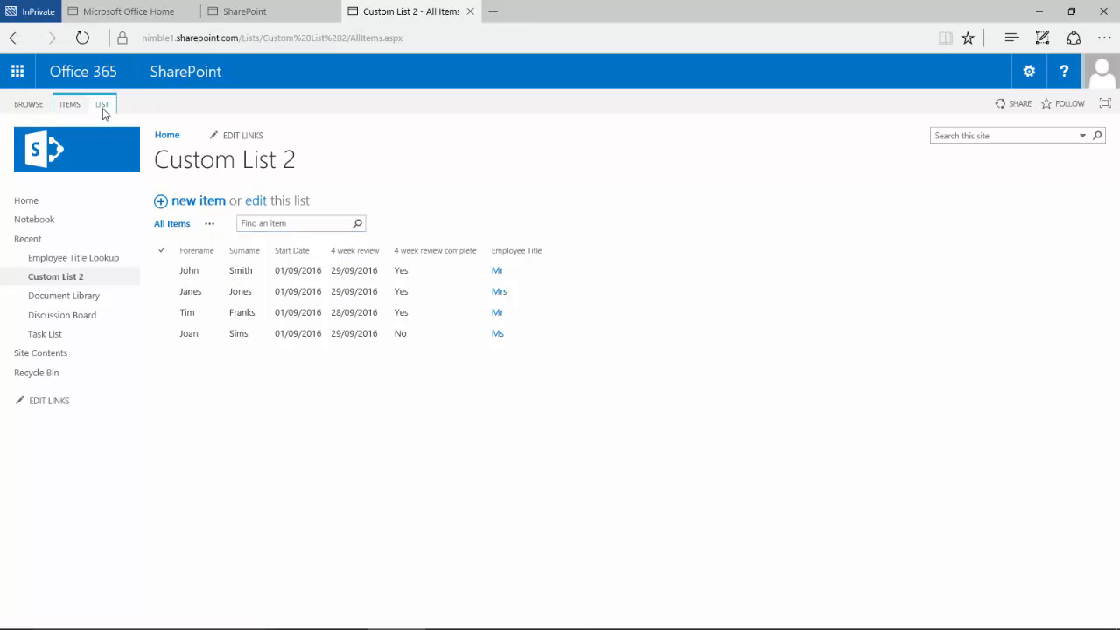
Step: Modify the view so Employee Title has Position from Left 1, then save
left_click(101, 103)
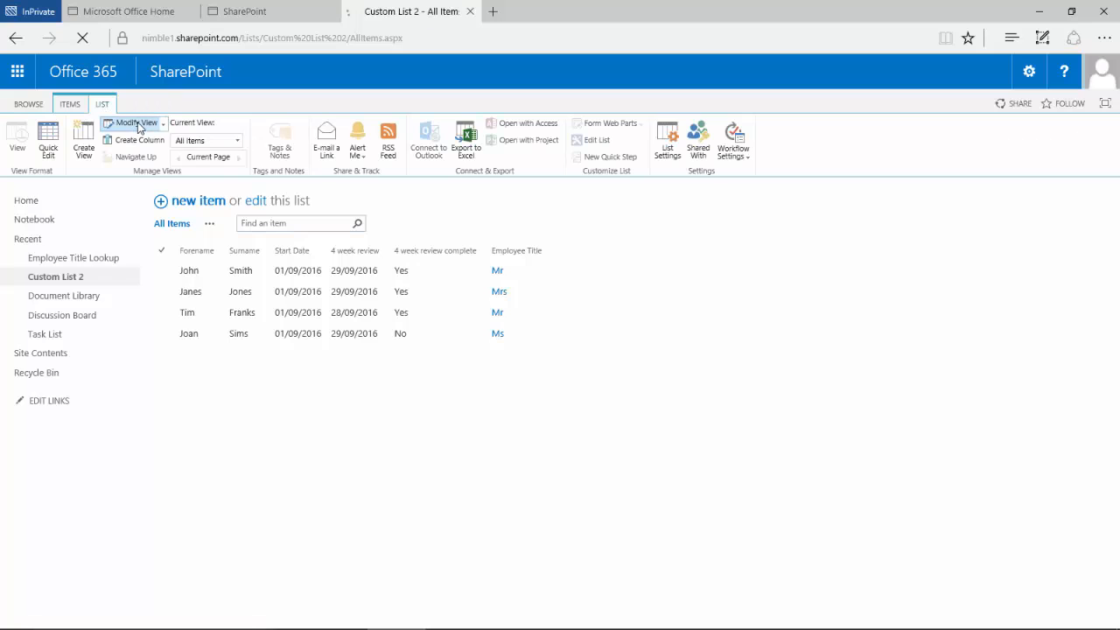
left_click(133, 123)
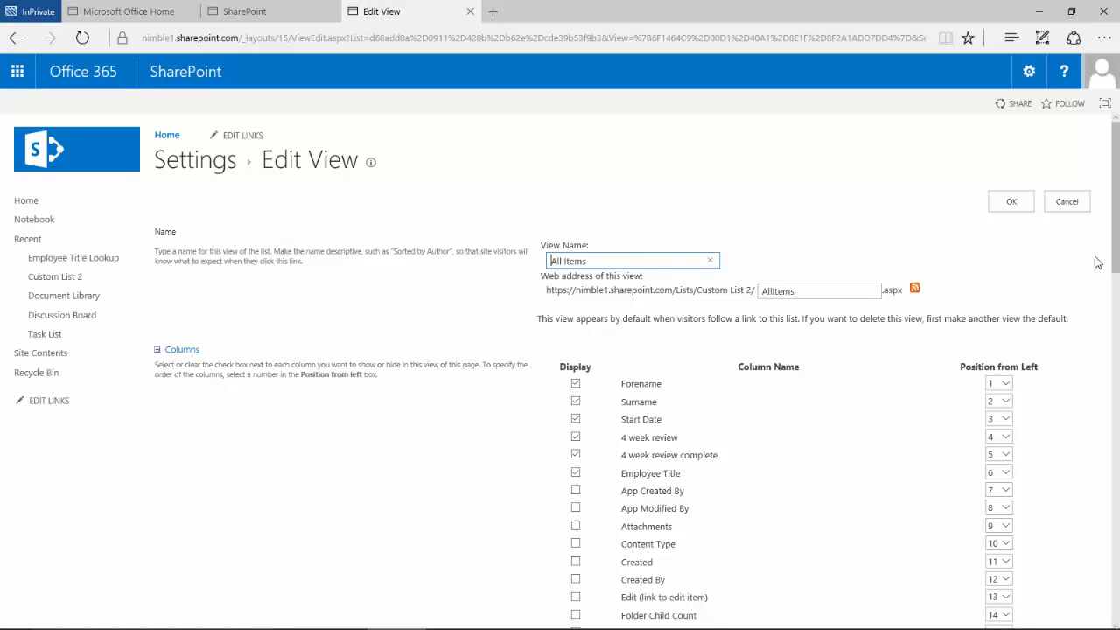
scroll("down", 3)
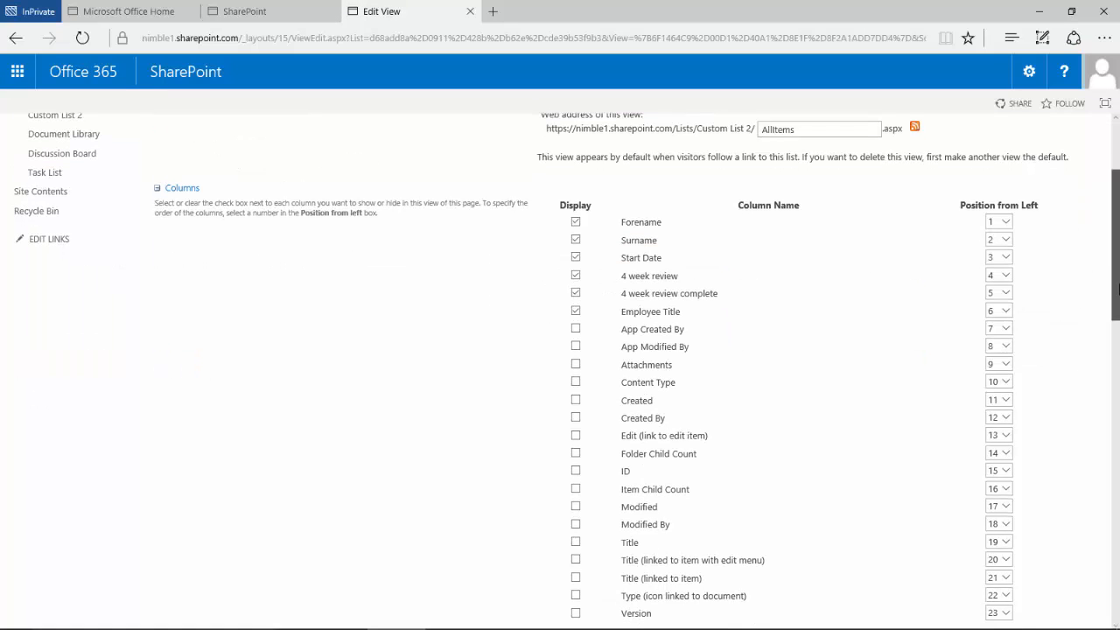
mouse_move(994, 311)
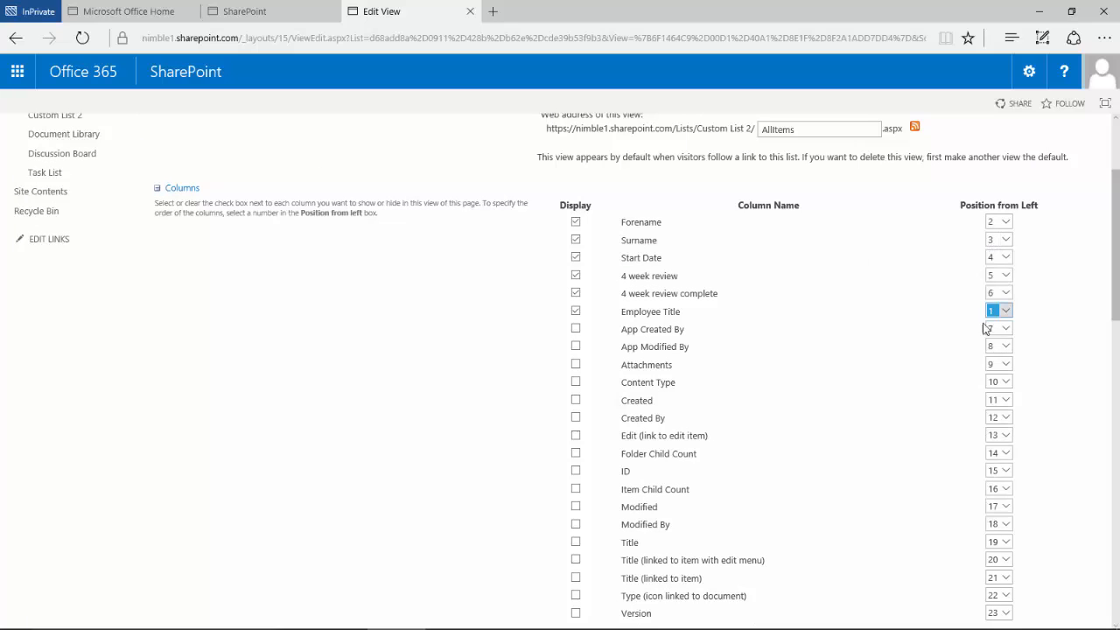
left_click(1011, 199)
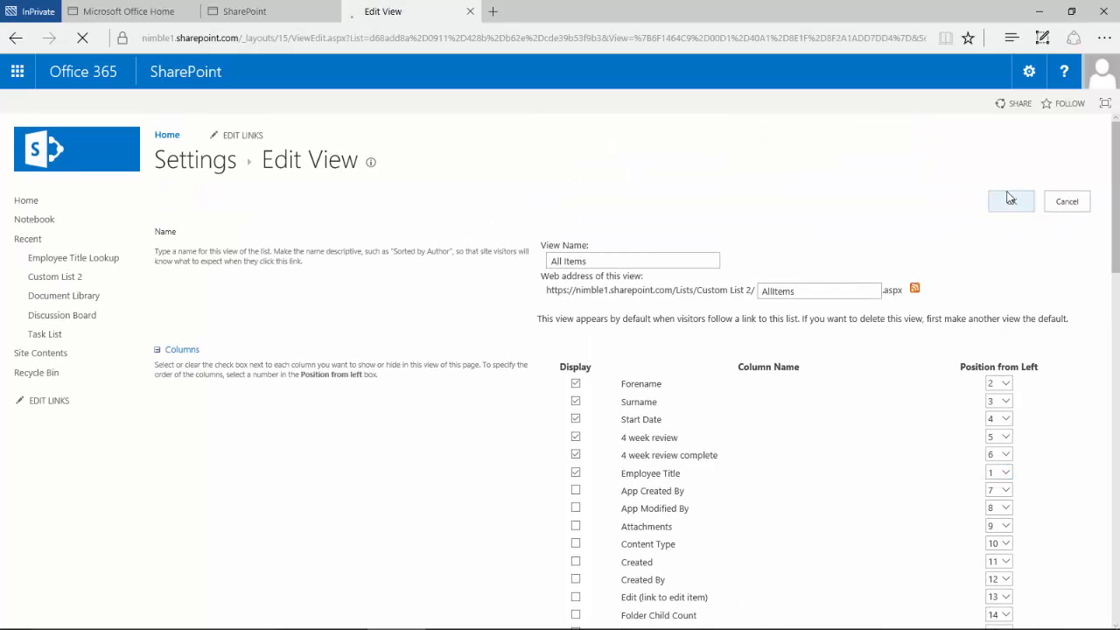
left_click(1011, 202)
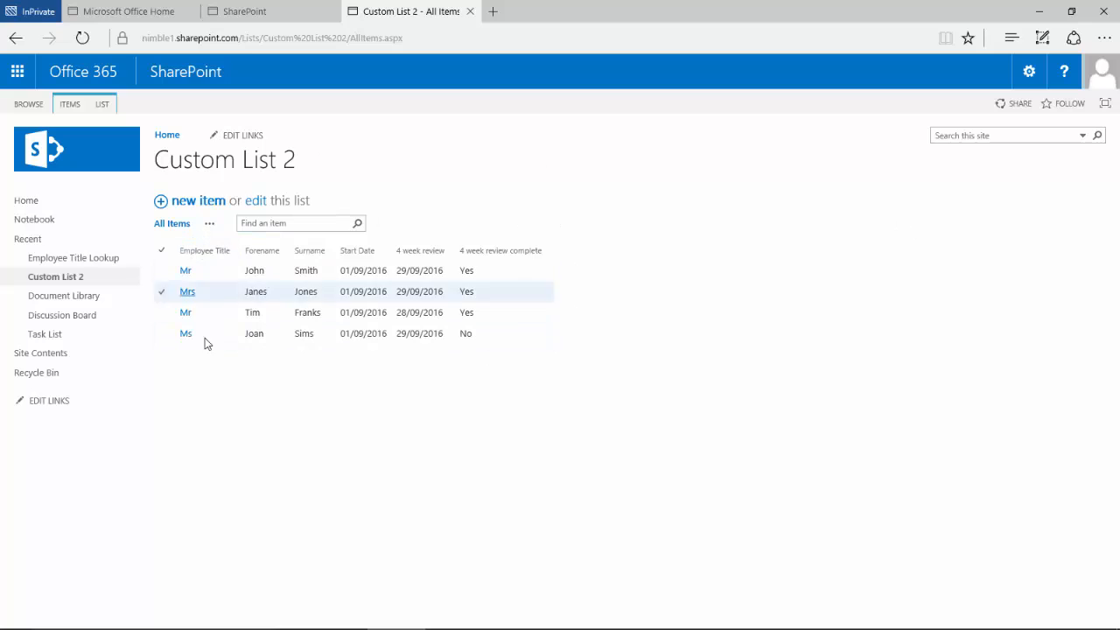
left_click(276, 199)
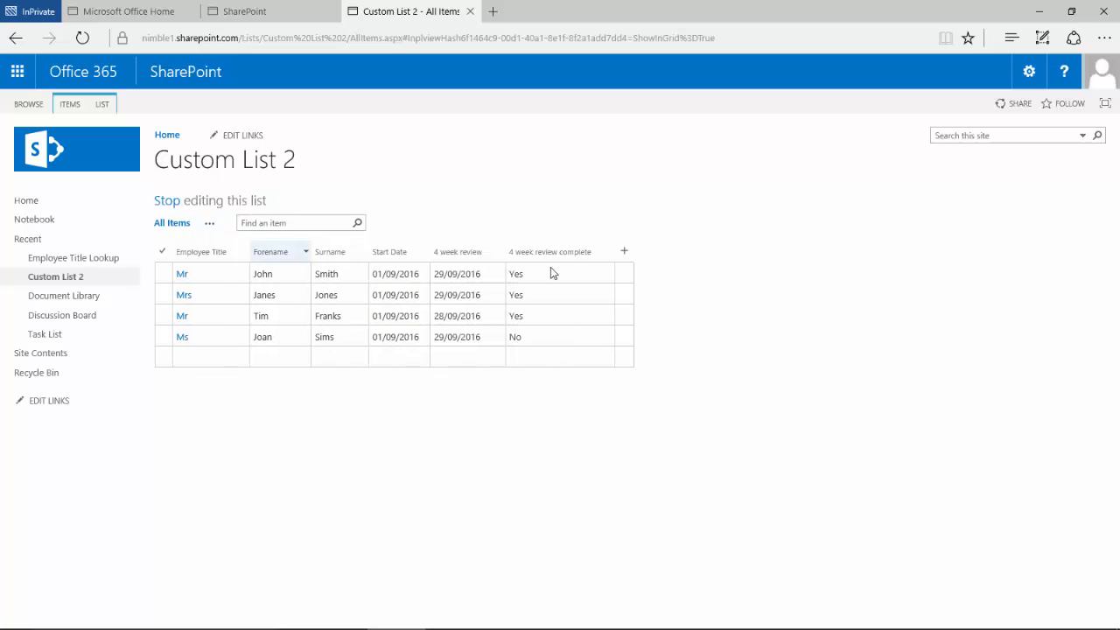
left_click(201, 252)
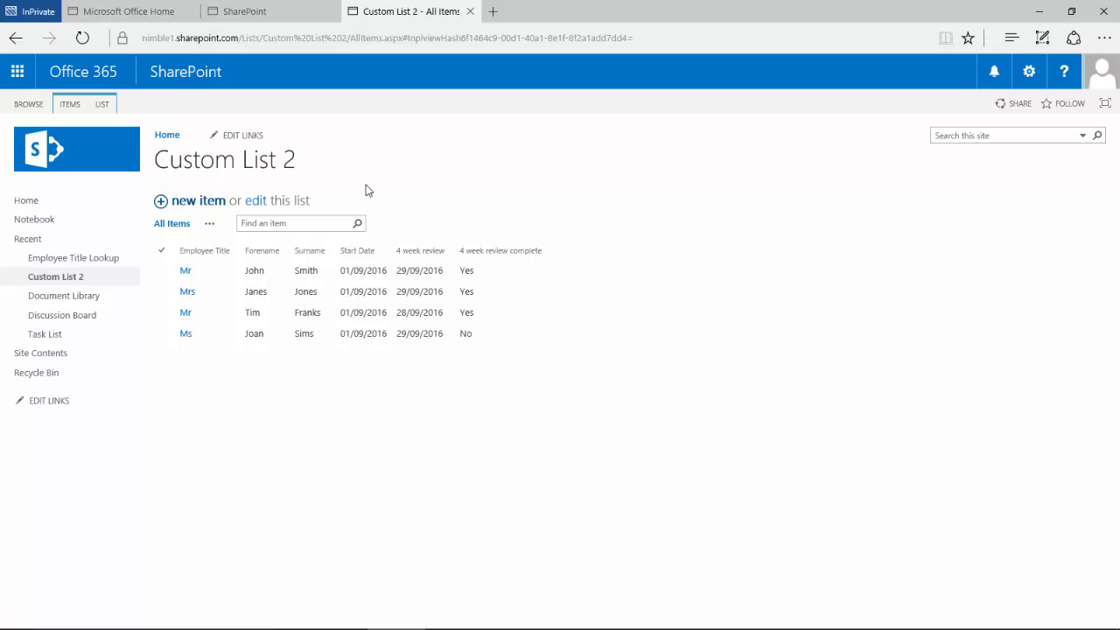
mouse_move(498, 206)
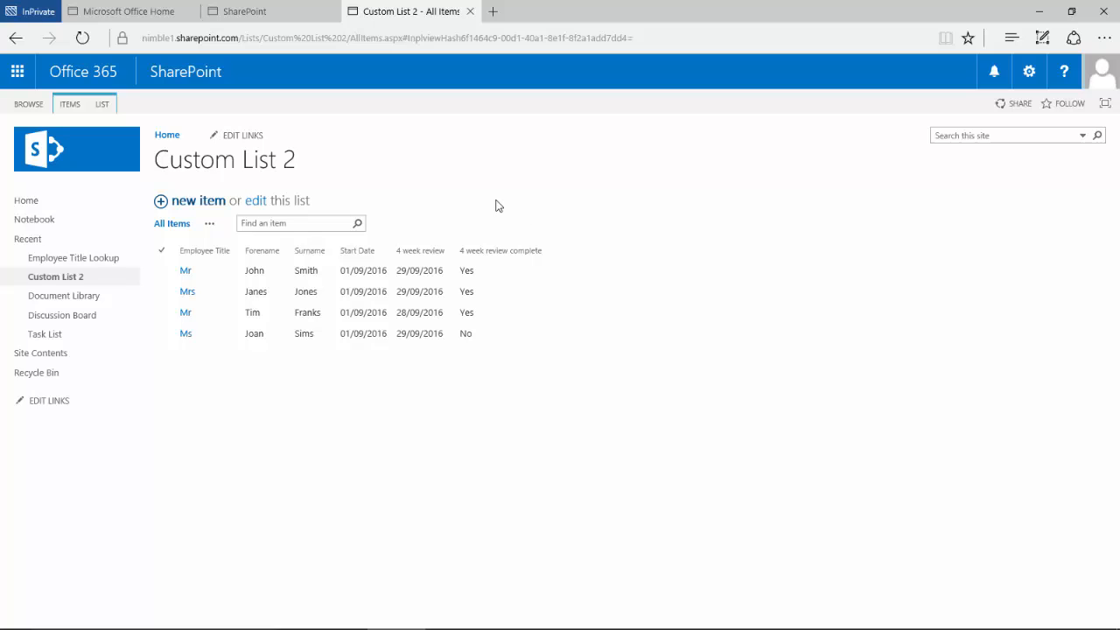
mouse_move(516, 189)
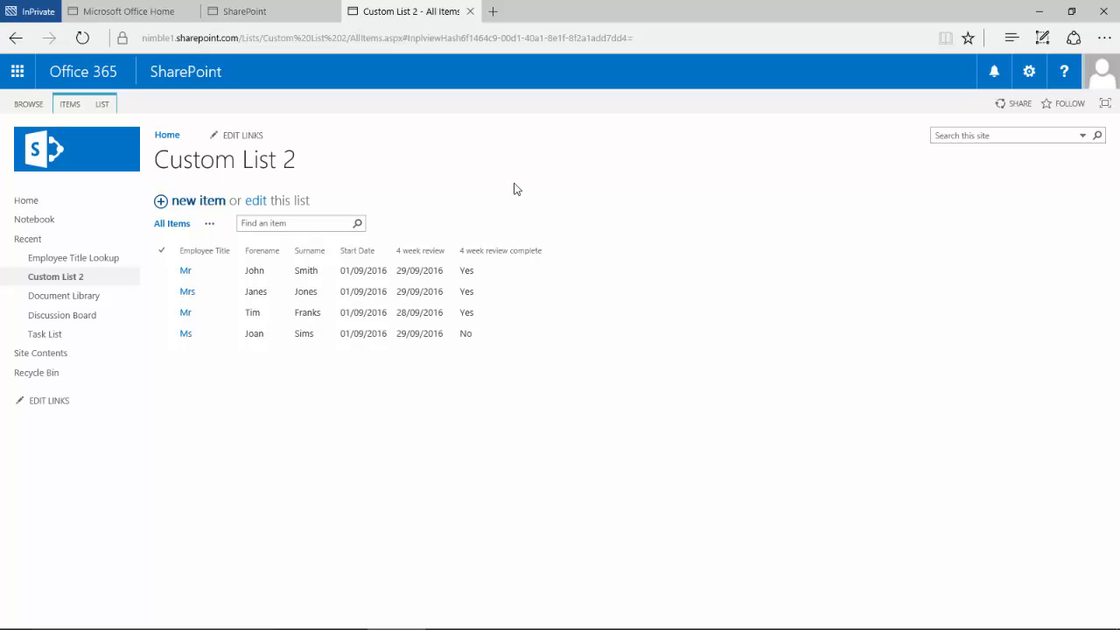